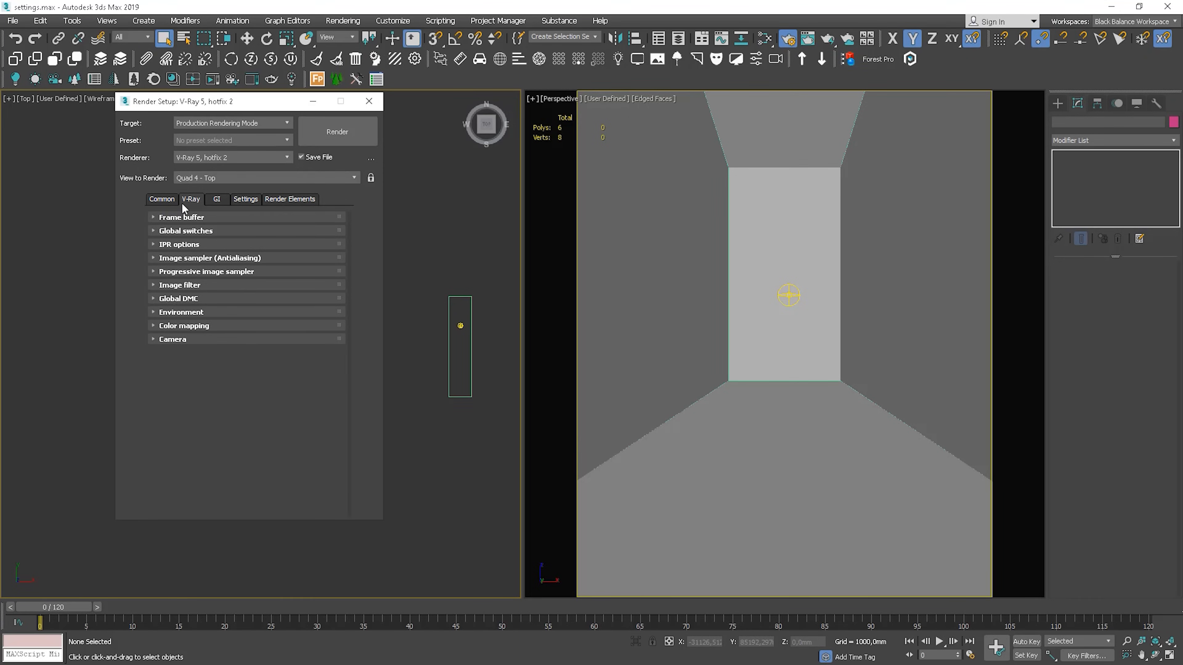
- Expand the Frame buffer rollout and briefly show the last rendered VFB
left_click(181, 218)
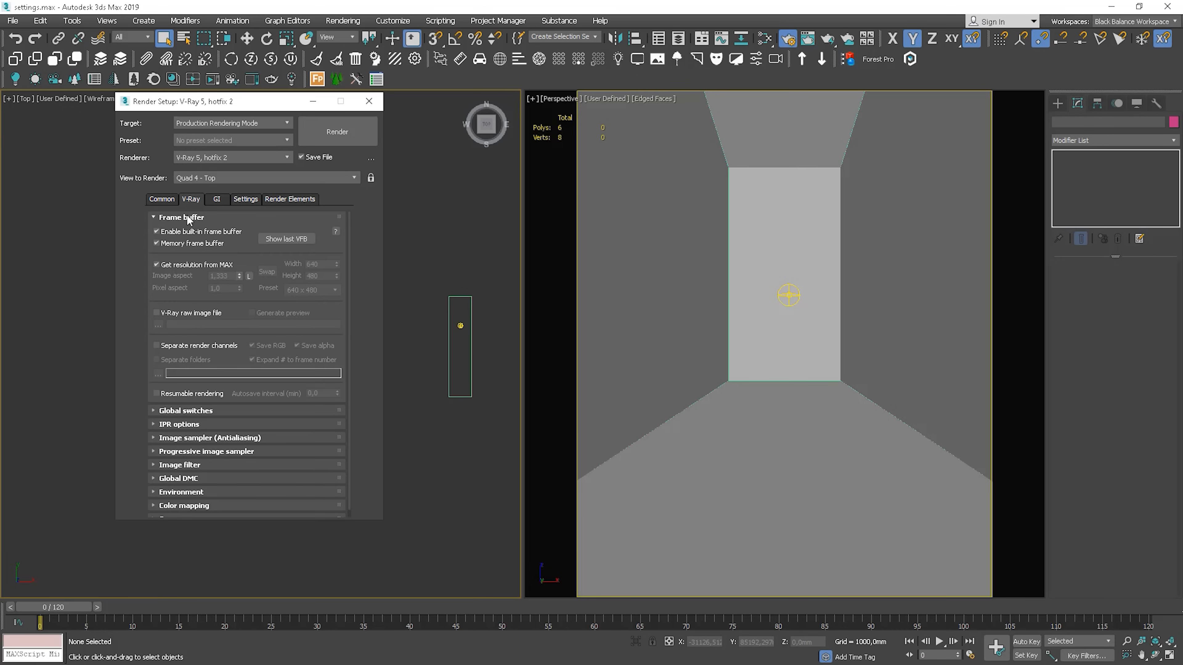
mouse_move(363, 268)
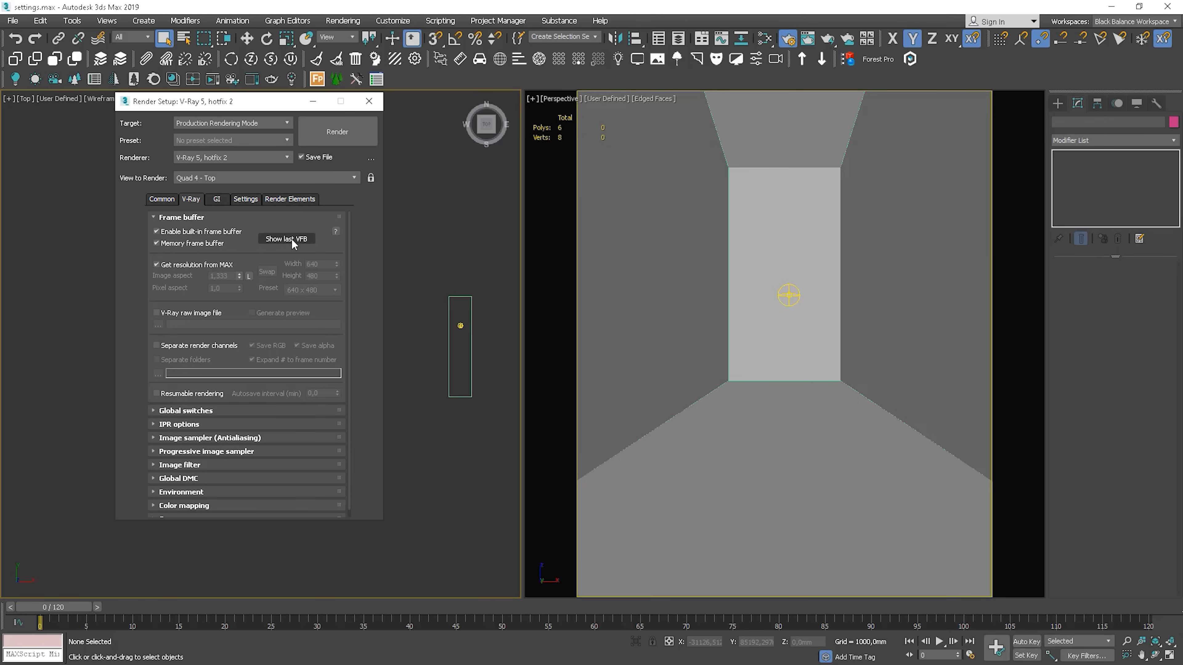
left_click(286, 240)
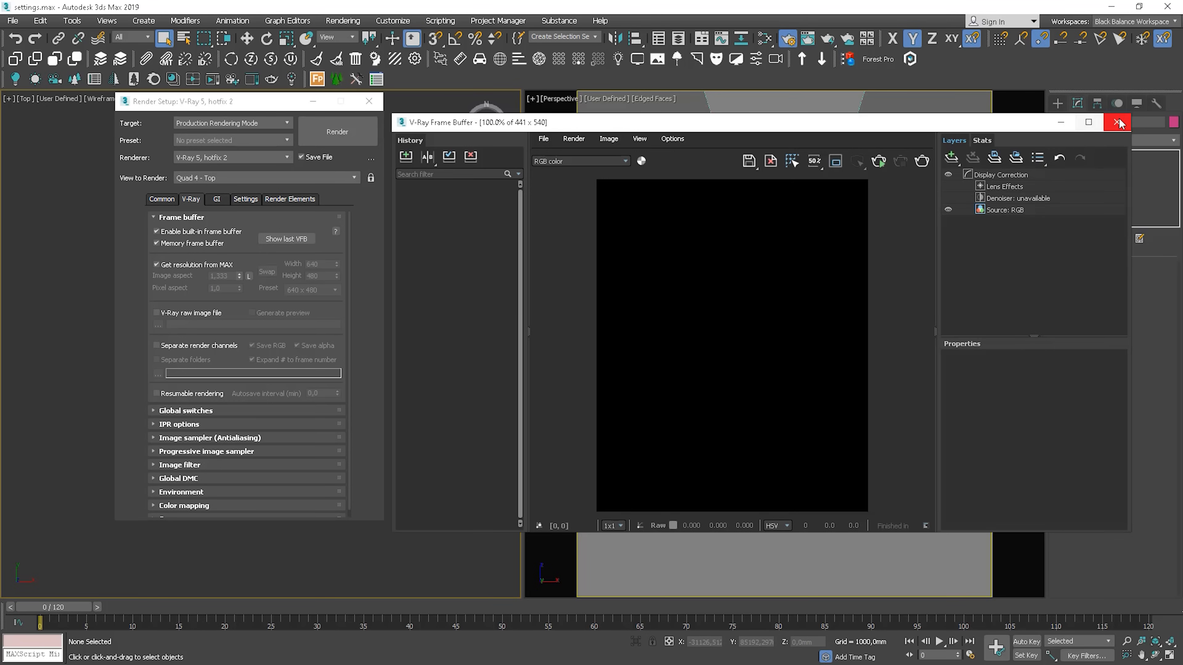
left_click(1119, 122)
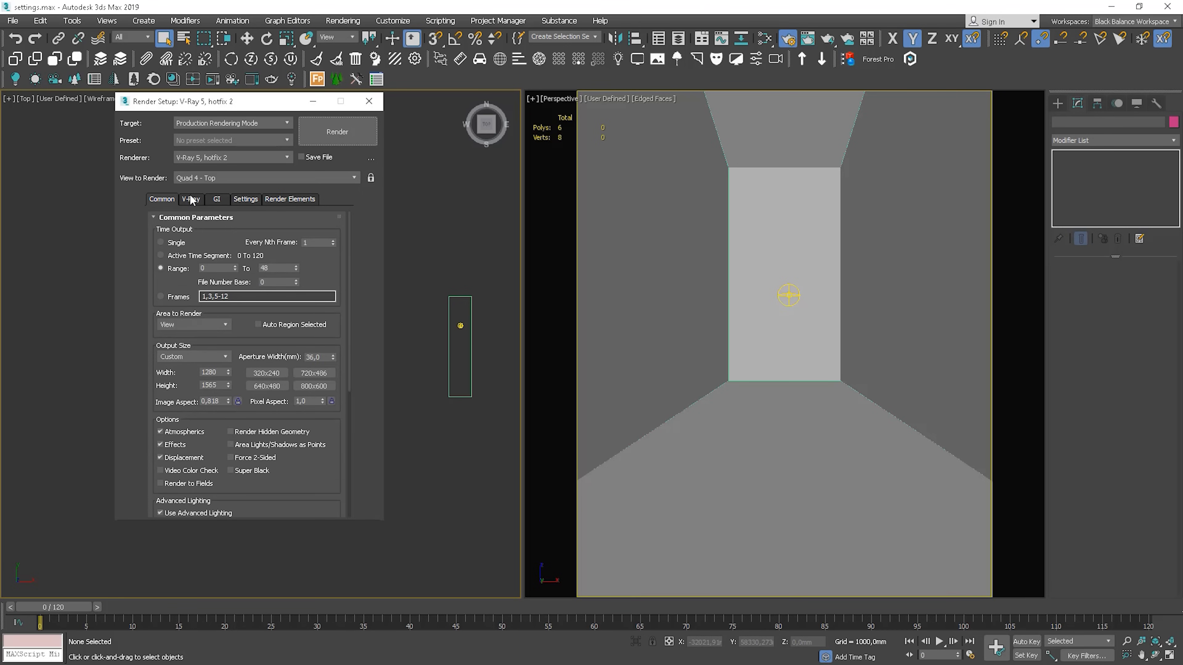
left_click(190, 198)
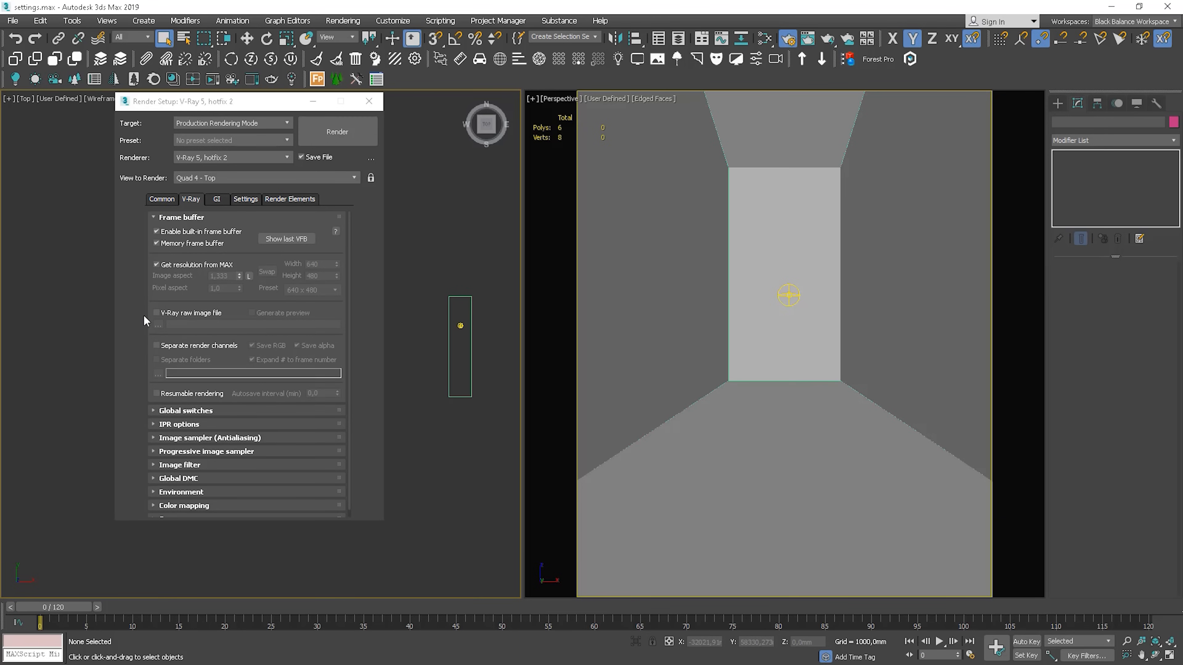
mouse_move(148, 328)
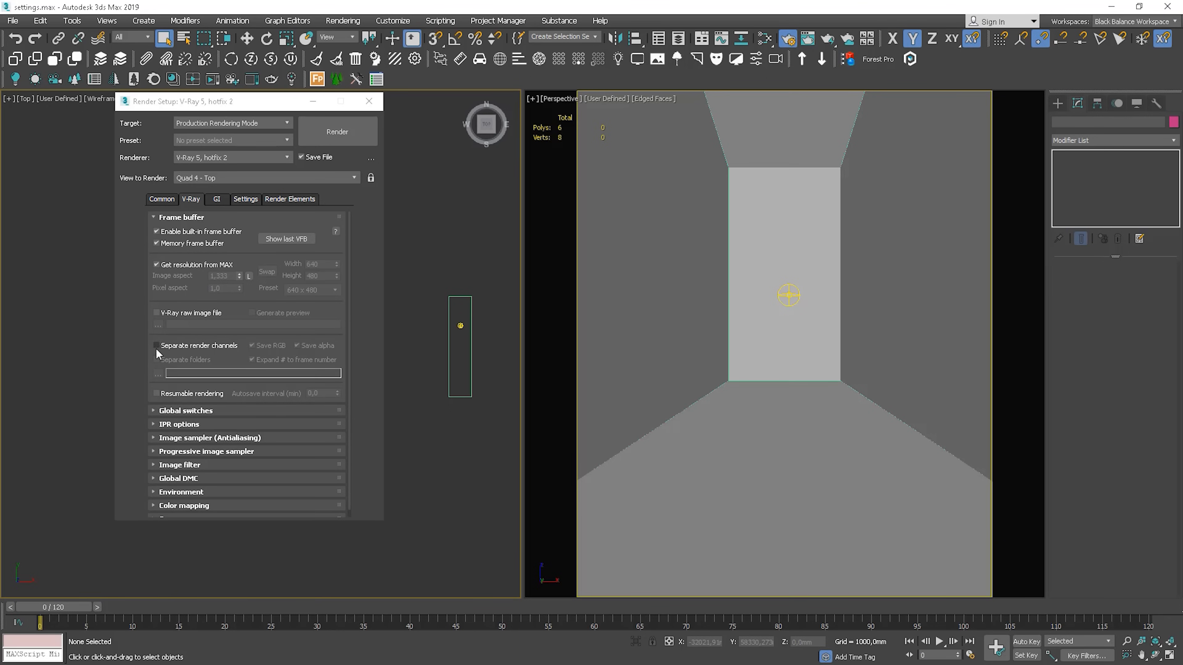
mouse_move(171, 346)
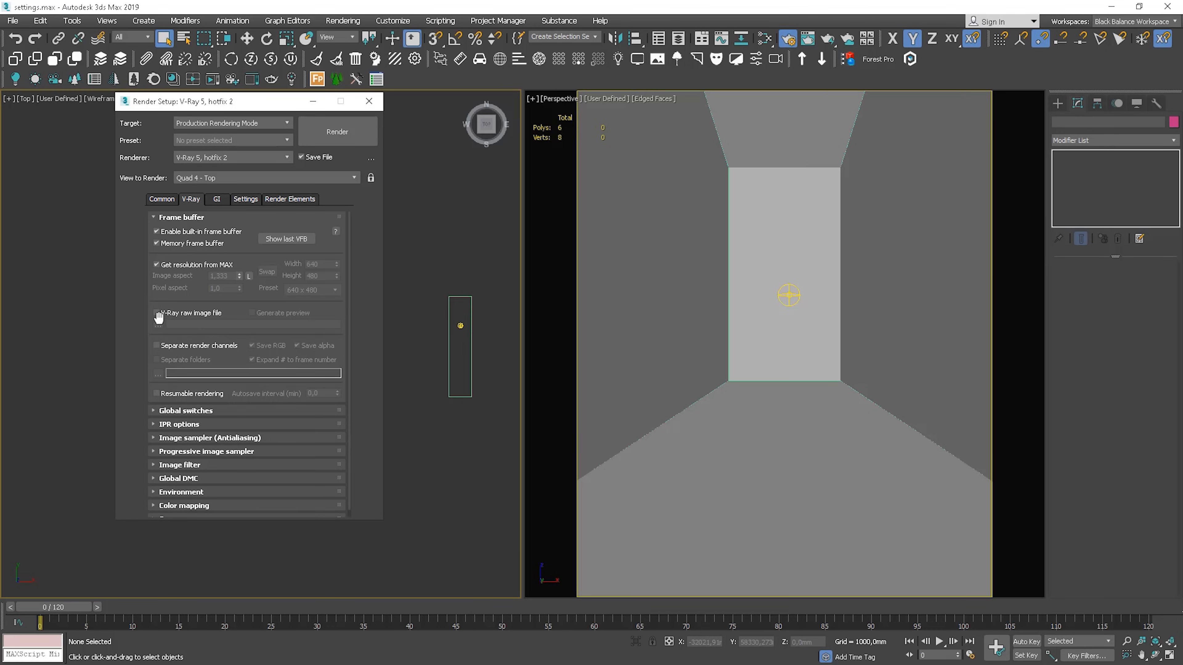
- Toggle saving a V-Ray raw image file on and back off
left_click(157, 312)
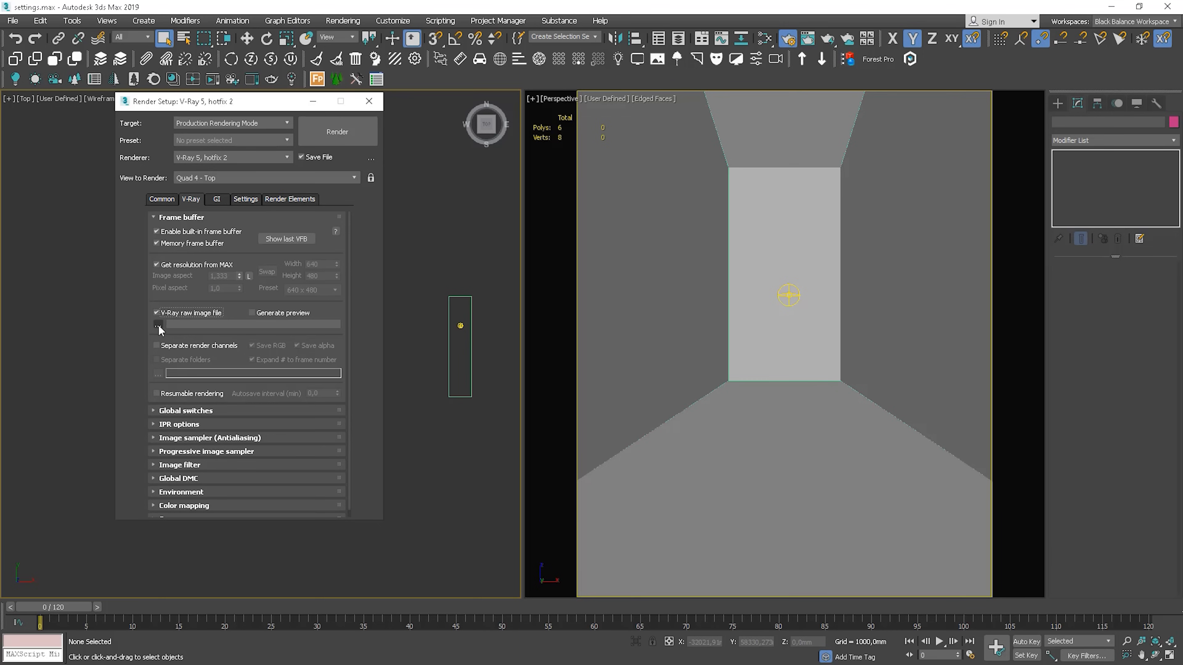
left_click(156, 313)
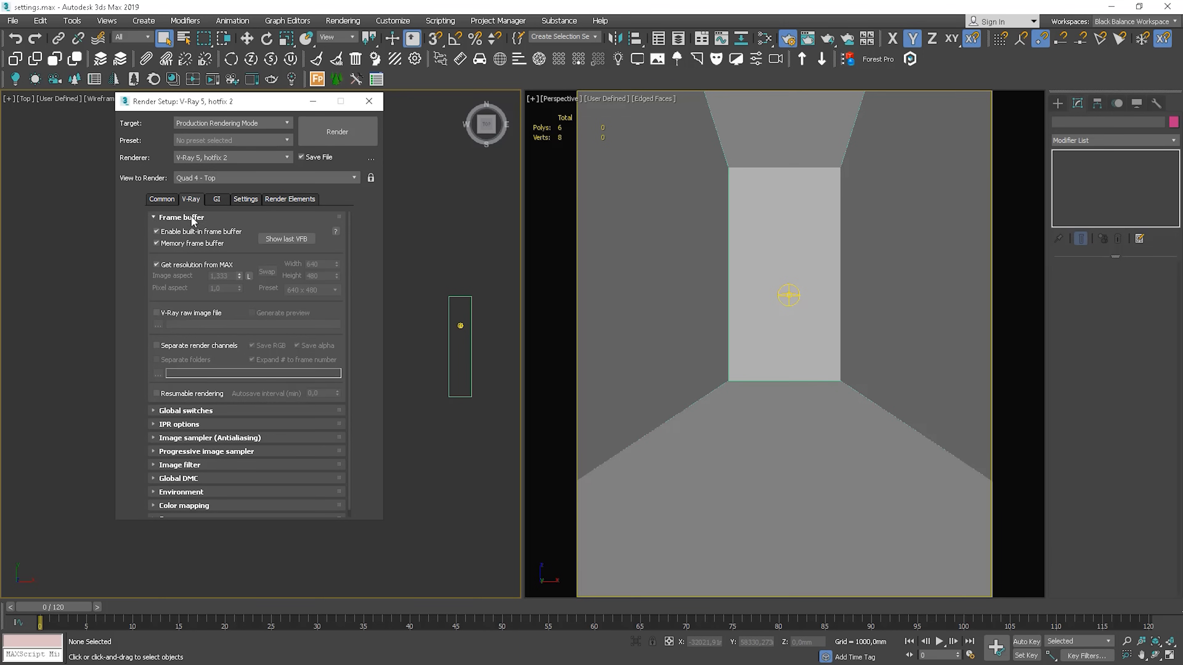
- Enable Override mtl in Global switches, review the include list and cancel the Exclude dialog
left_click(182, 217)
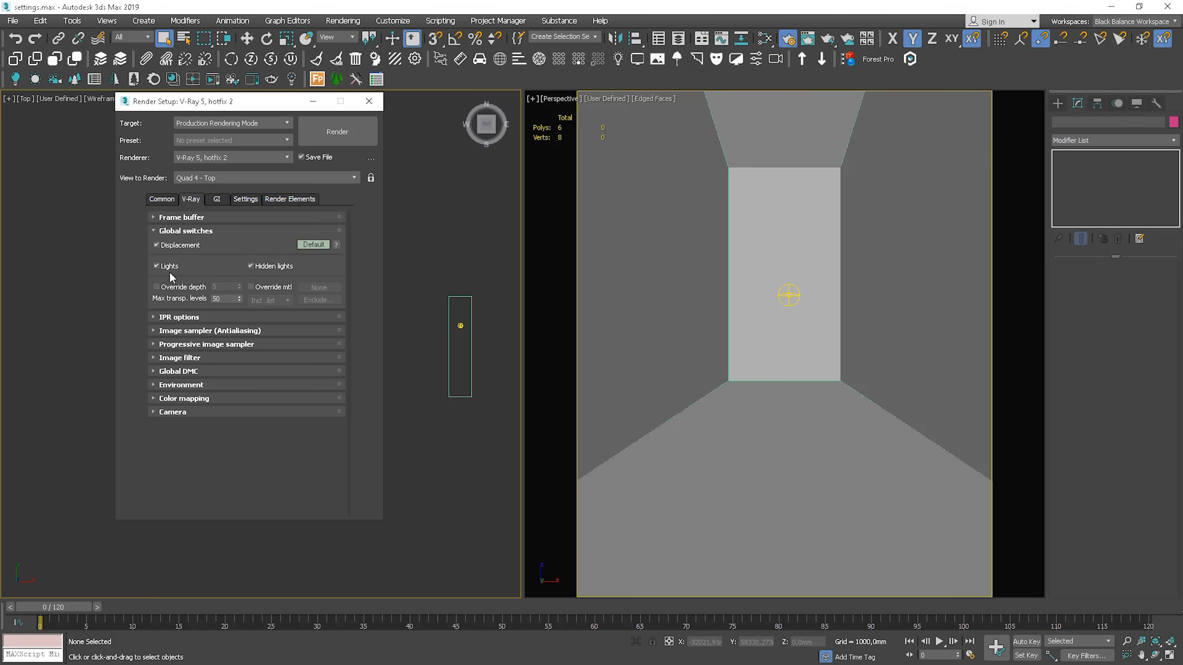
mouse_move(171, 279)
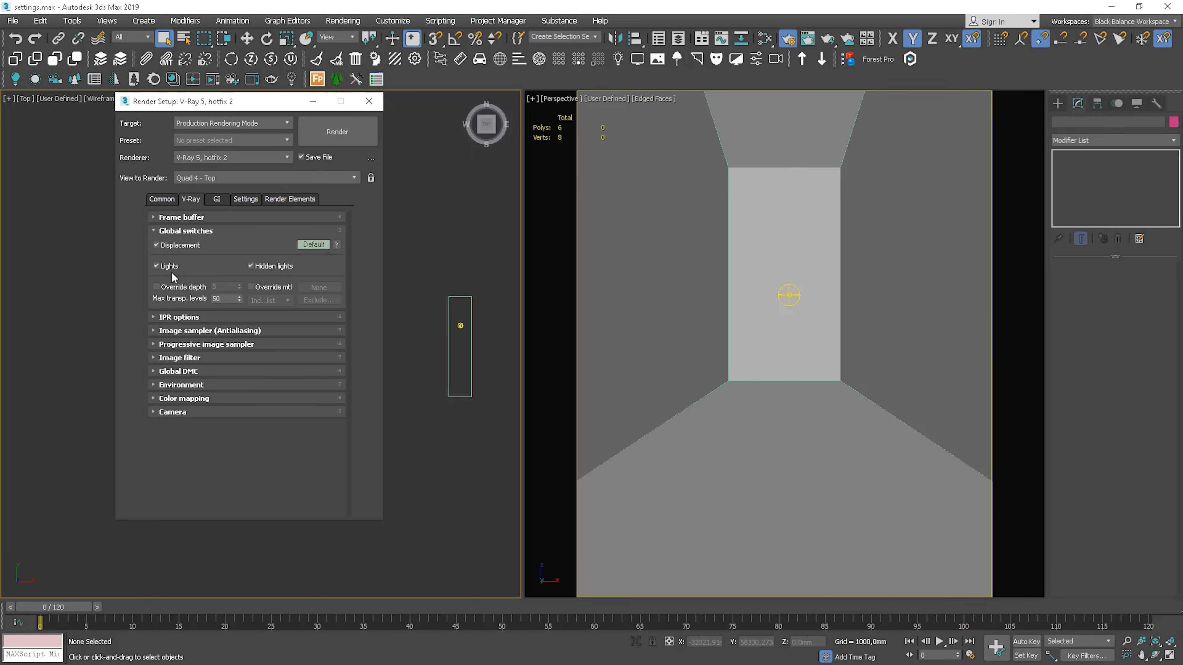
mouse_move(179, 278)
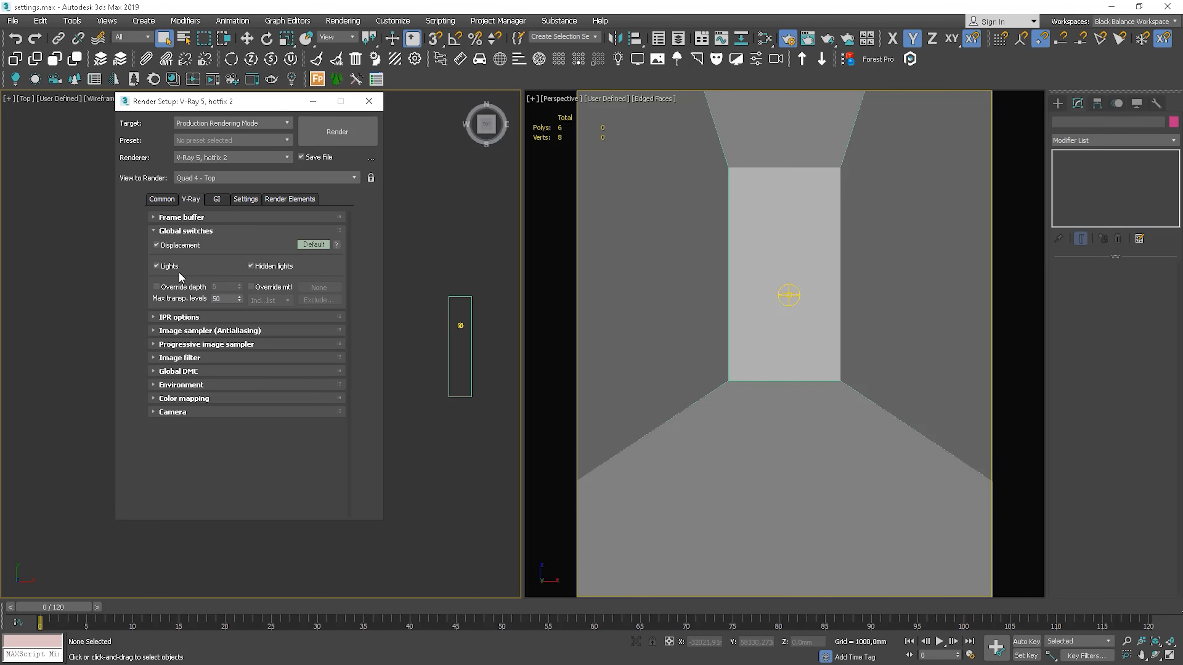
mouse_move(247, 278)
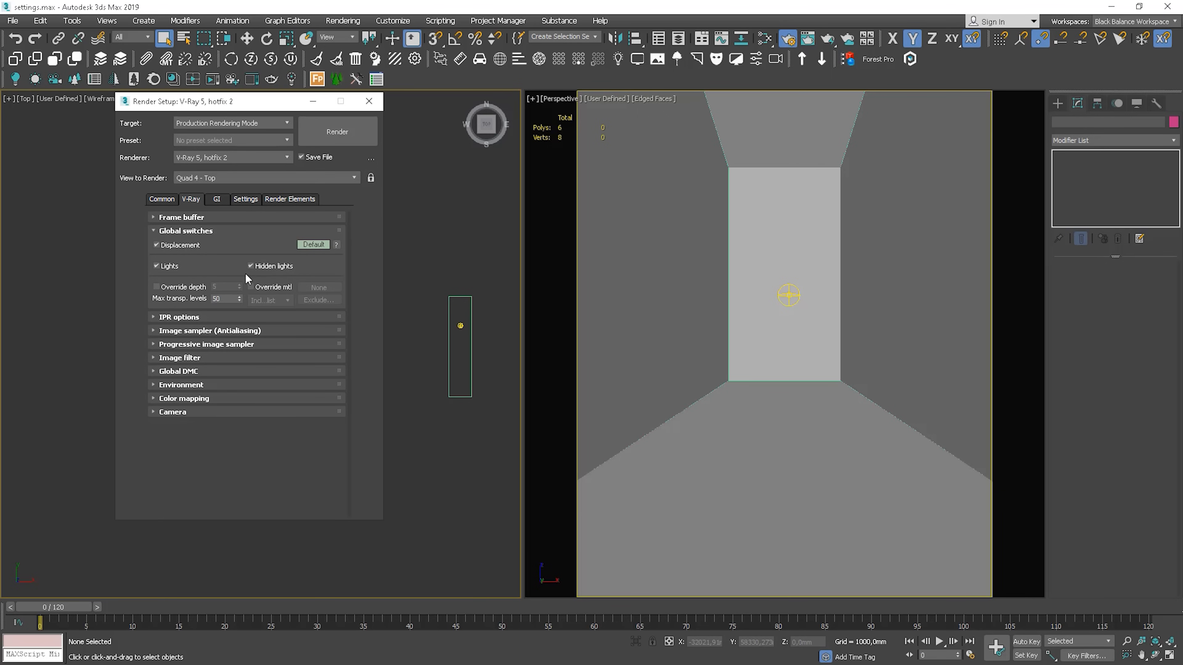
mouse_move(257, 278)
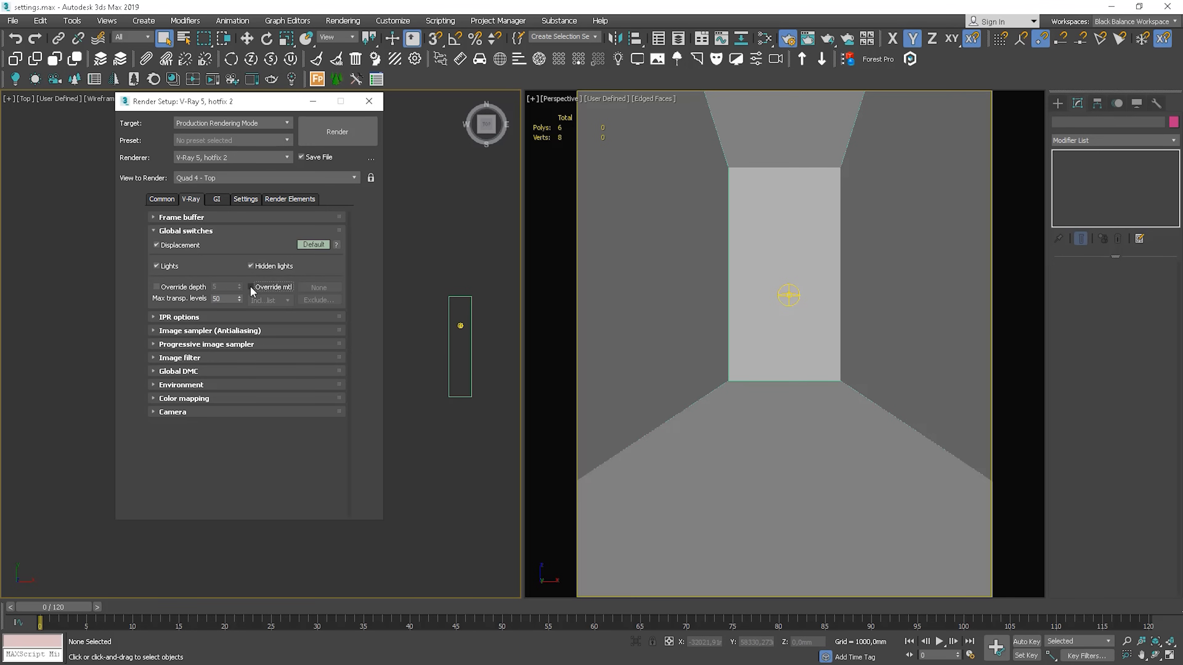
left_click(251, 288)
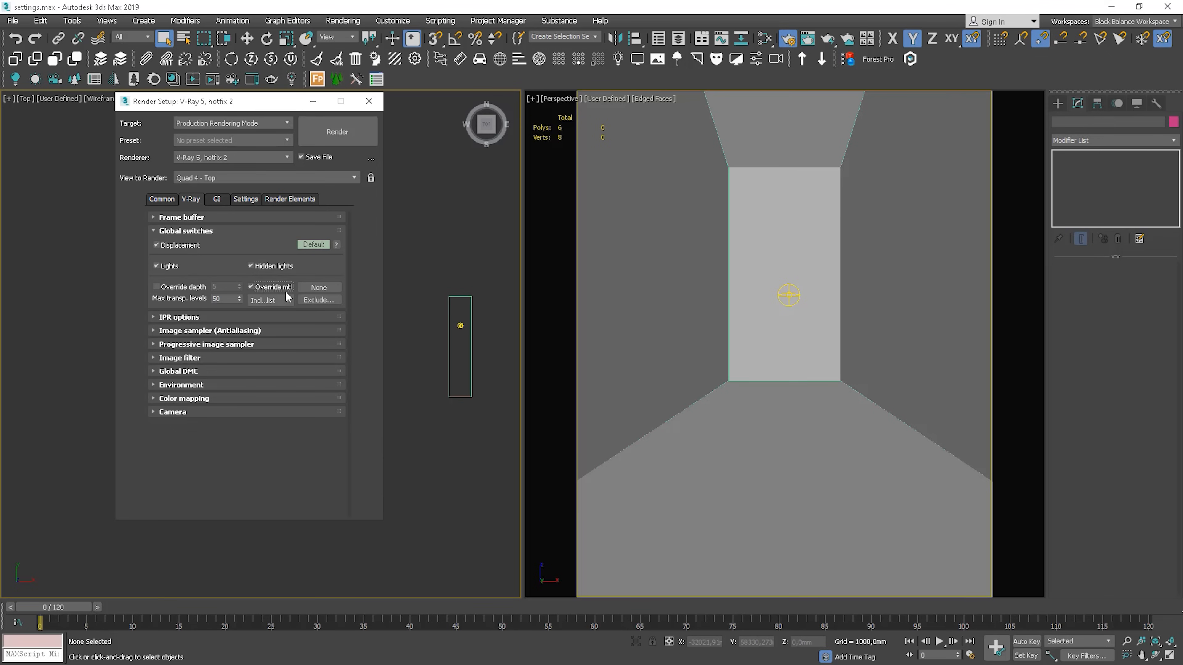
left_click(262, 300)
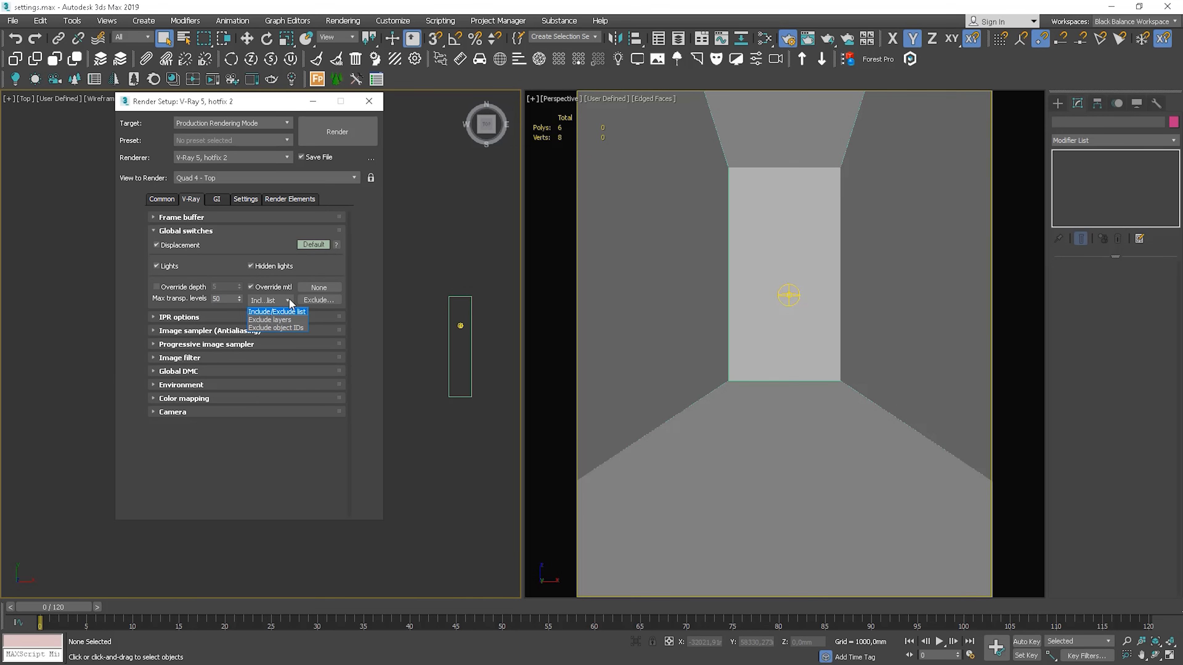
mouse_move(276, 319)
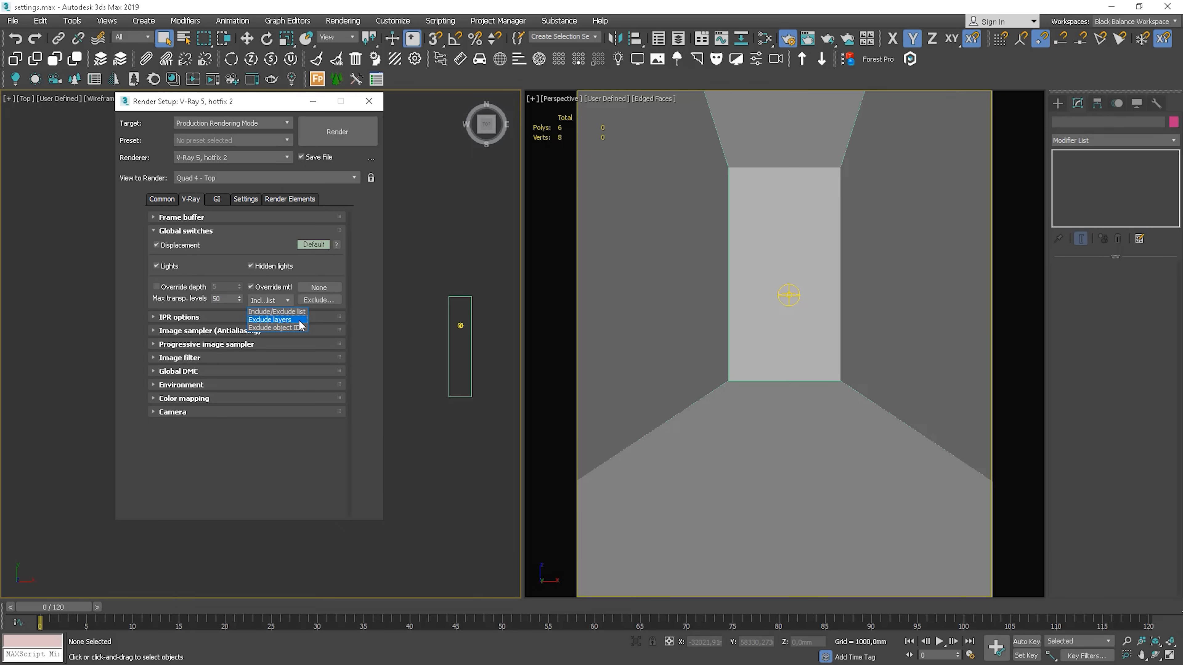
mouse_move(299, 327)
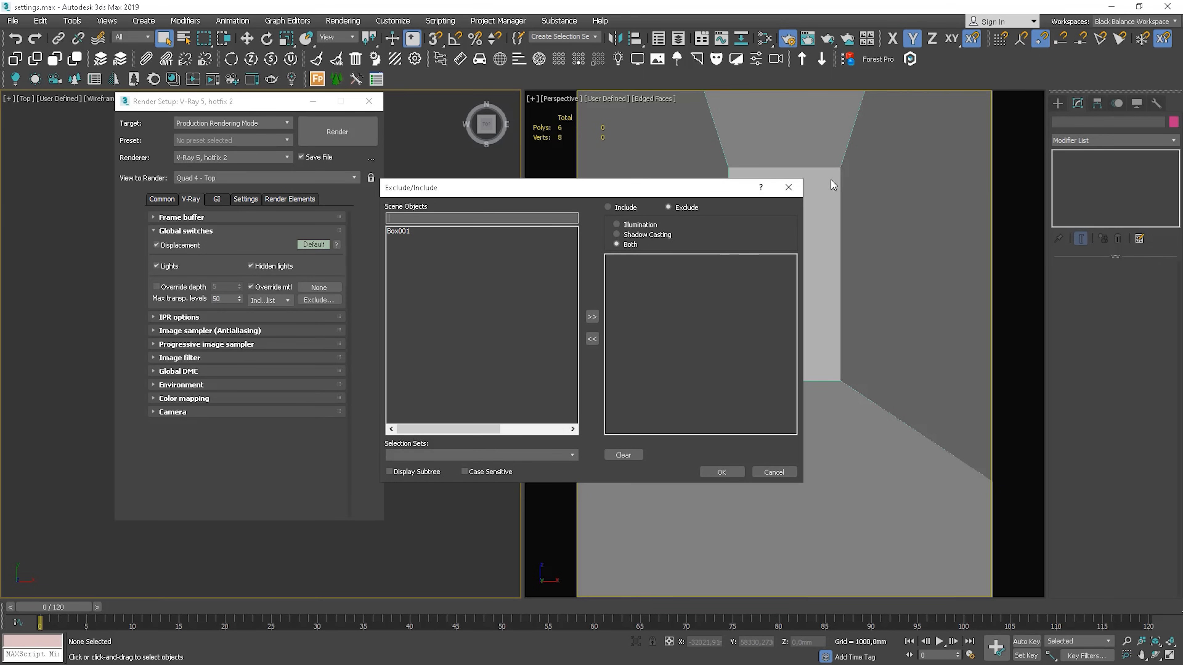
left_click(772, 472)
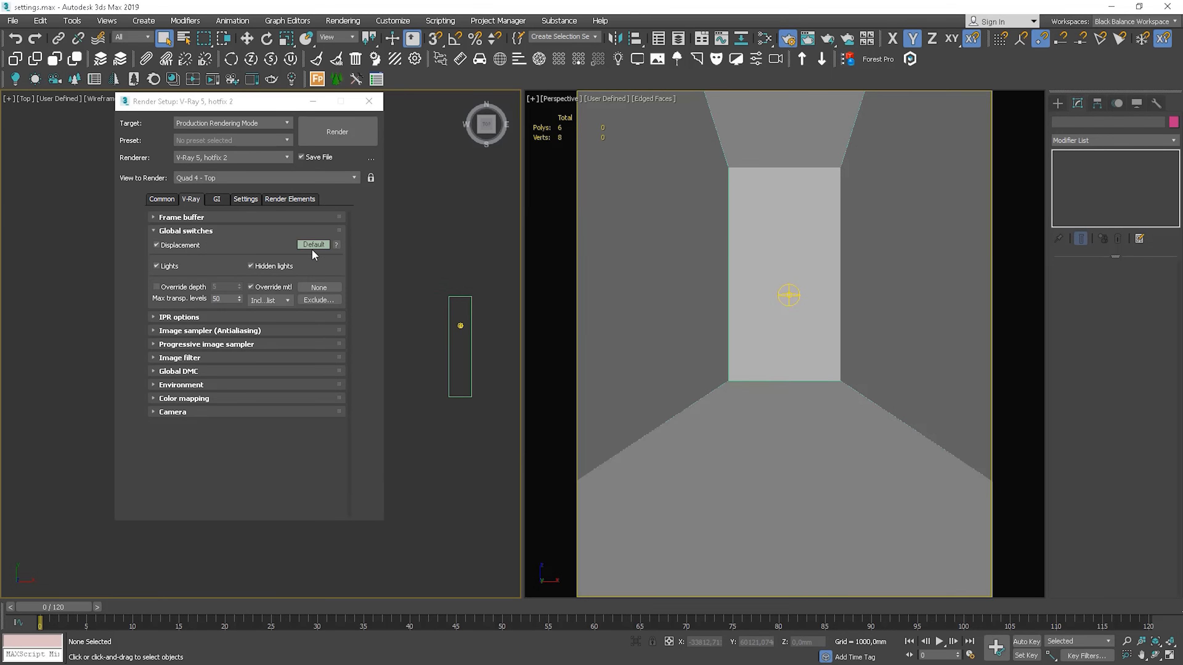
- Switch Global switches to Advanced, toggle Don't render final image on and off, and return to Default
left_click(313, 244)
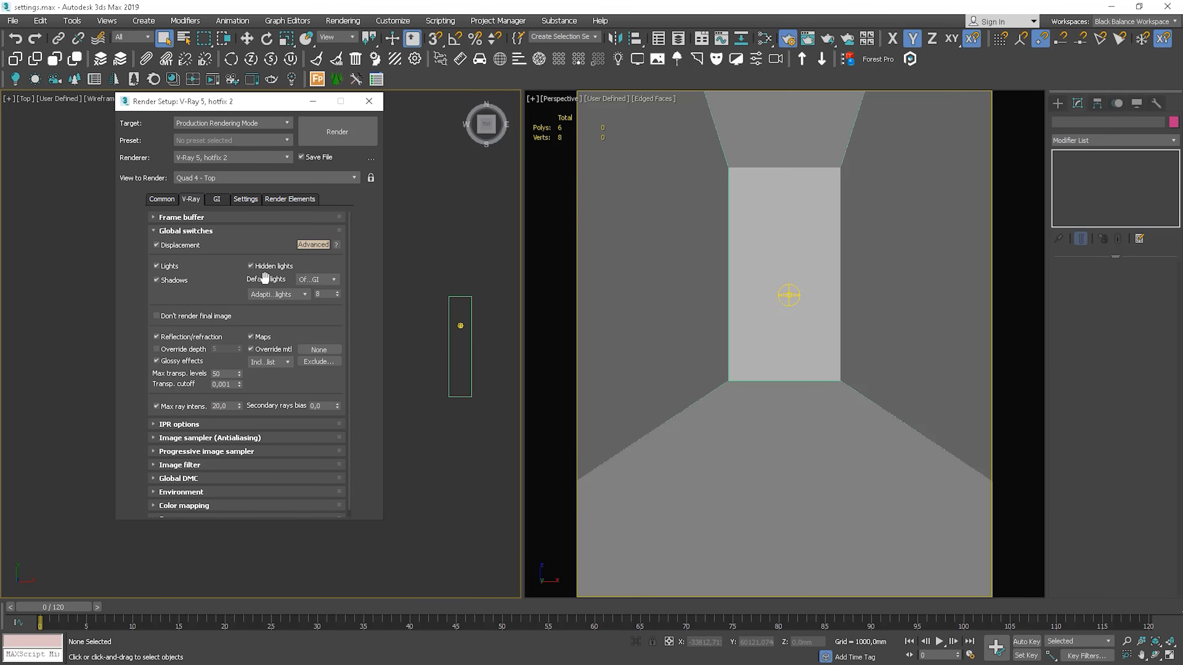
left_click(304, 294)
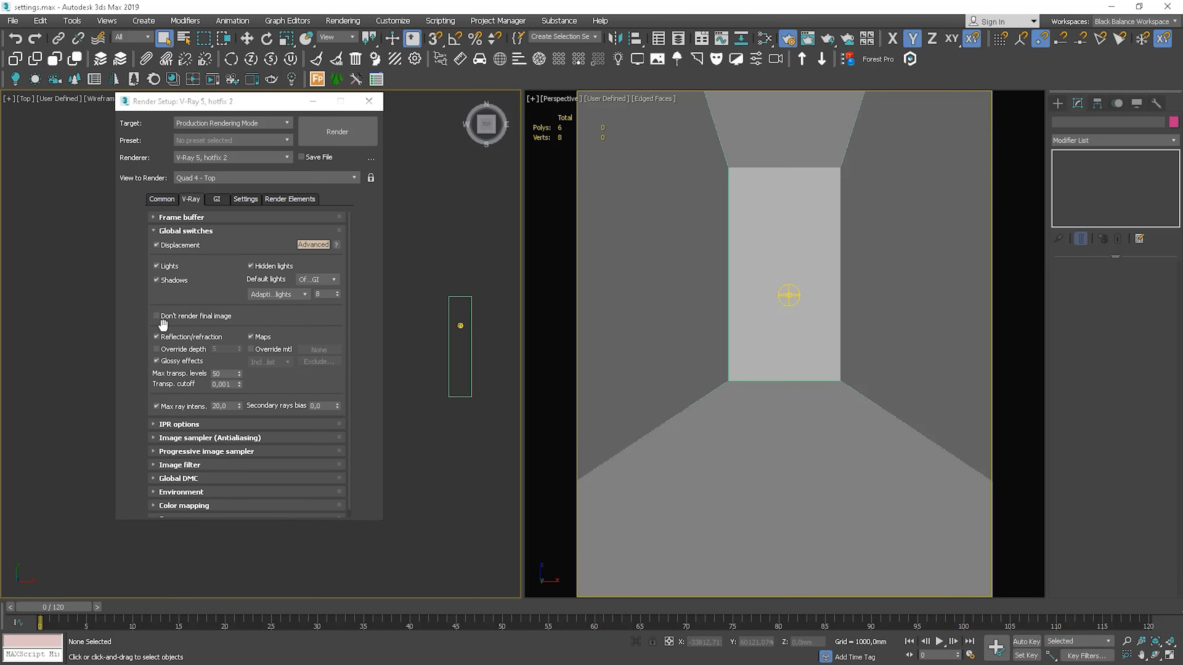
left_click(156, 316)
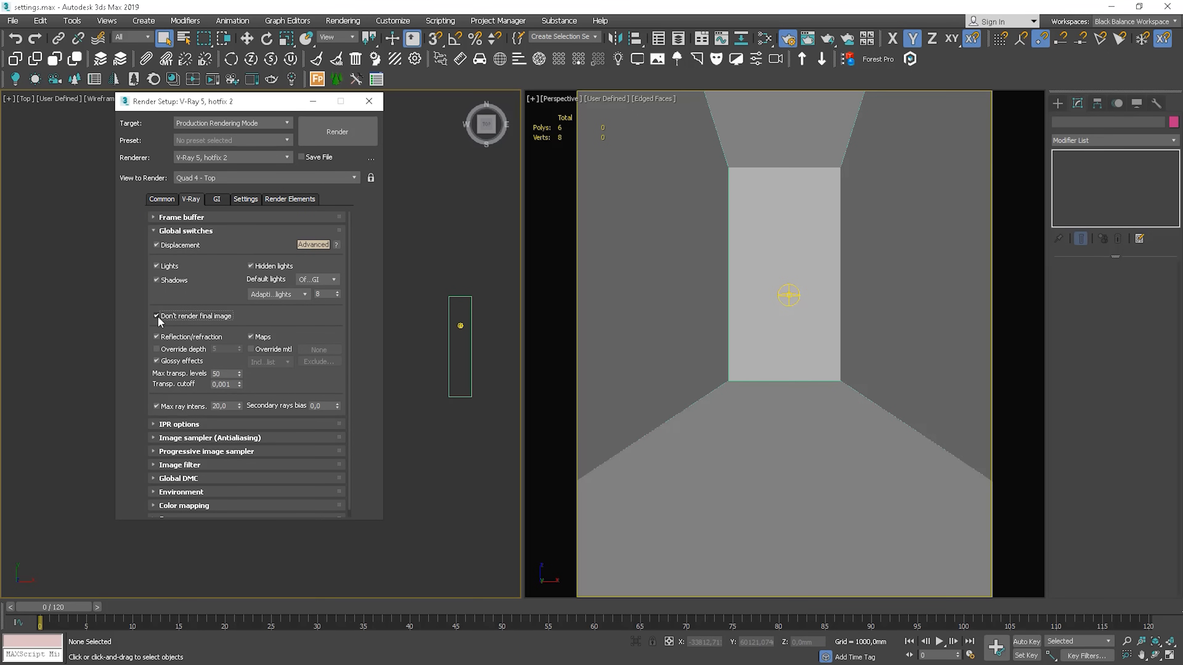
left_click(156, 315)
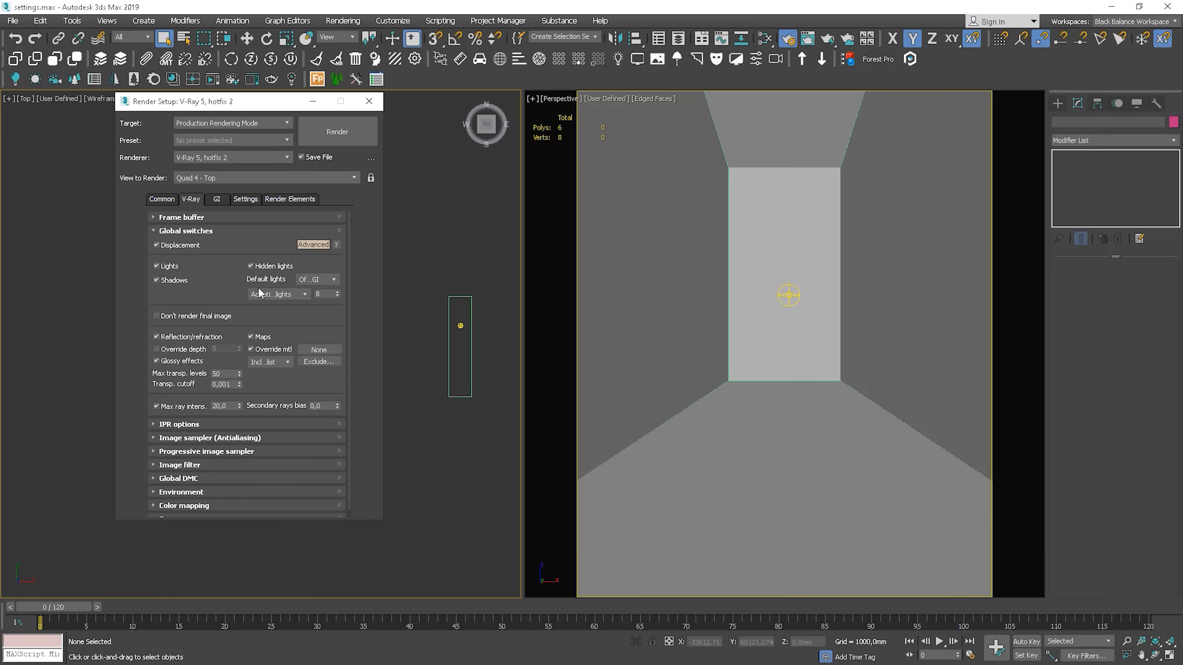
left_click(313, 244)
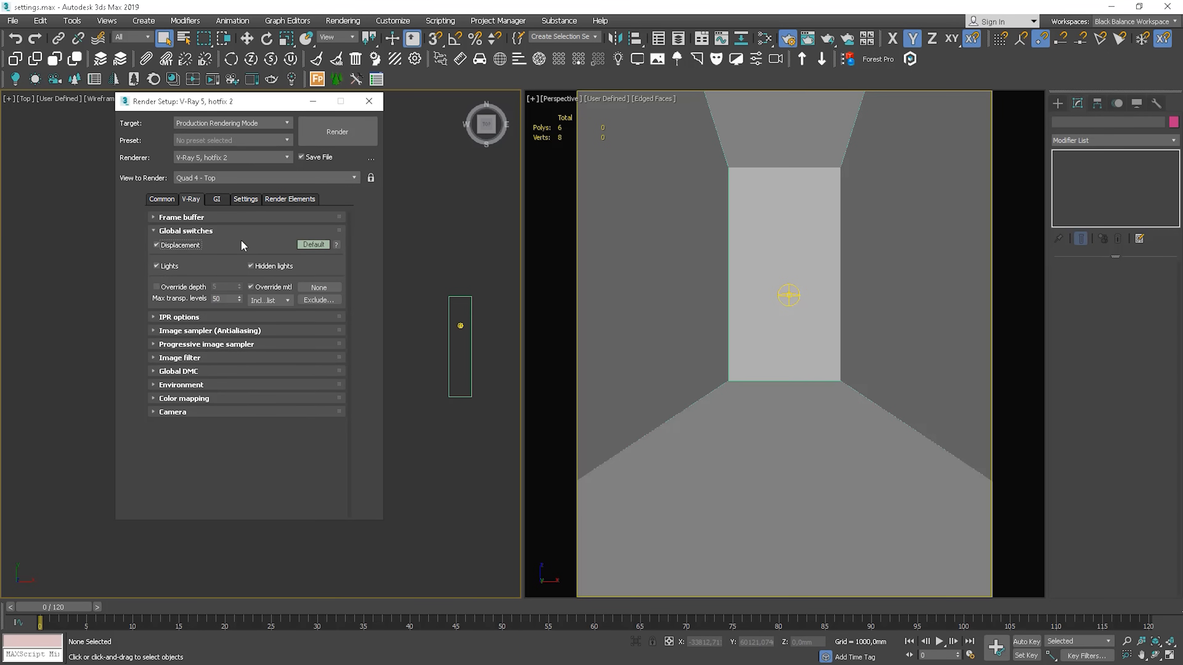
mouse_move(201, 241)
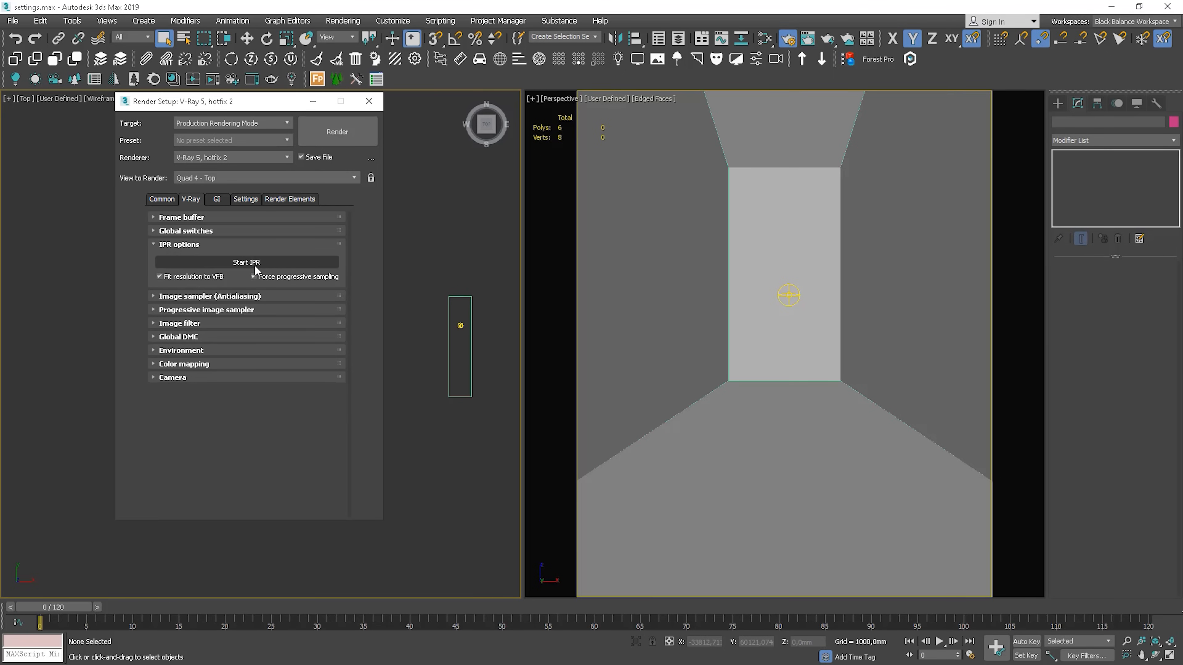
- Target the perspective view, expand the Image sampler rollout and start an interactive corridor render
left_click(246, 262)
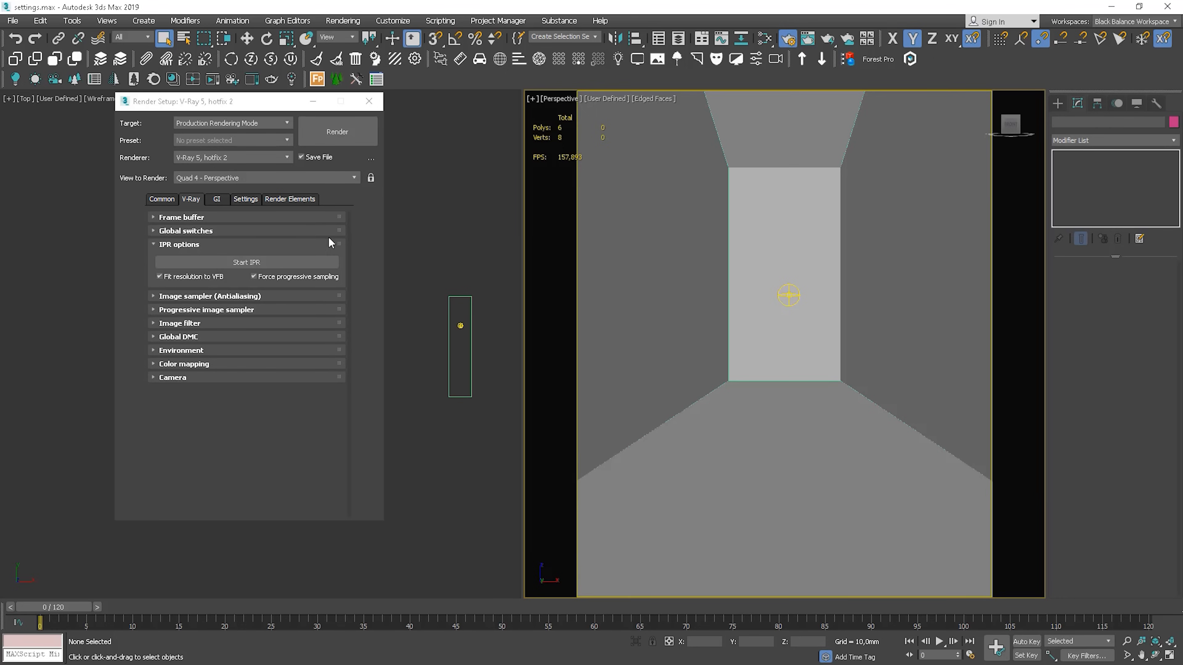
left_click(209, 257)
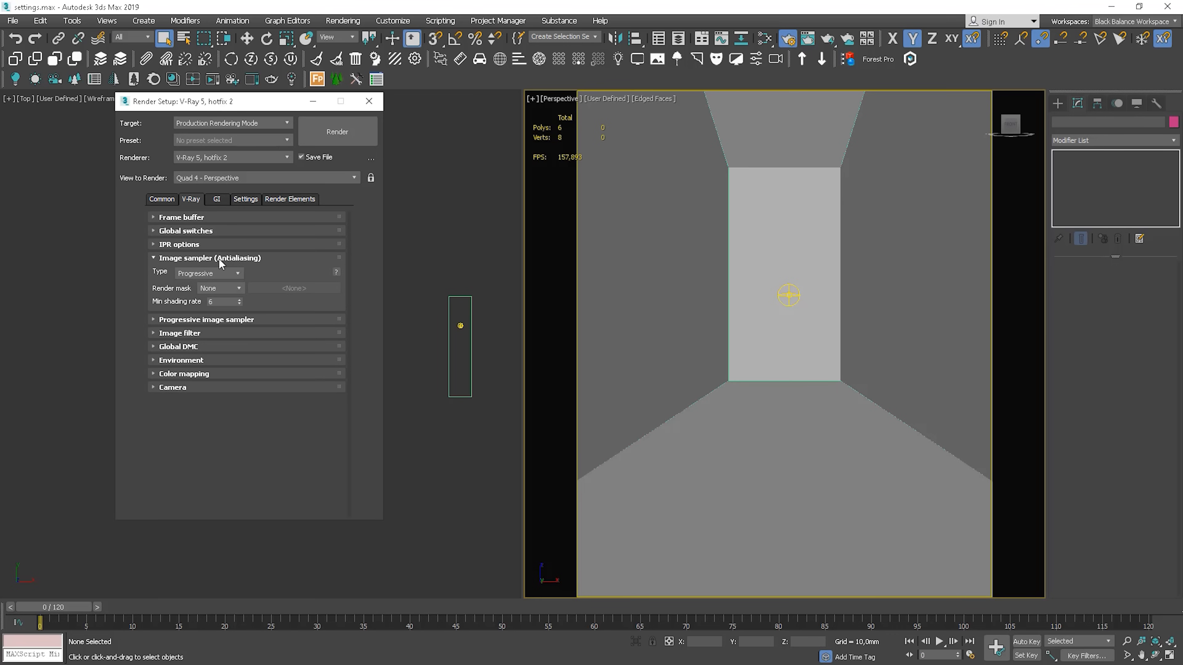
left_click(337, 131)
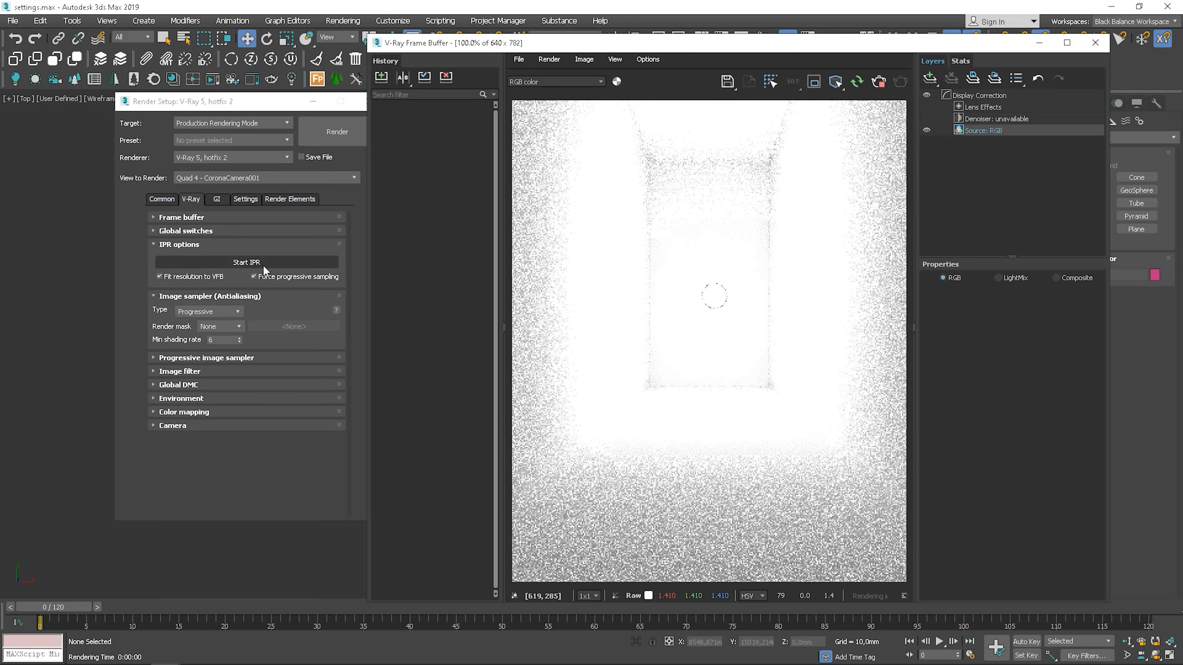
- Add exposure correction and lower the highlight burn in the V-Ray Frame Buffer
left_click(930, 78)
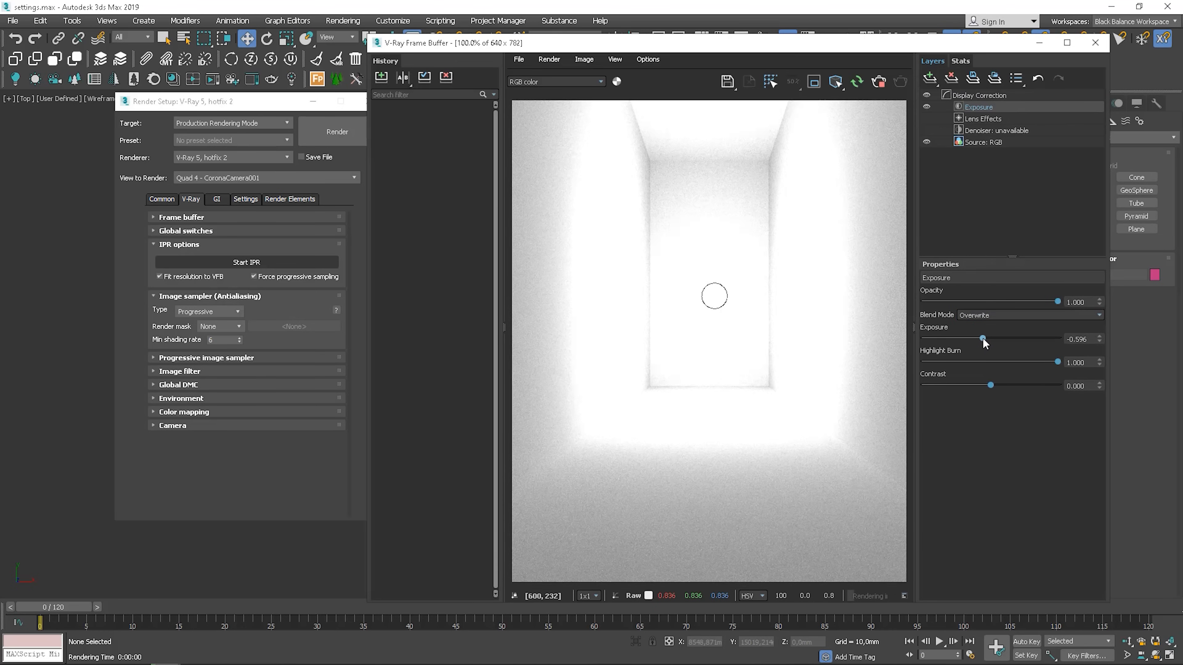
left_click_drag(1057, 362, 1004, 362)
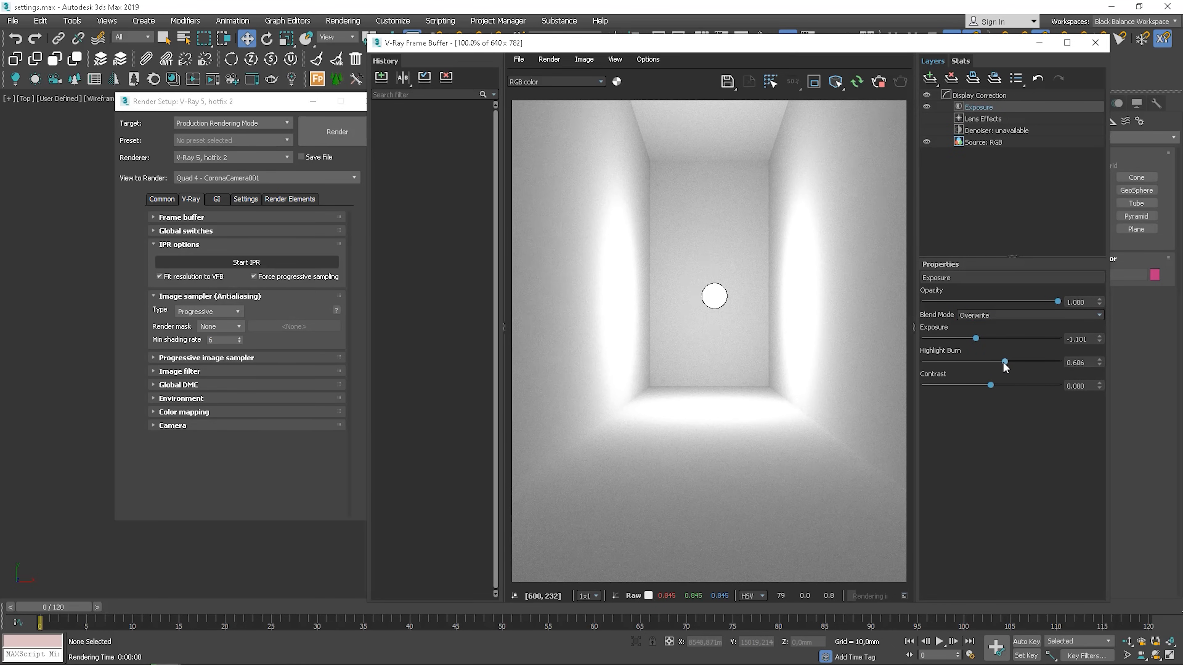
left_click_drag(1004, 362, 982, 363)
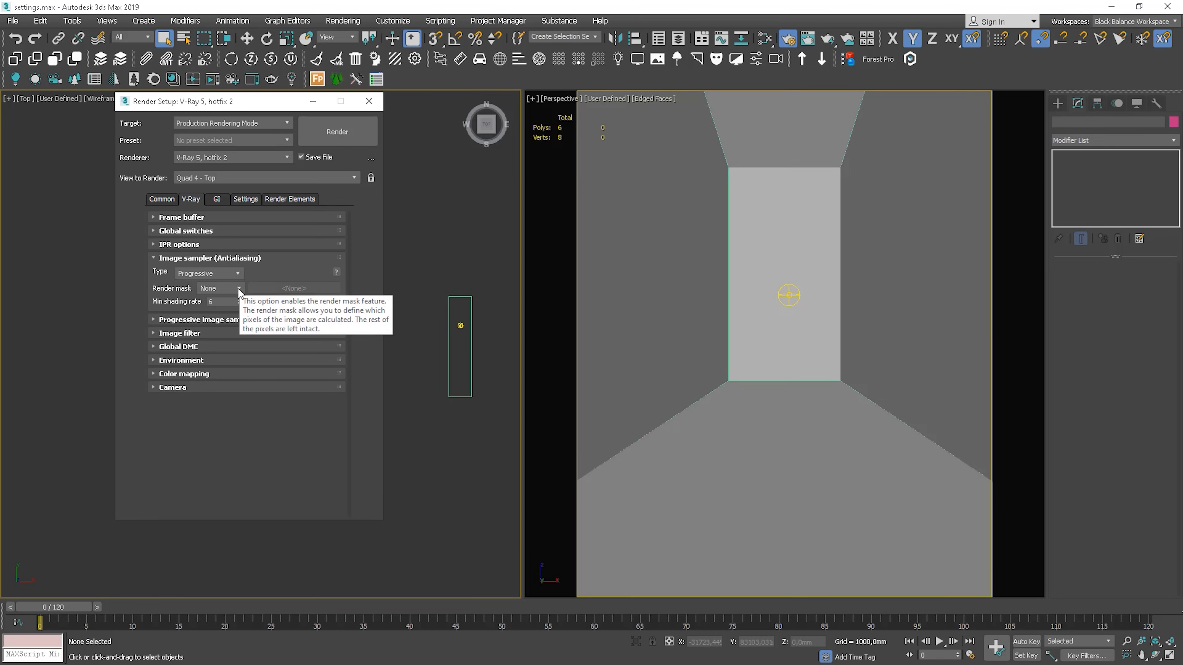
- Set the render mask to Selected objects and render again
left_click(238, 288)
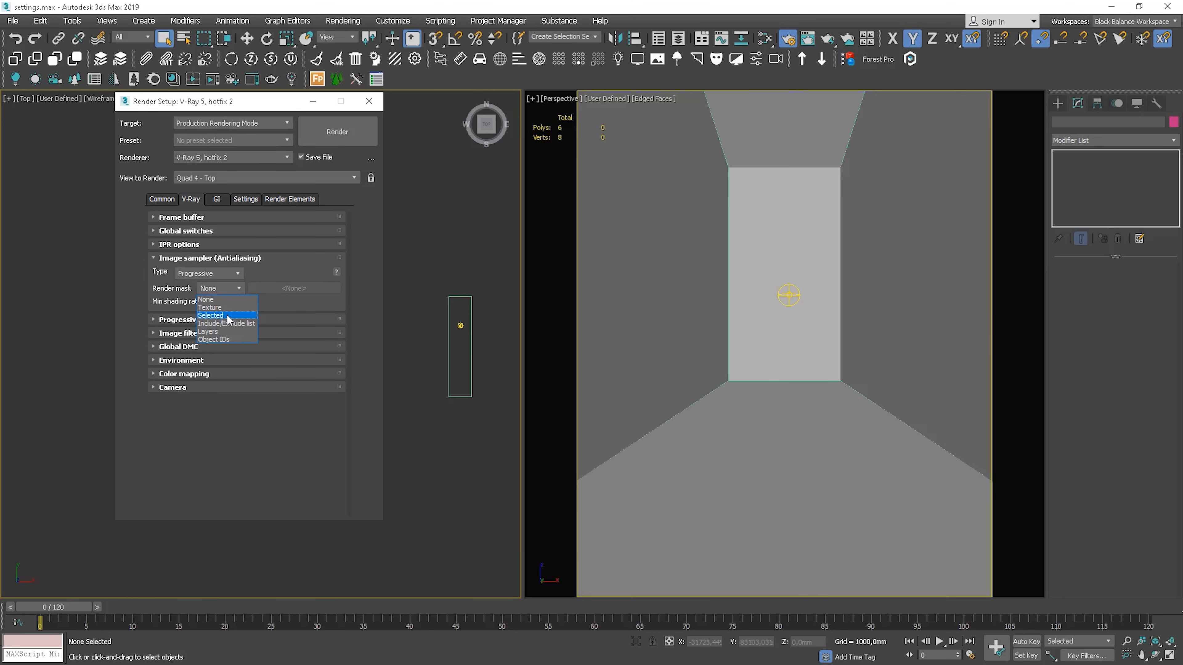
mouse_move(225, 332)
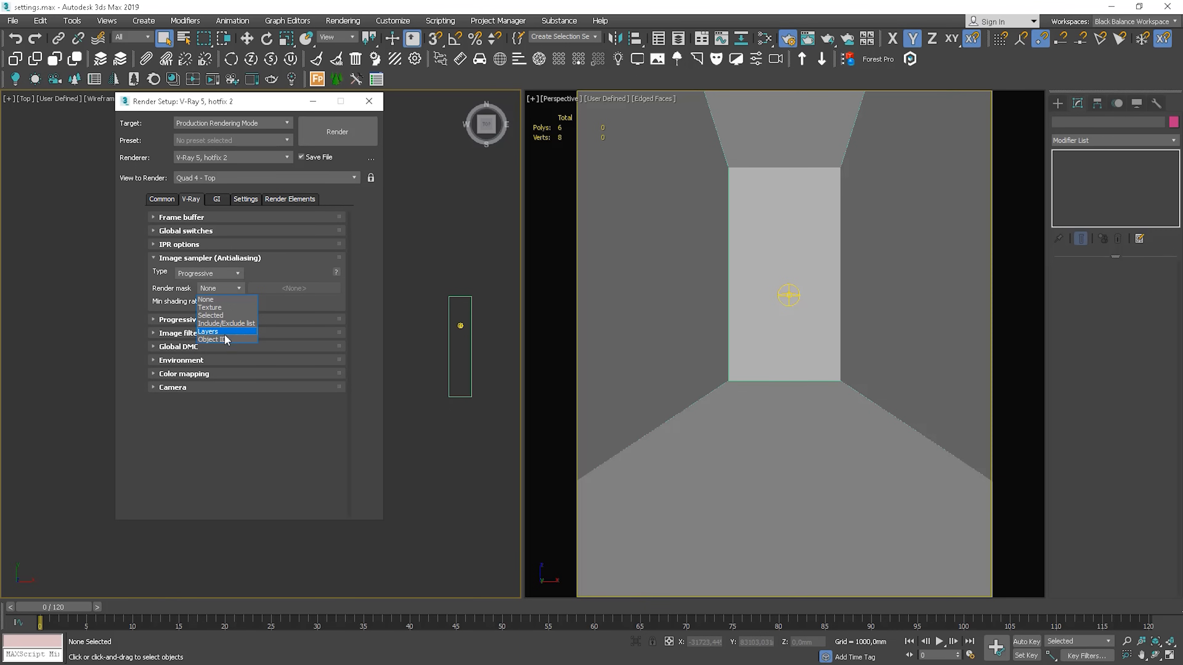
mouse_move(230, 316)
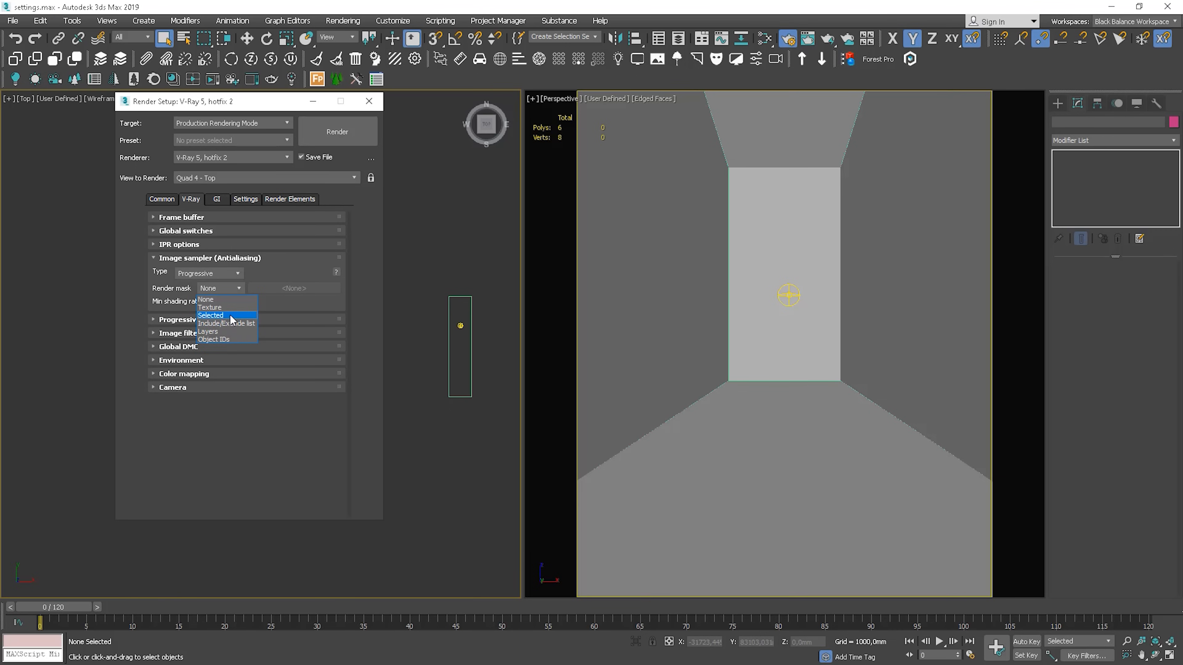
left_click(215, 315)
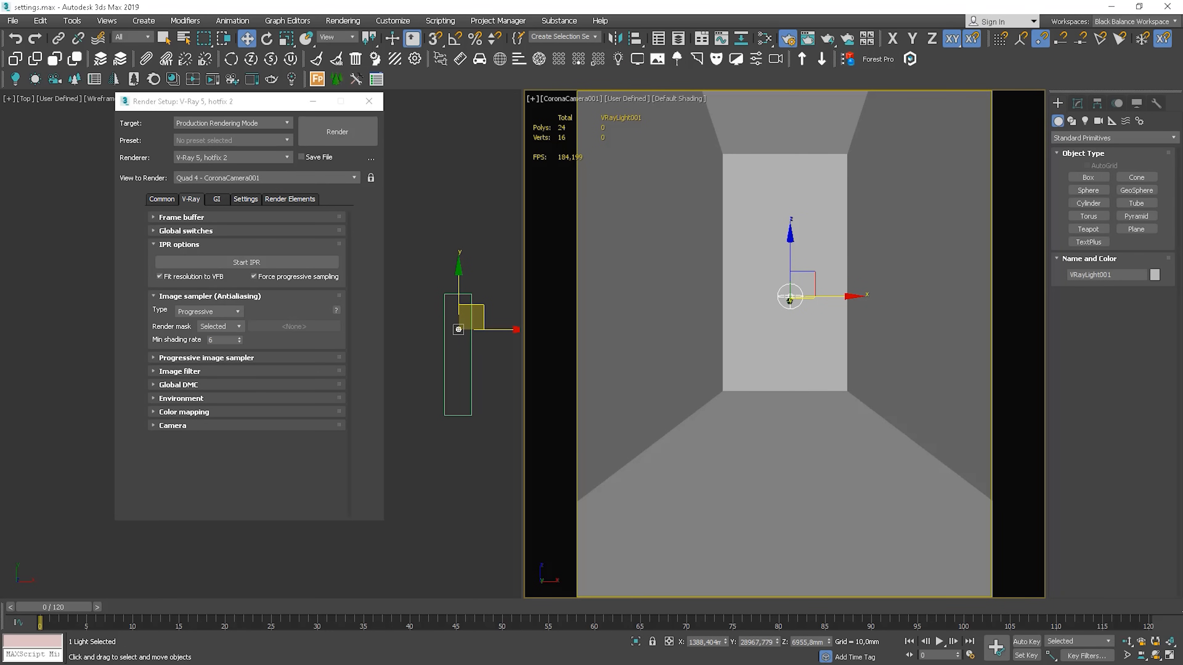
left_click(336, 132)
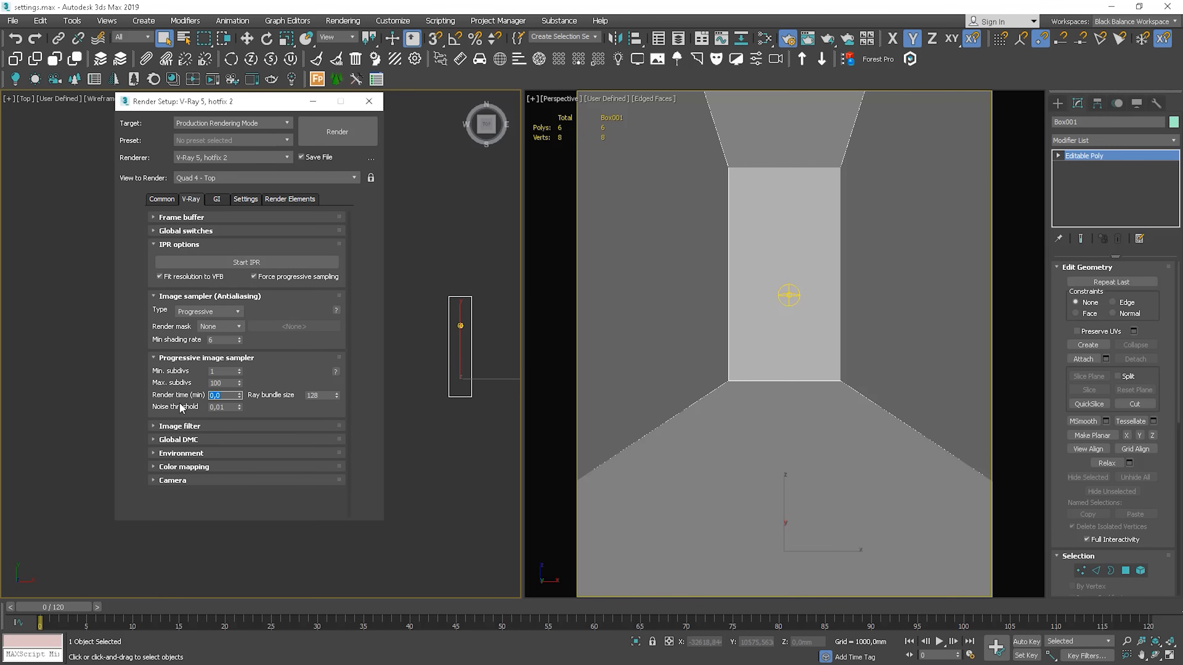
type("5,0")
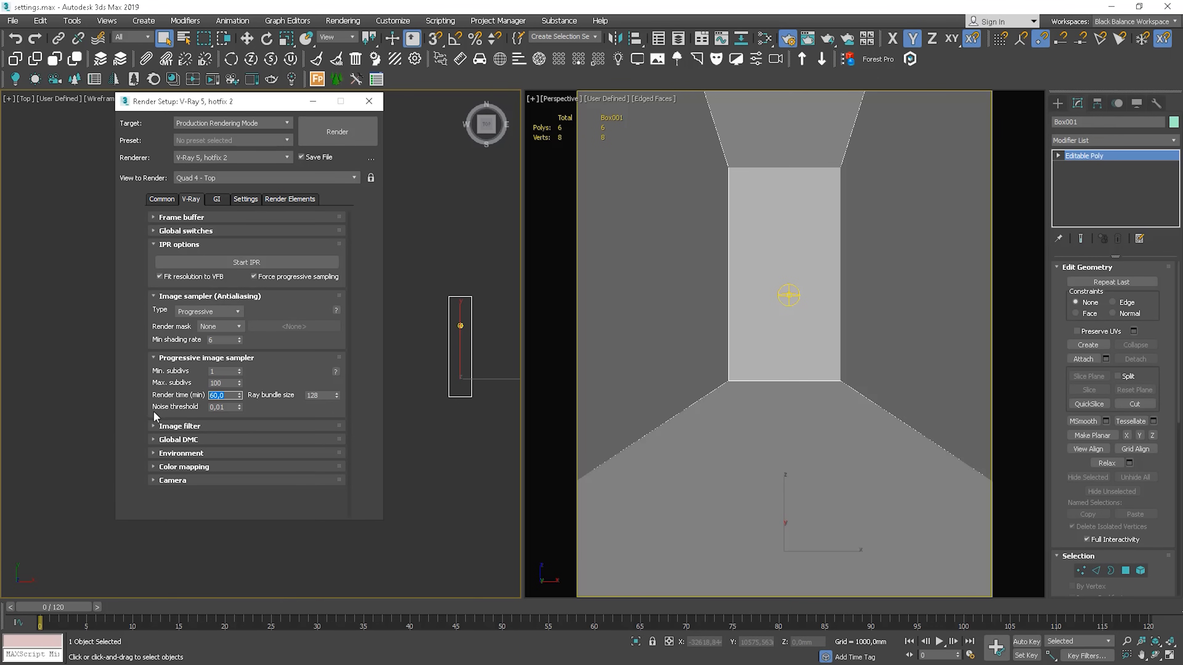
mouse_move(185, 419)
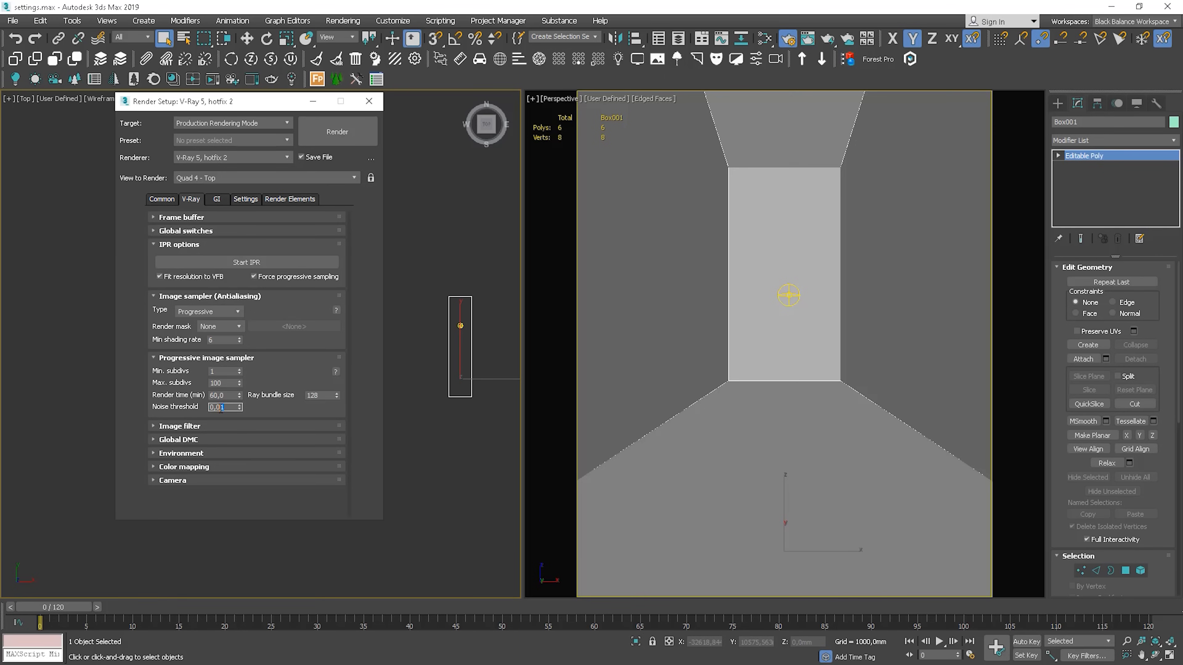
type("0,015")
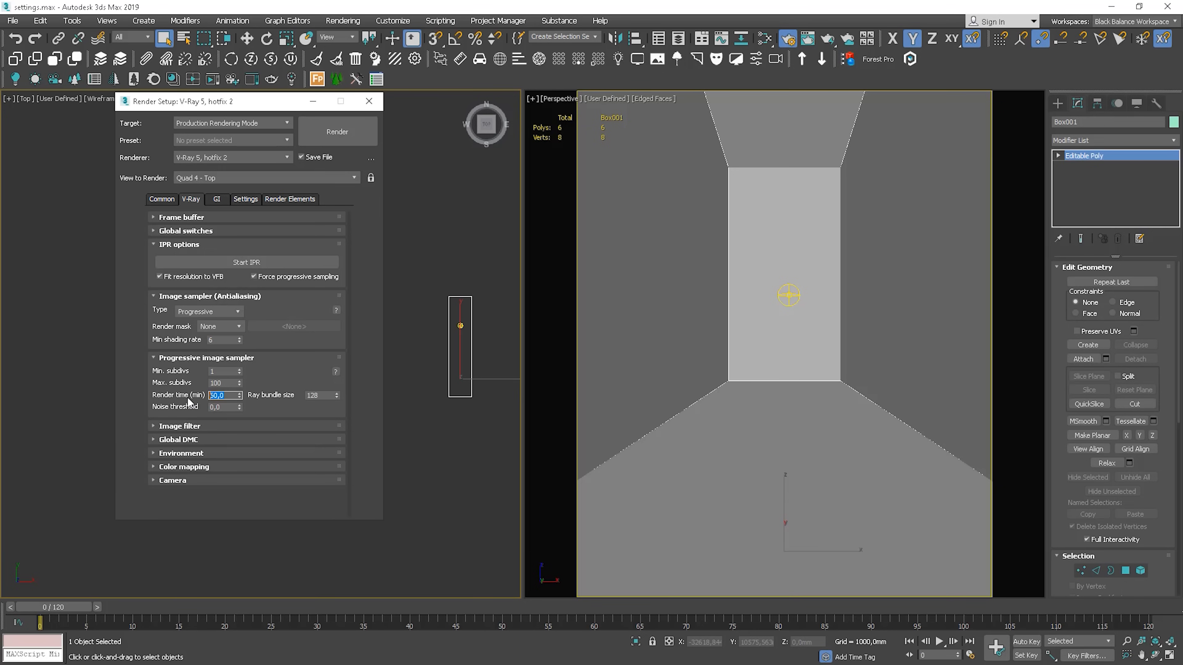
type("0")
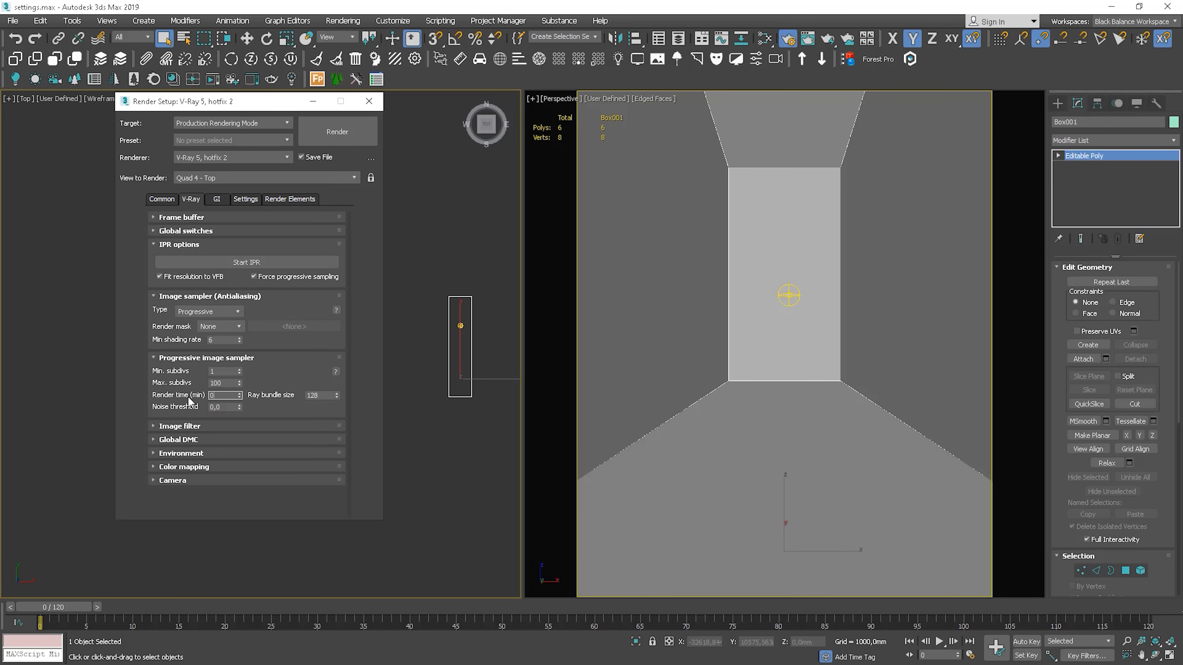
left_click(221, 406)
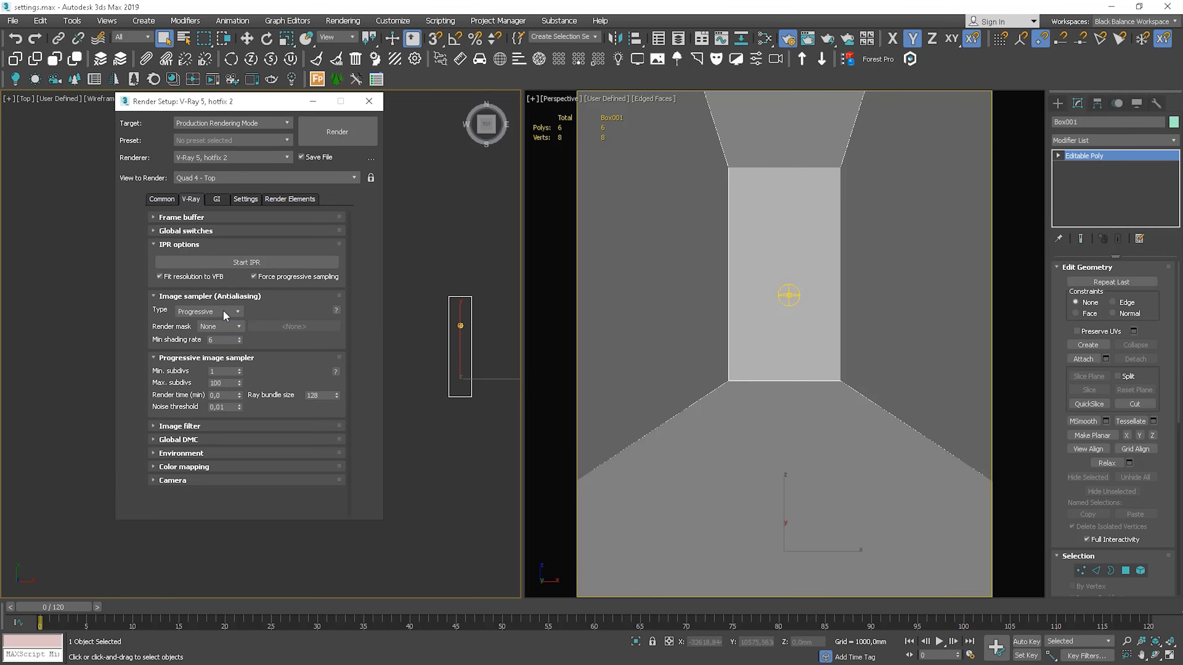
- Switch to the Bucket image sampler with render mask none and noise threshold 0,005, then render
left_click(208, 310)
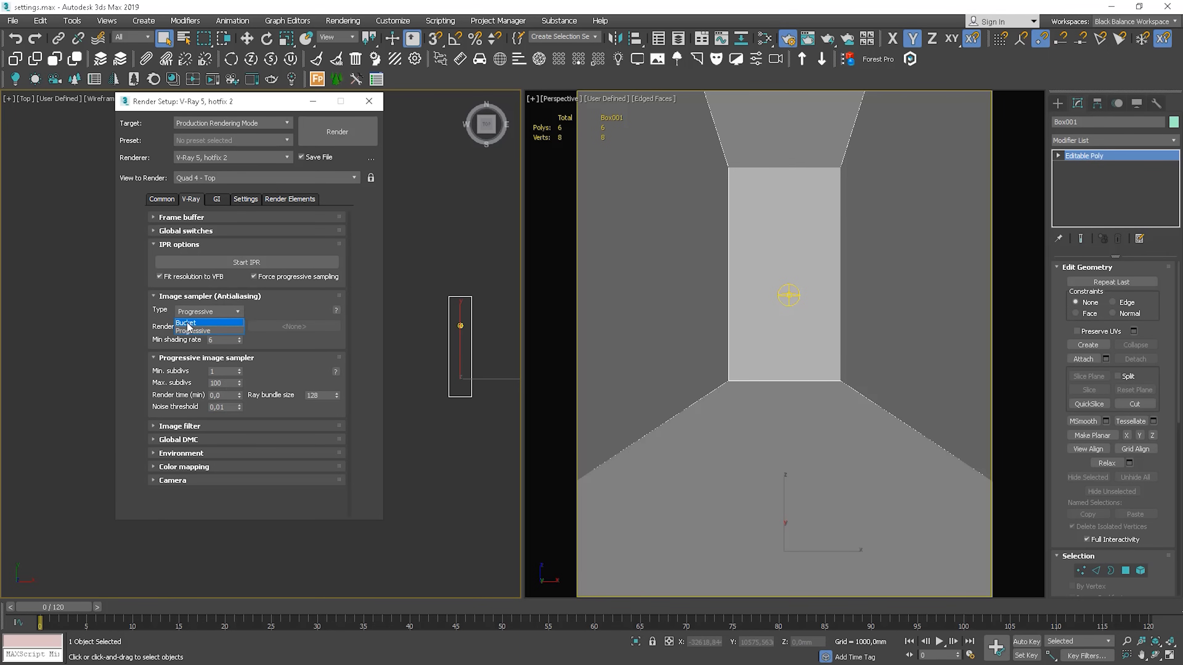
left_click(186, 323)
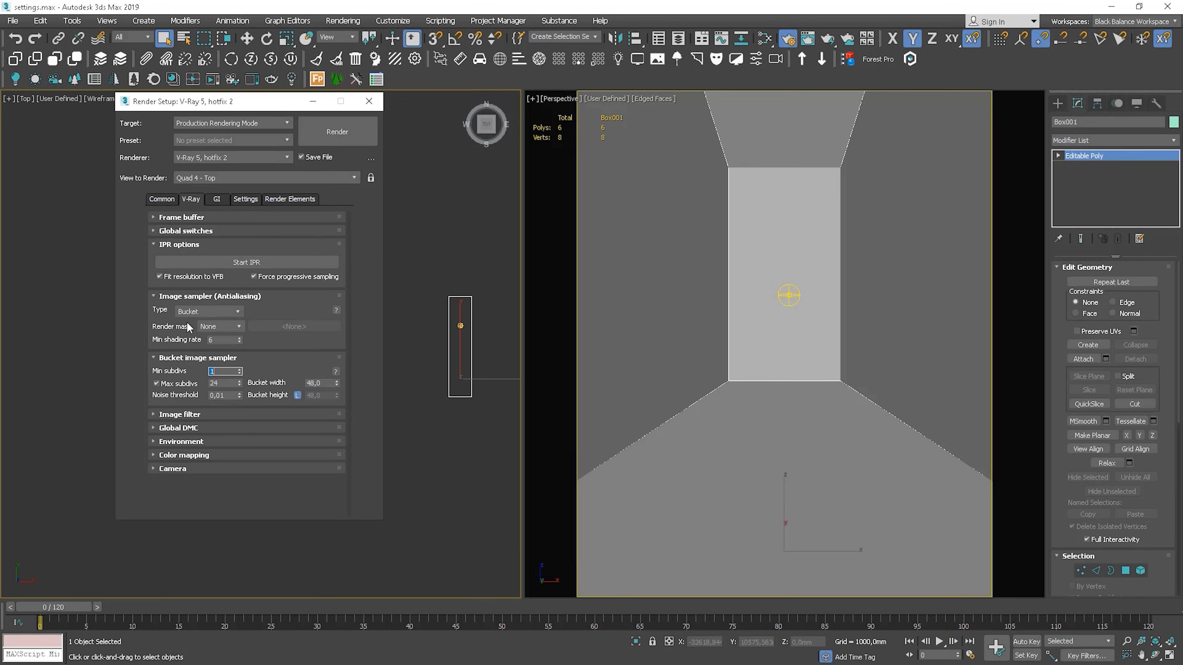
mouse_move(226, 331)
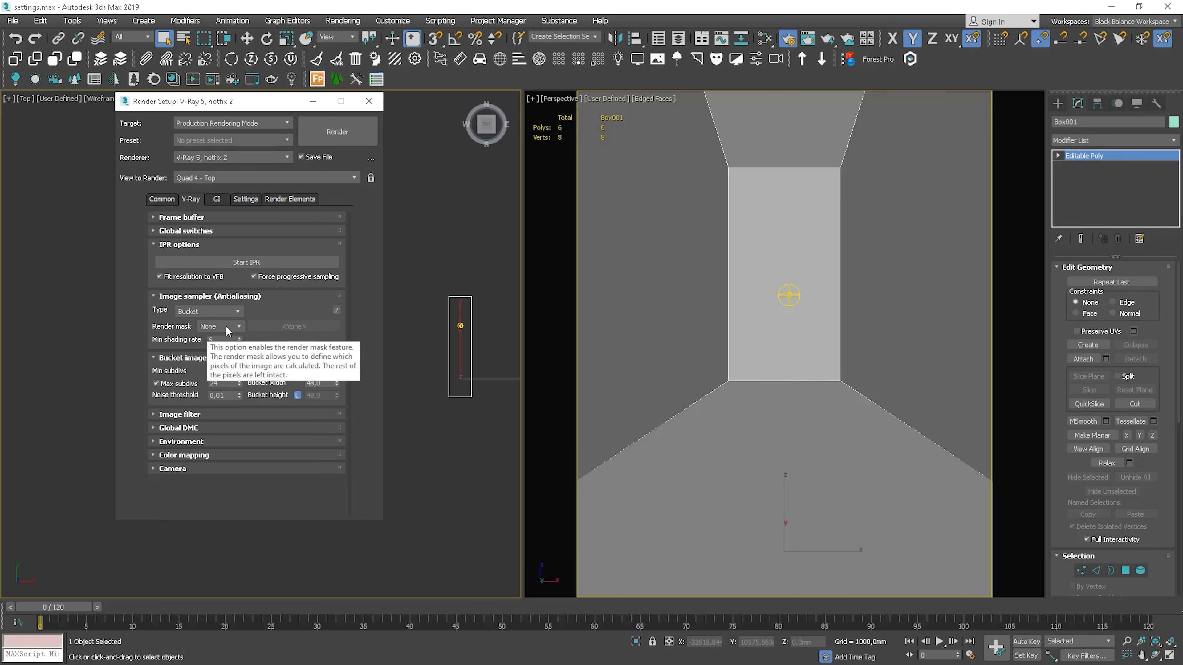
left_click(219, 326)
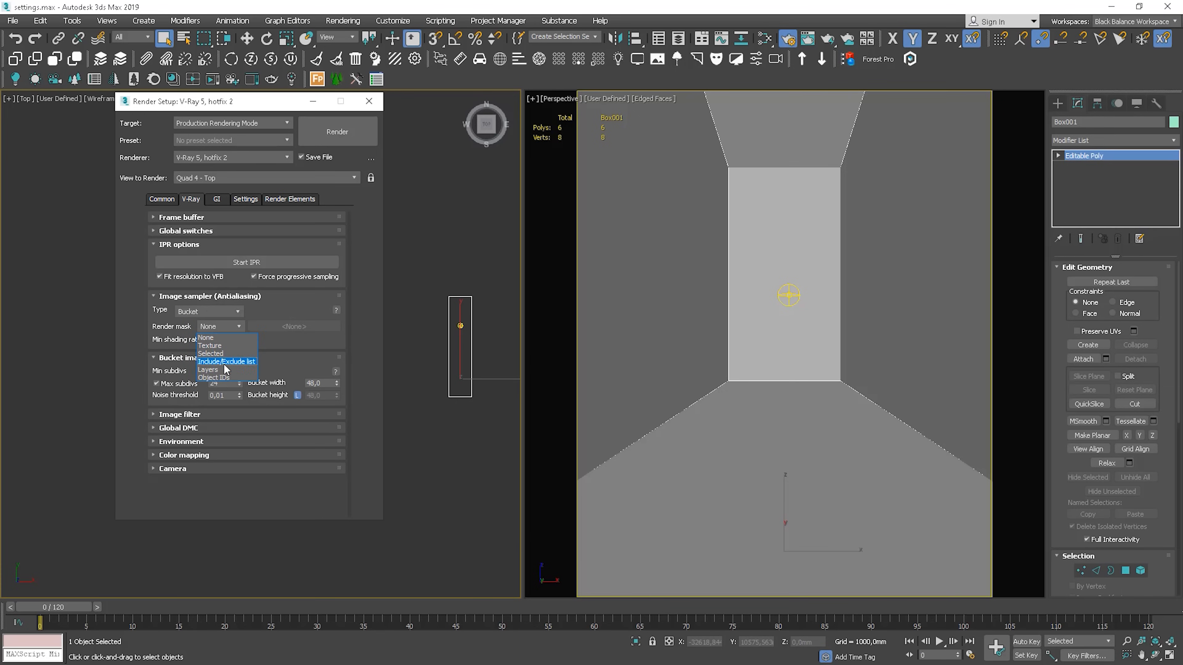
left_click(205, 337)
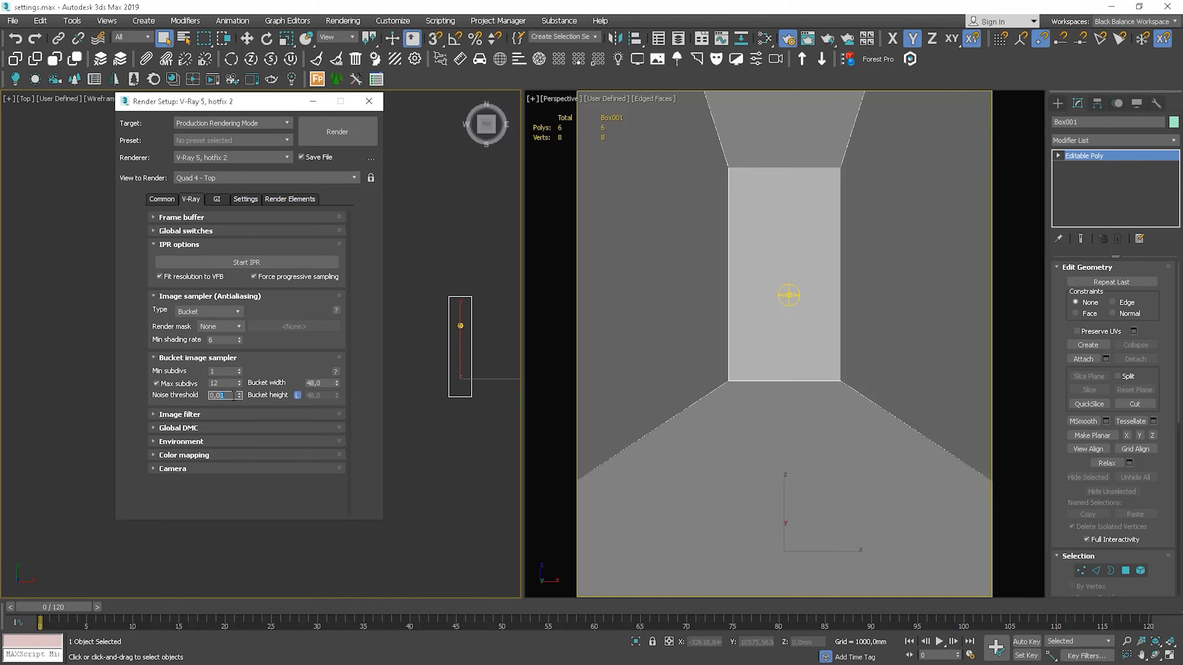
type("0,005")
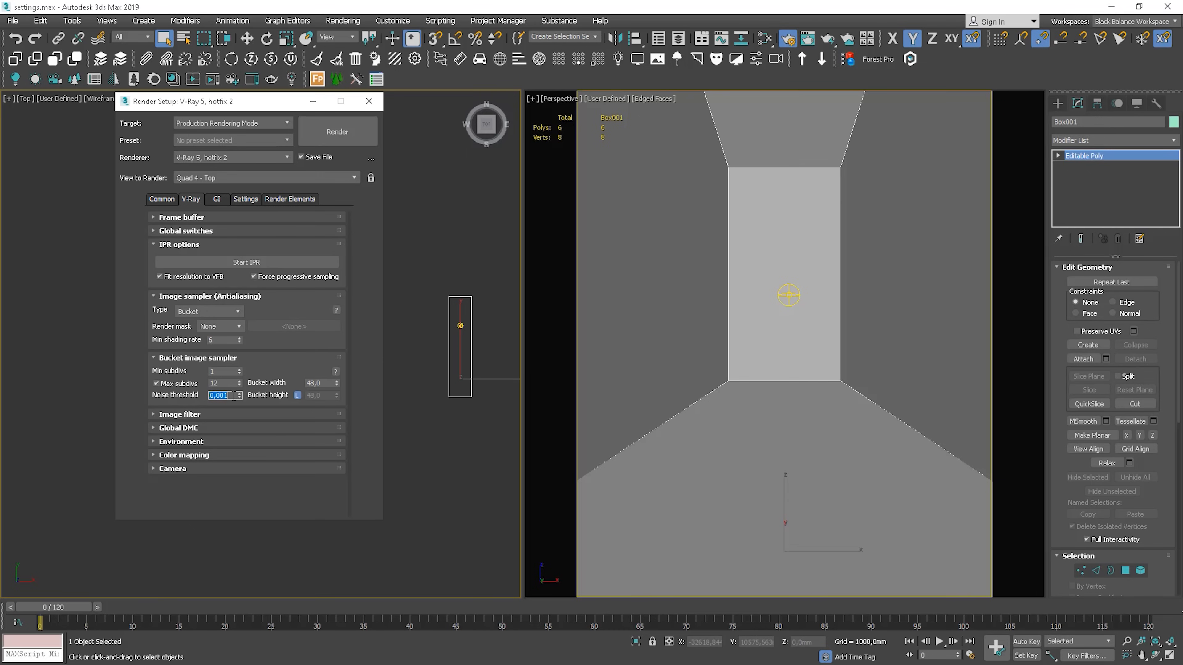
left_click(336, 131)
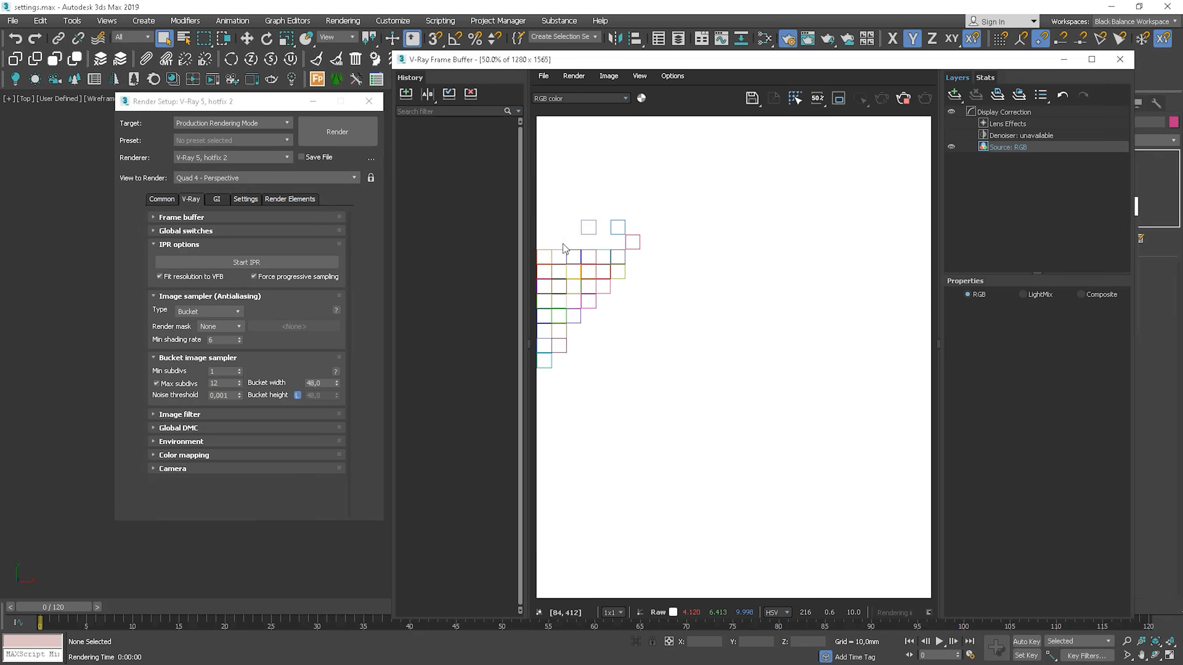
- Close the bucket render and reopen the sampler type list
left_click(1119, 59)
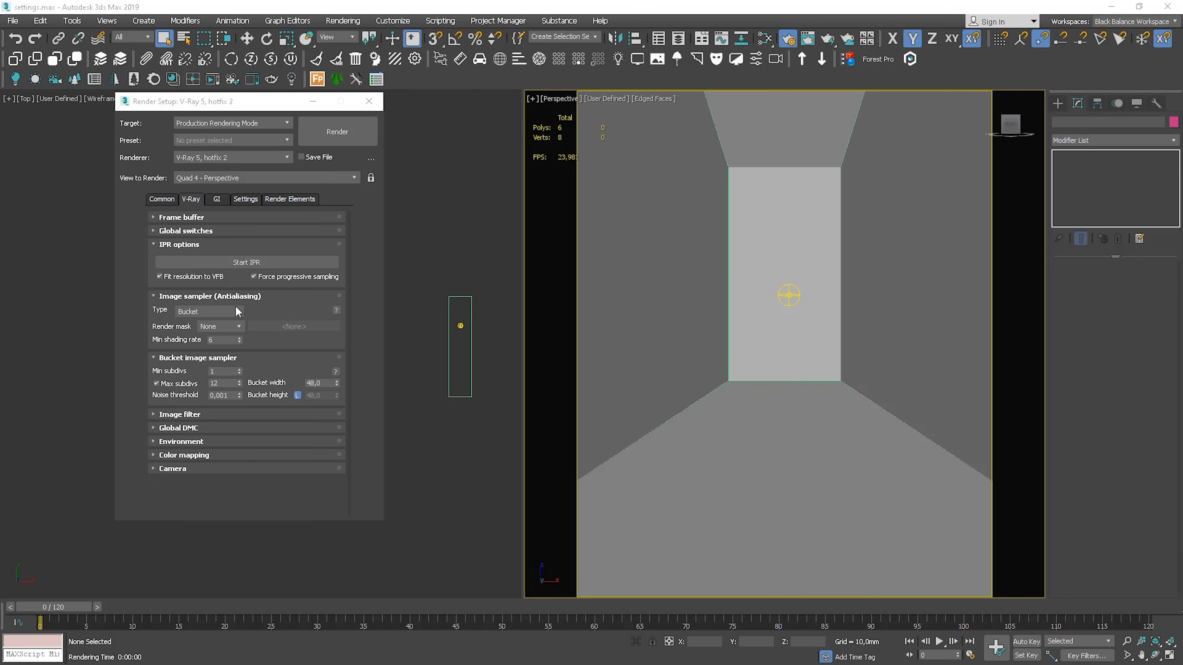
left_click(208, 310)
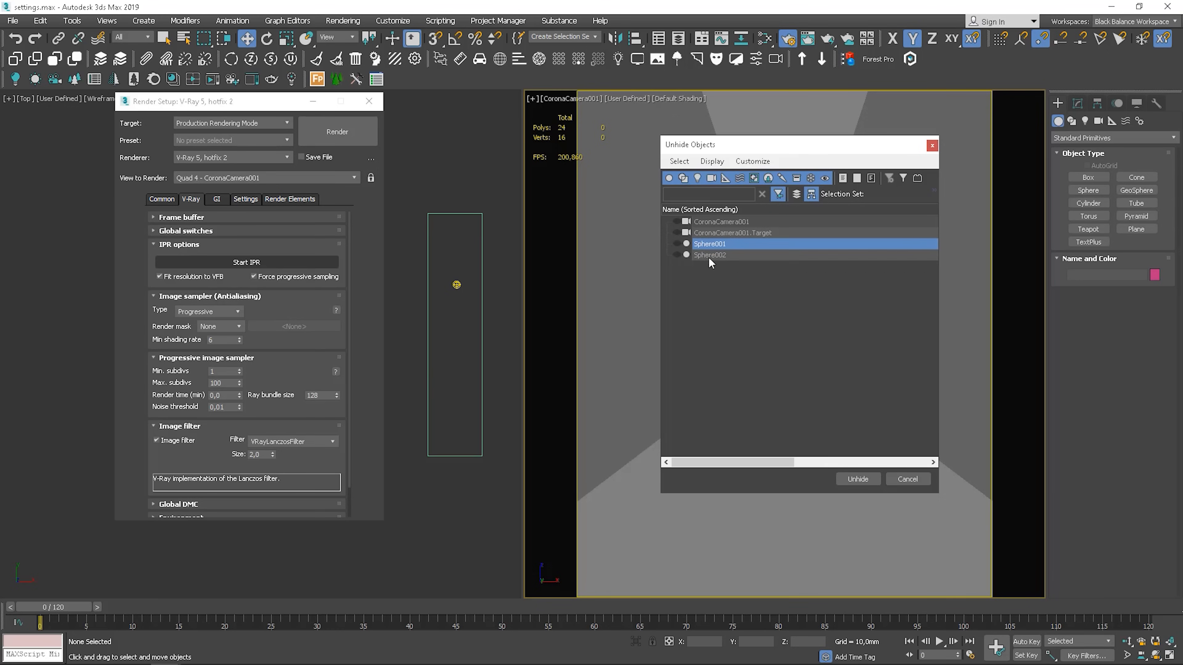
- Unhide the two spheres, start IPR of the corridor and set the image filter to Area
left_click(857, 479)
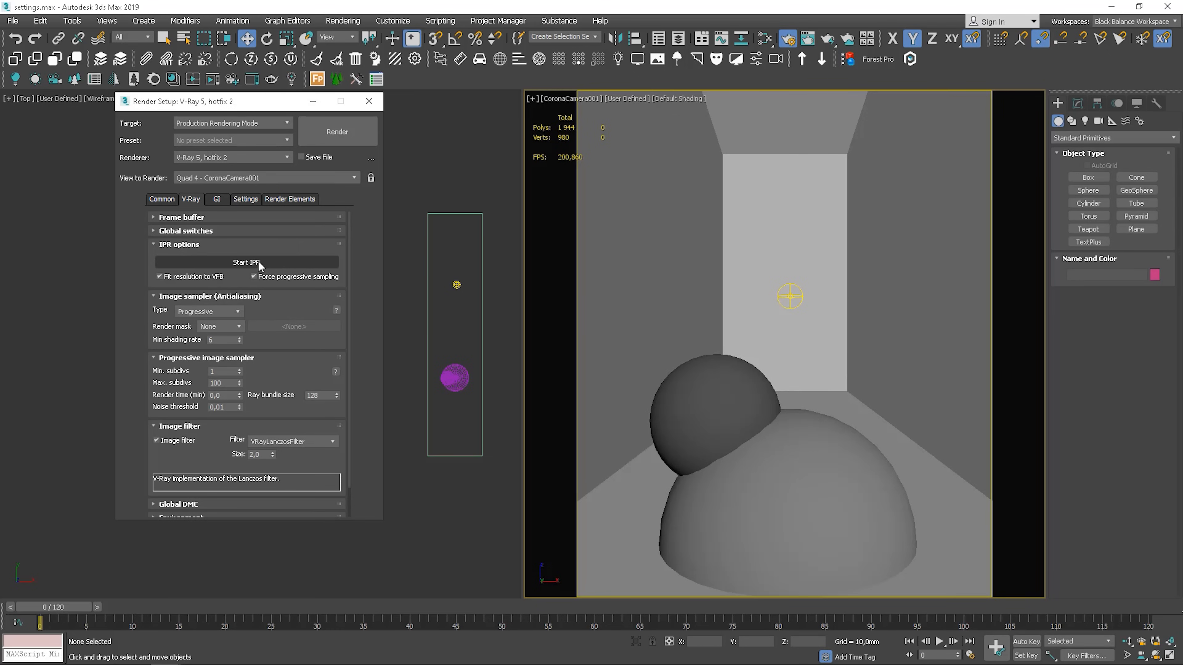
left_click(245, 261)
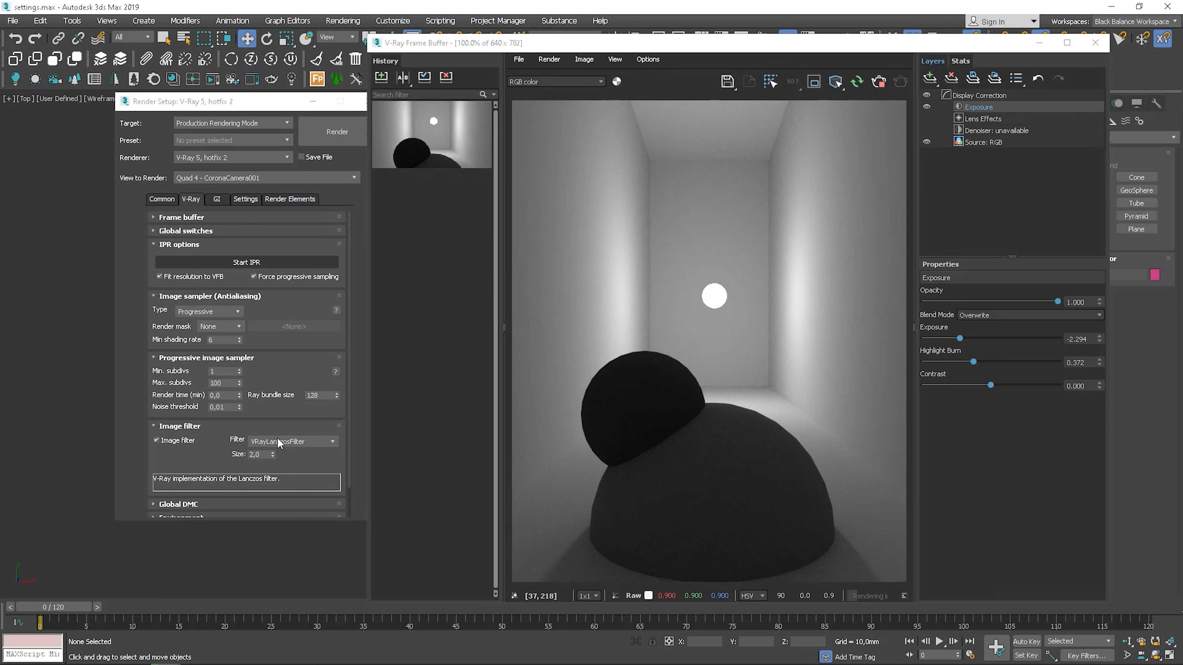
left_click(290, 441)
type("4")
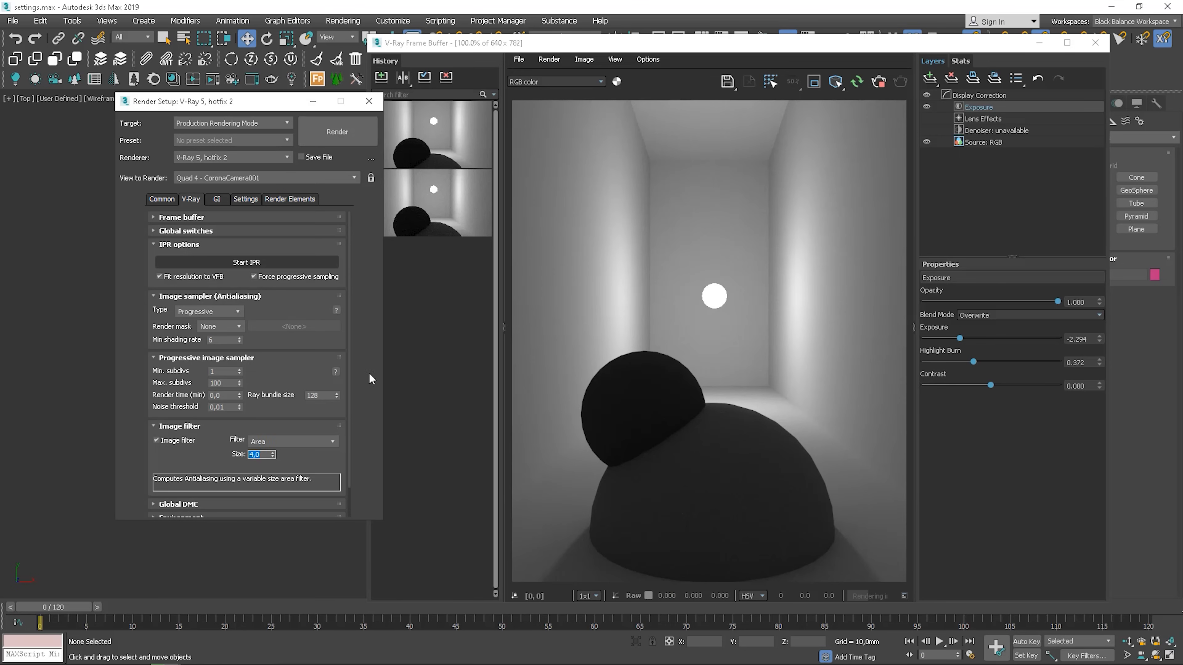
- Change the image filter to Mitchell-Netravali and save the render to VFB history
left_click(857, 81)
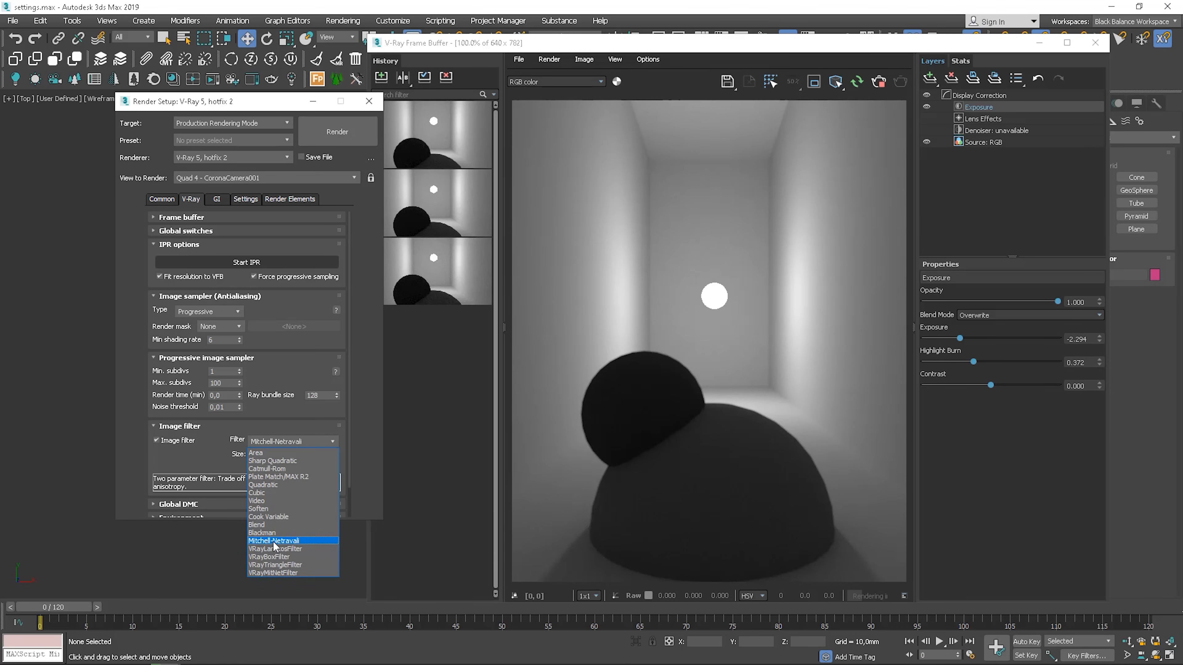
left_click(273, 541)
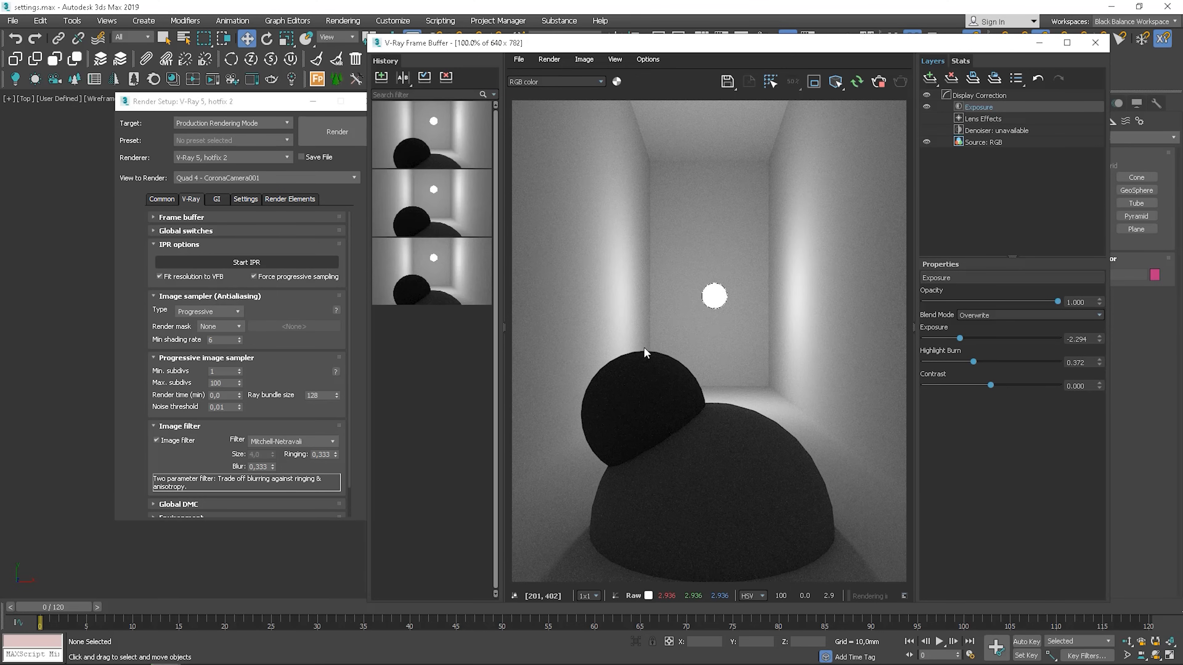
left_click(382, 77)
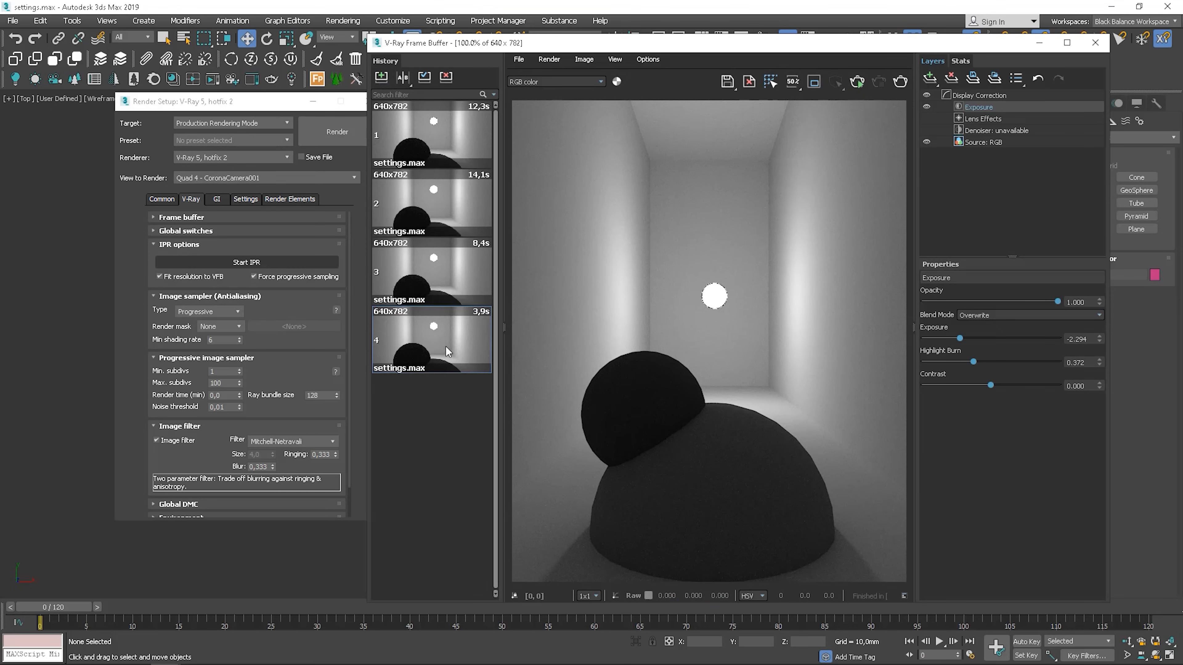
- Compare two saved renders A/B in VFB history by moving the split line
left_click(403, 78)
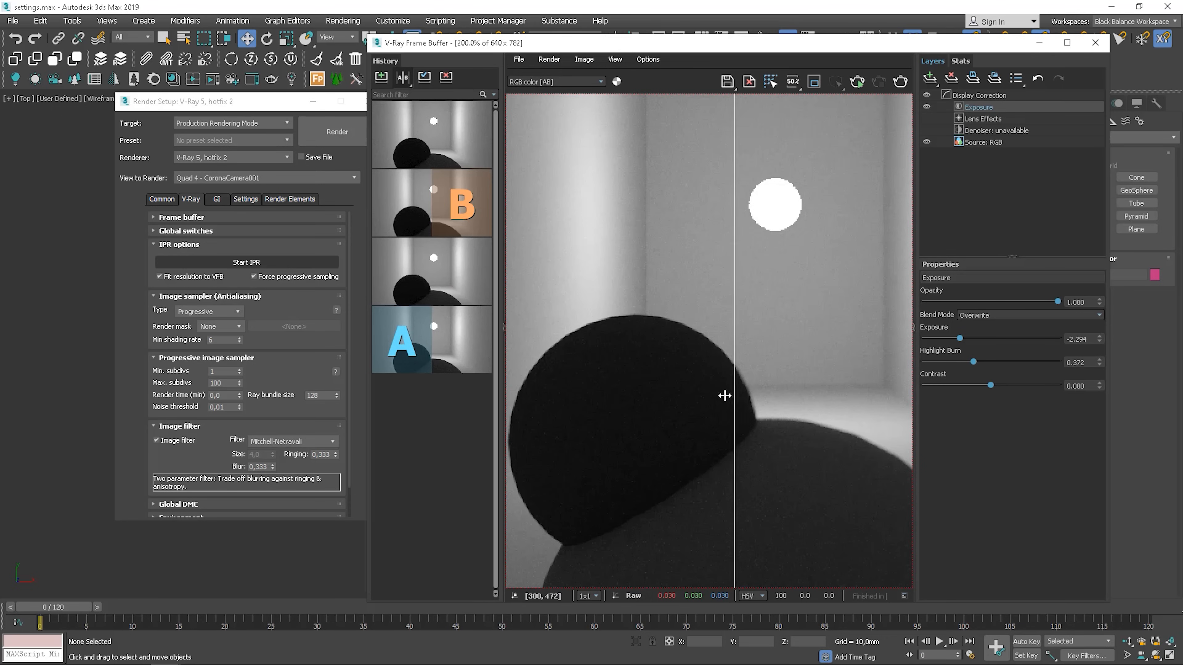
left_click_drag(722, 396, 727, 407)
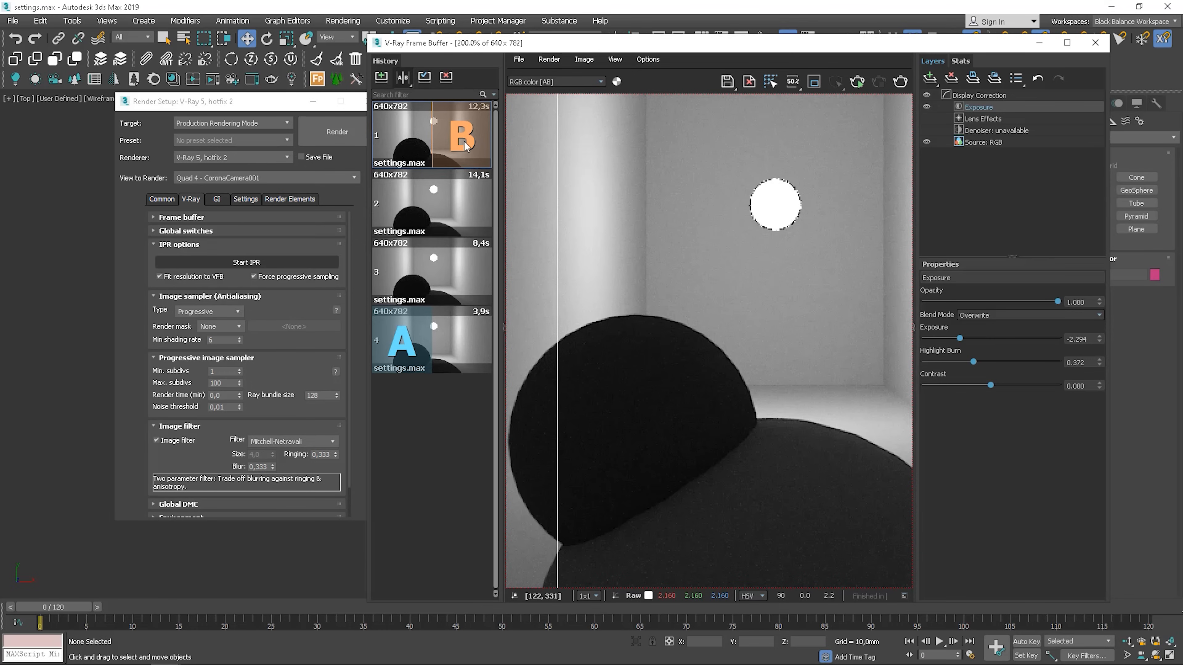
left_click(1095, 43)
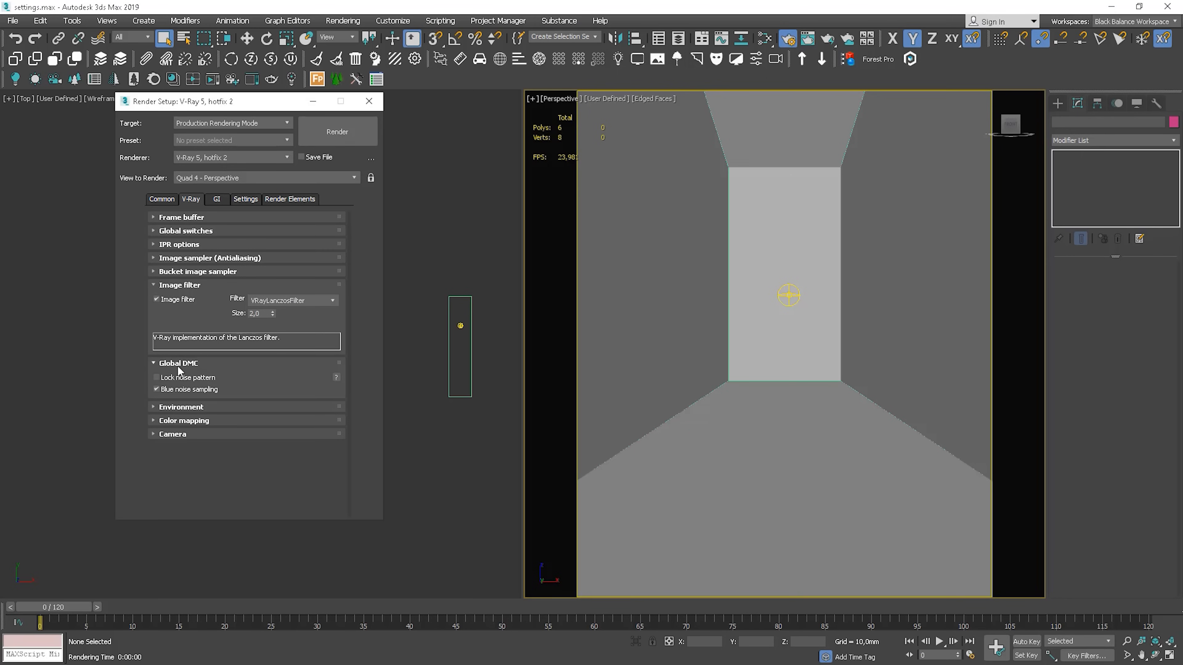
- Assign a VRaySky map to the GI environment, then leave GI environment switched off
left_click(178, 363)
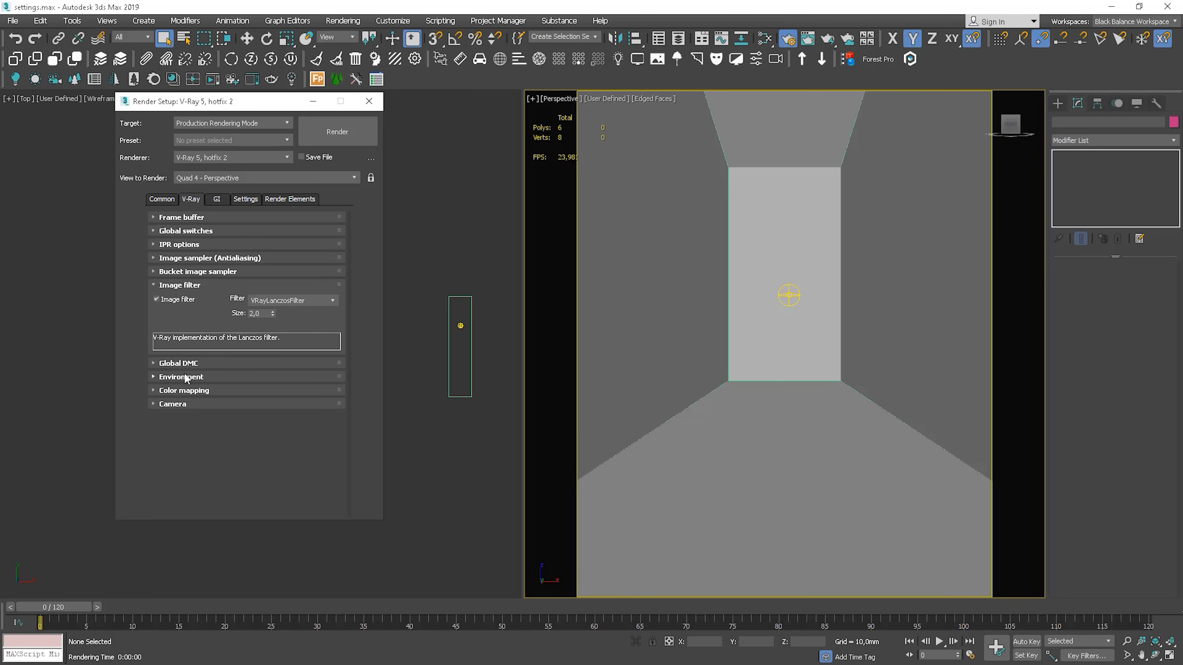
left_click(181, 376)
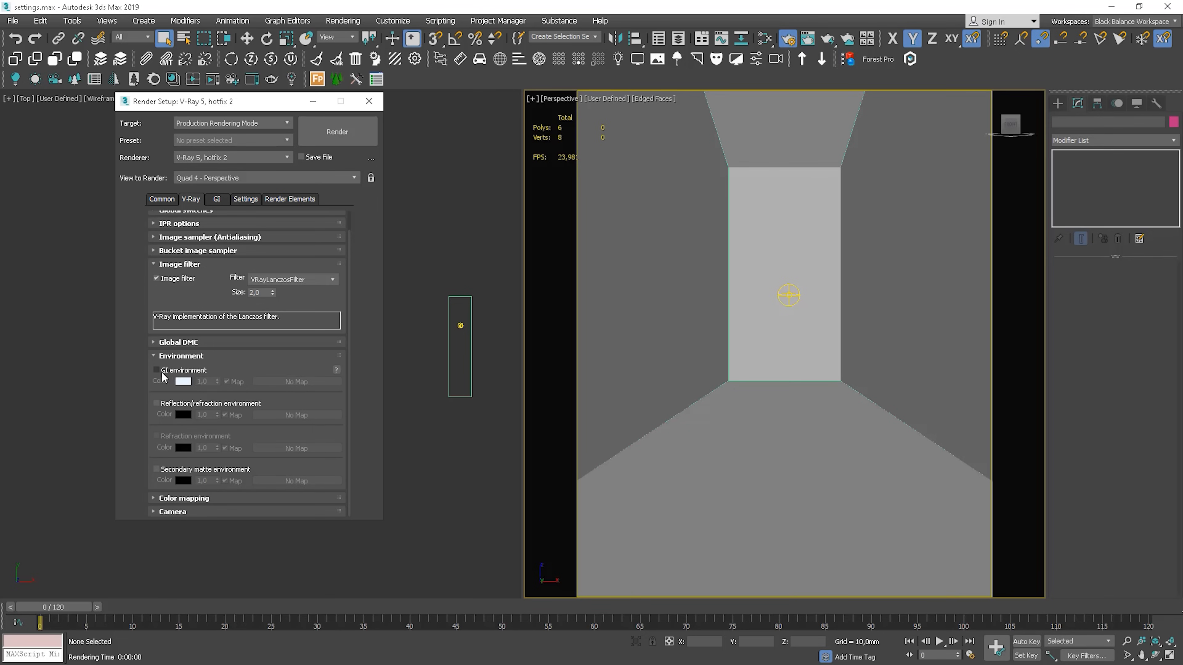
left_click(157, 370)
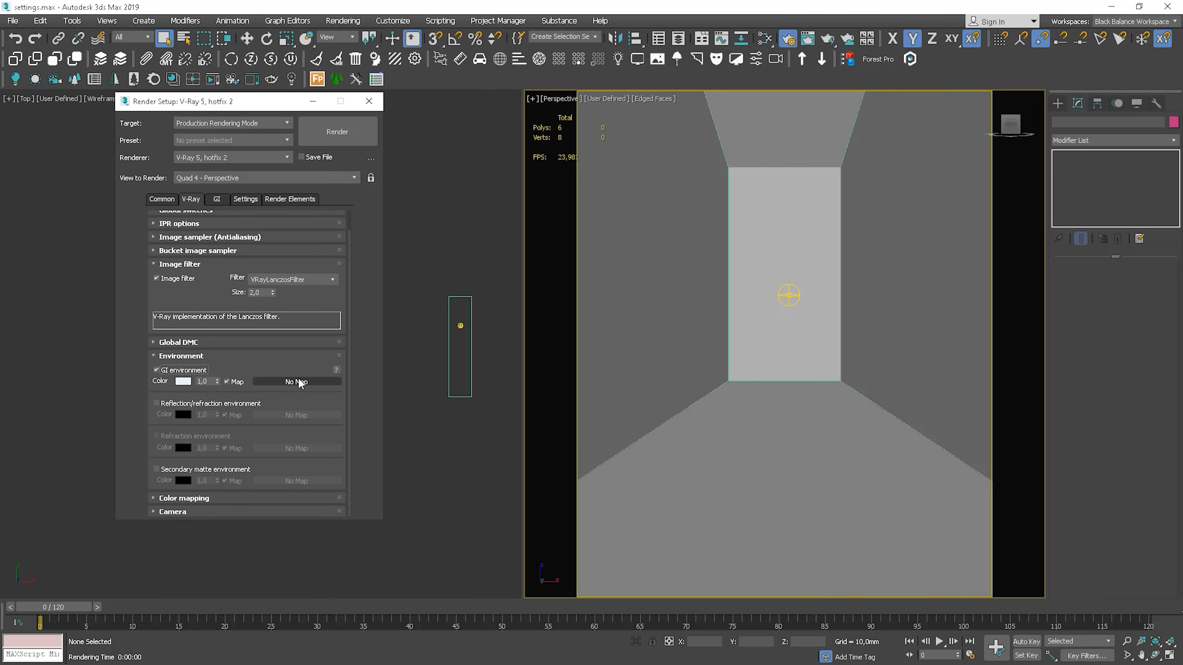
left_click(297, 381)
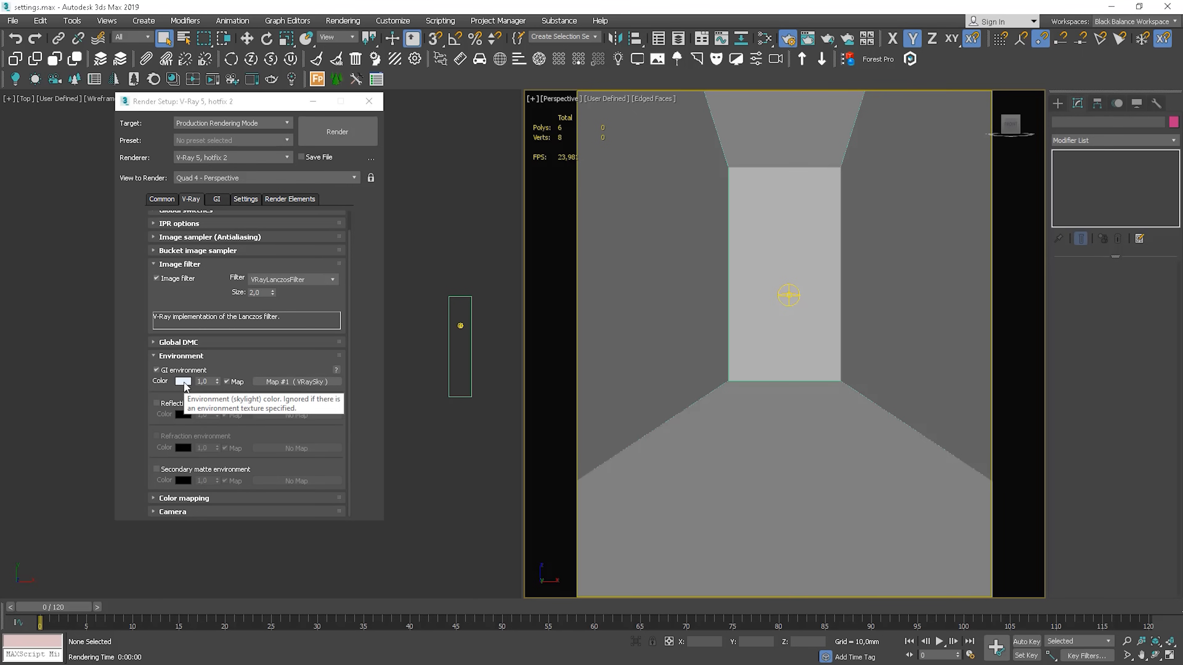
left_click(183, 381)
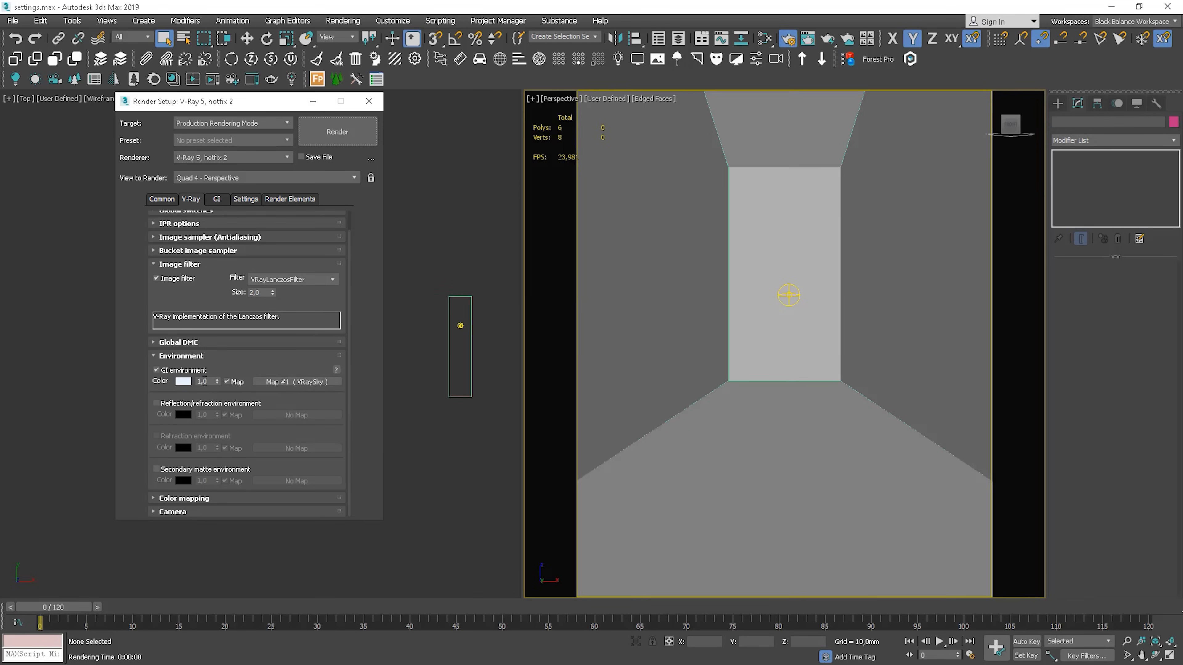
left_click(156, 370)
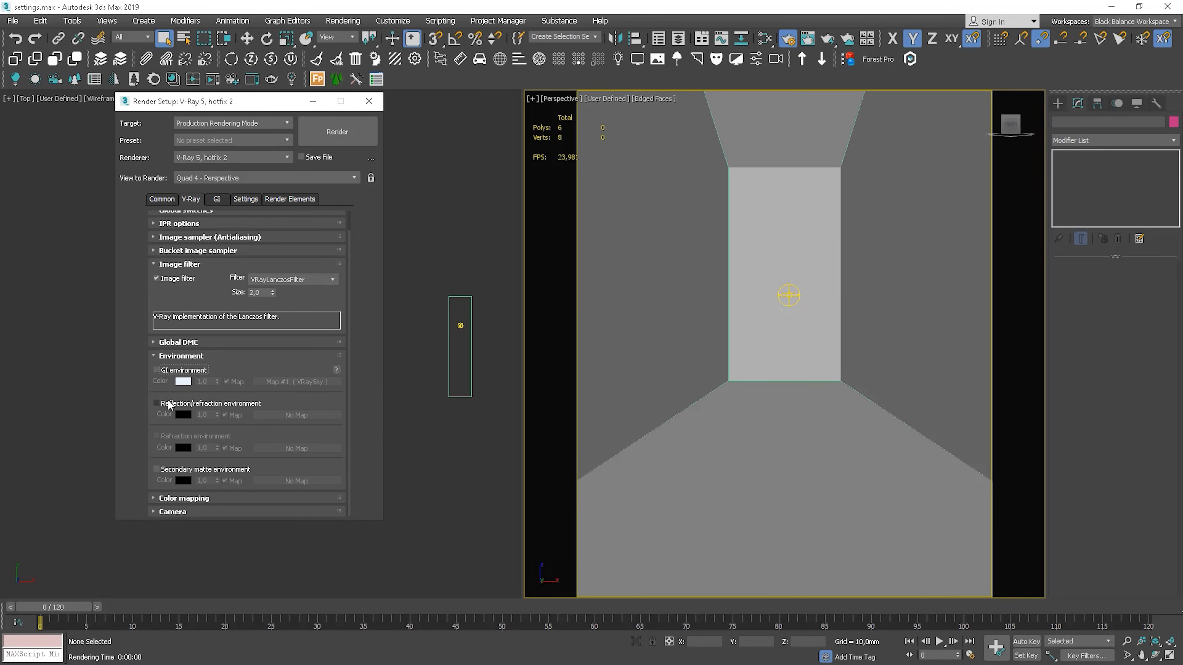
mouse_move(169, 438)
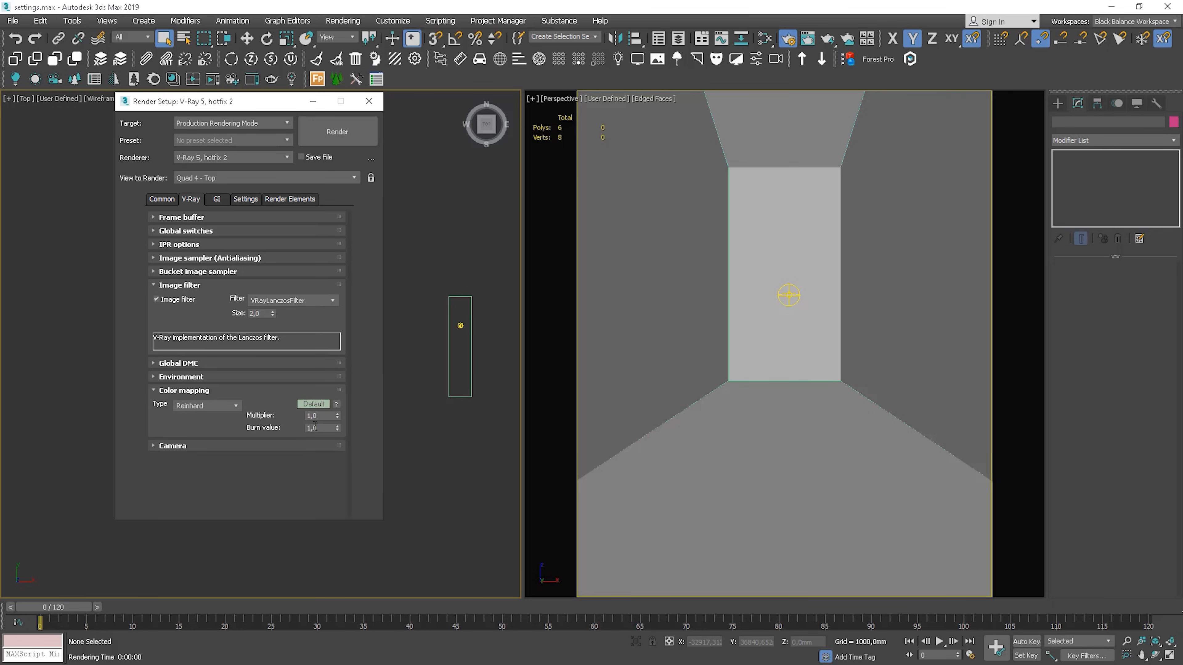
- Set colour mapping to Linear multiply, start an IPR render and lower Highlight Burn to about 0.67
left_click(235, 406)
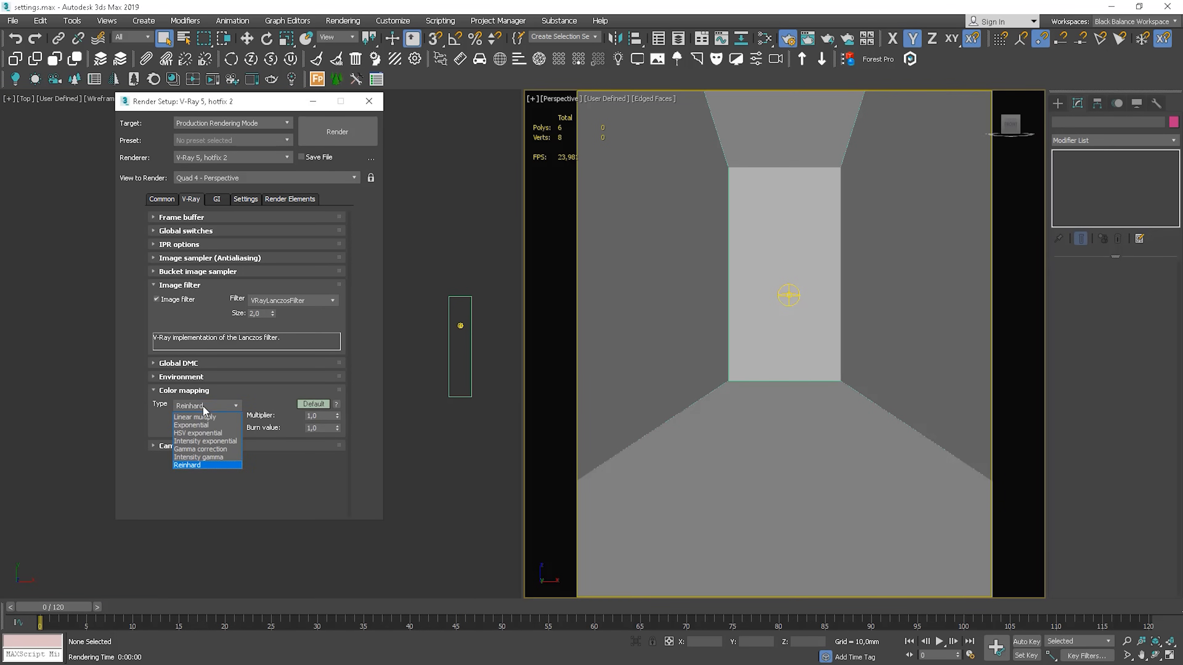
left_click(195, 417)
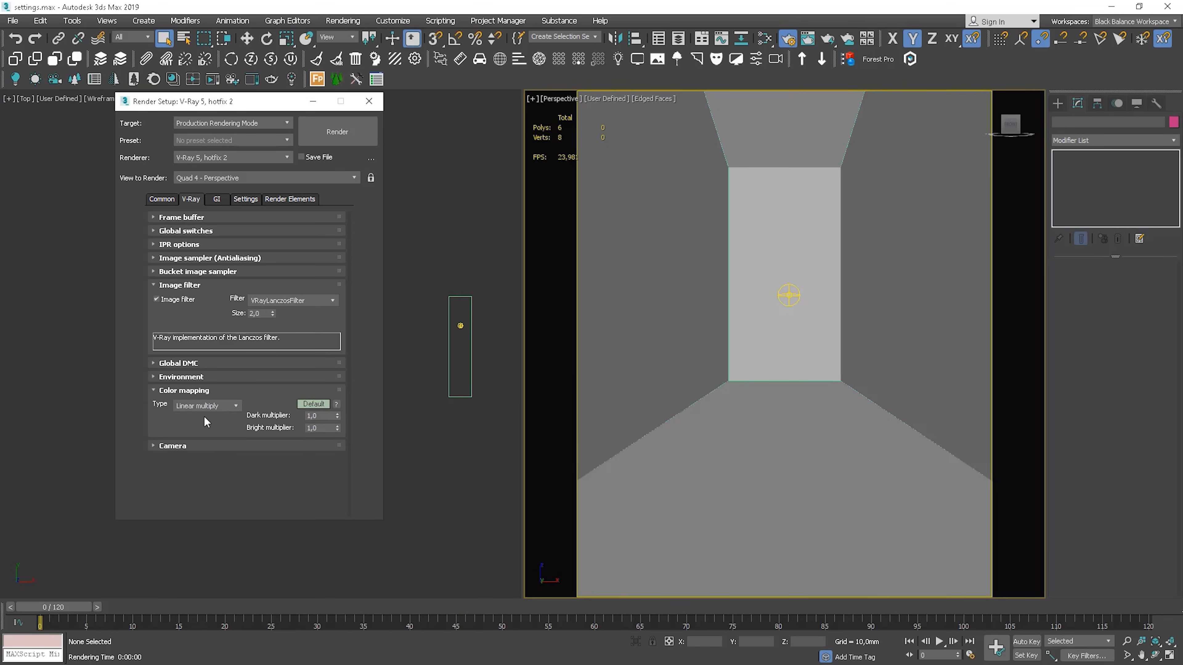
left_click(179, 244)
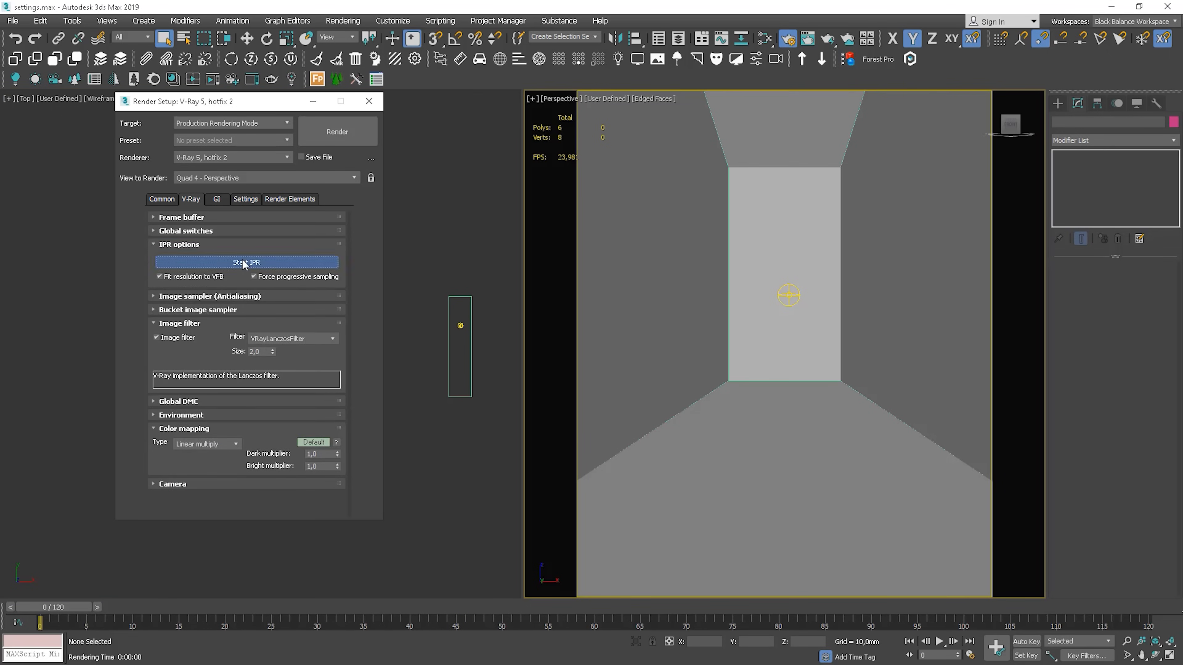
left_click(245, 262)
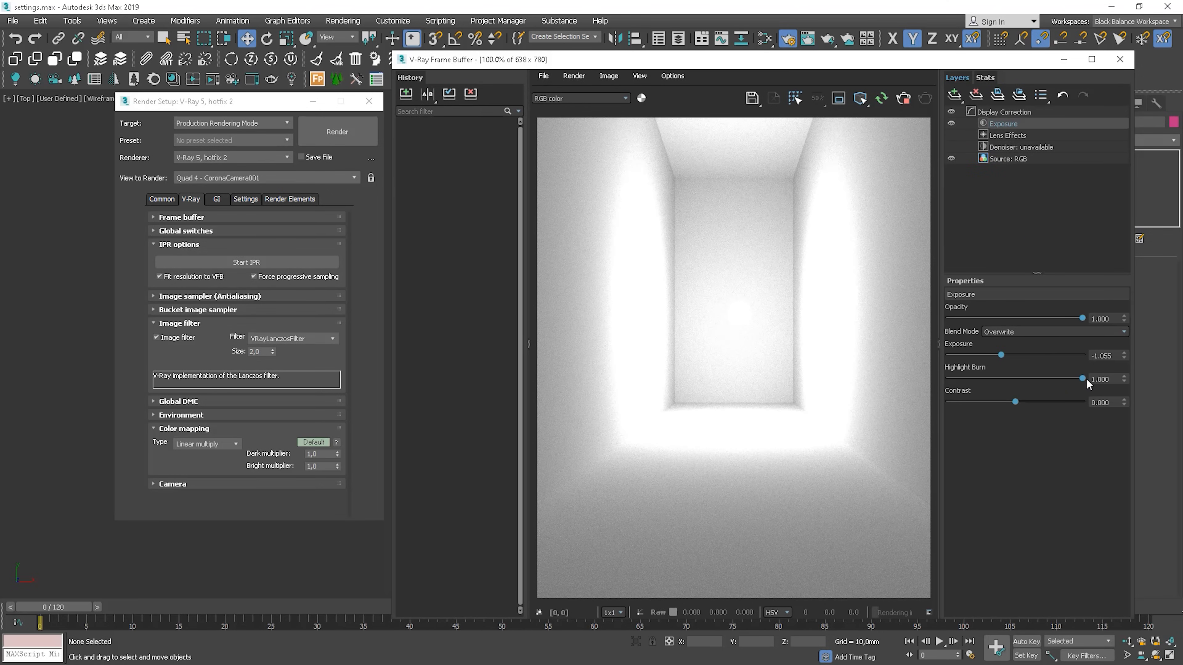
left_click_drag(1085, 379, 1038, 378)
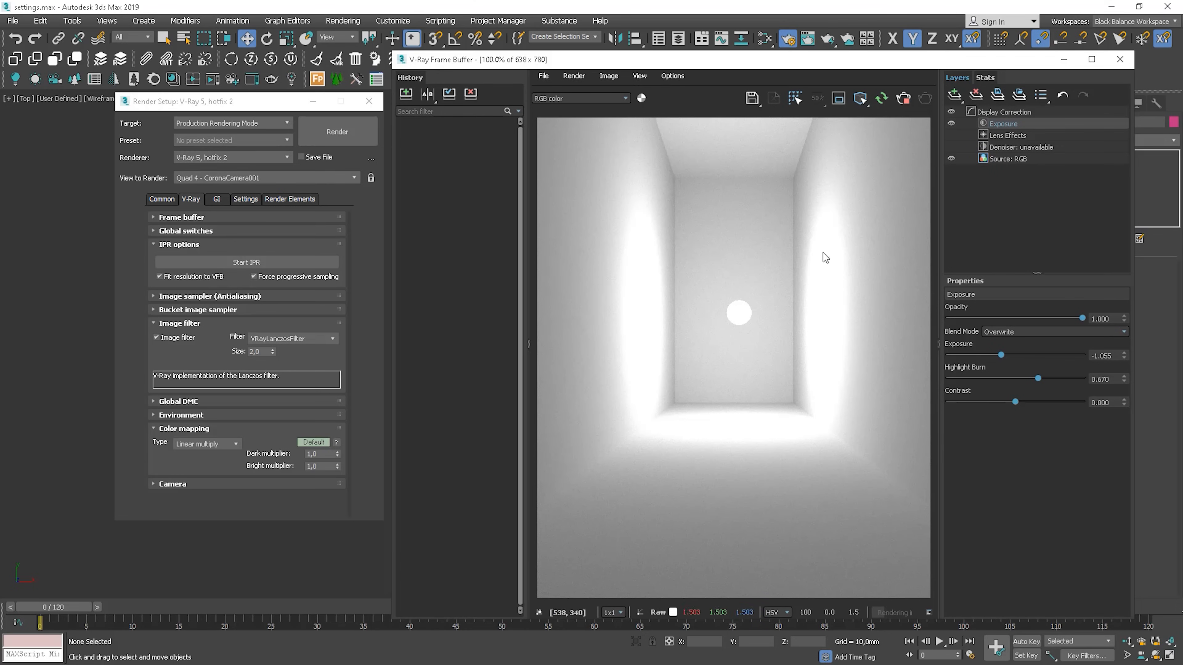
mouse_move(715, 281)
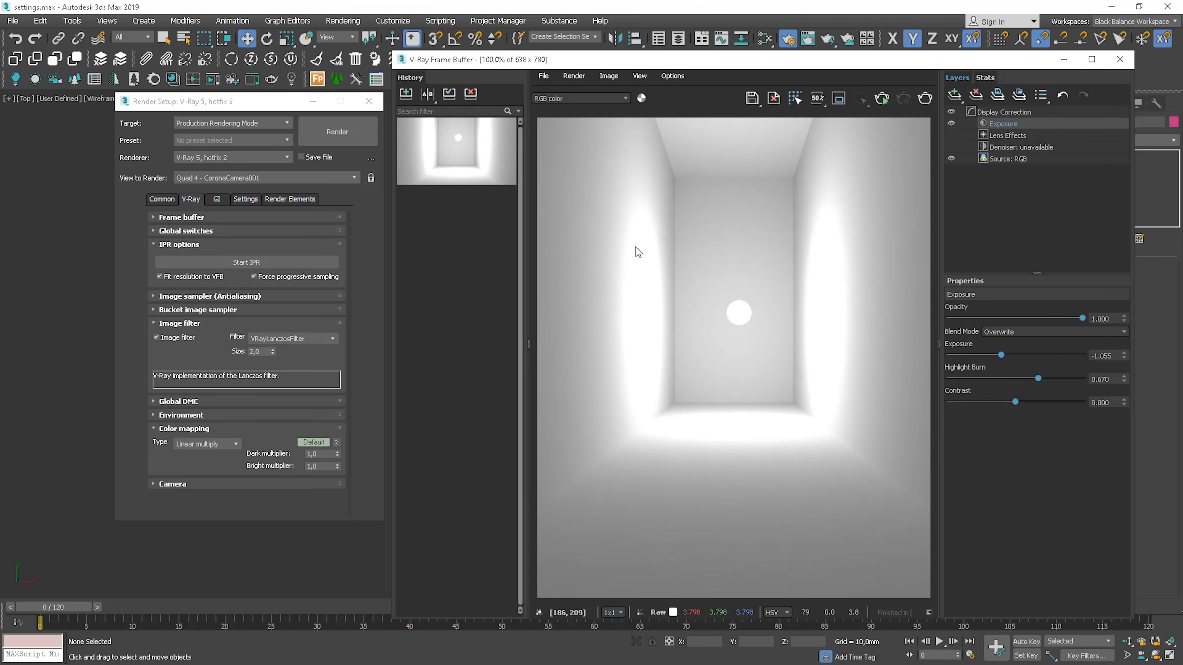
- Render the corridor with Exponential colour mapping, then switch the type to Reinhard
left_click(205, 444)
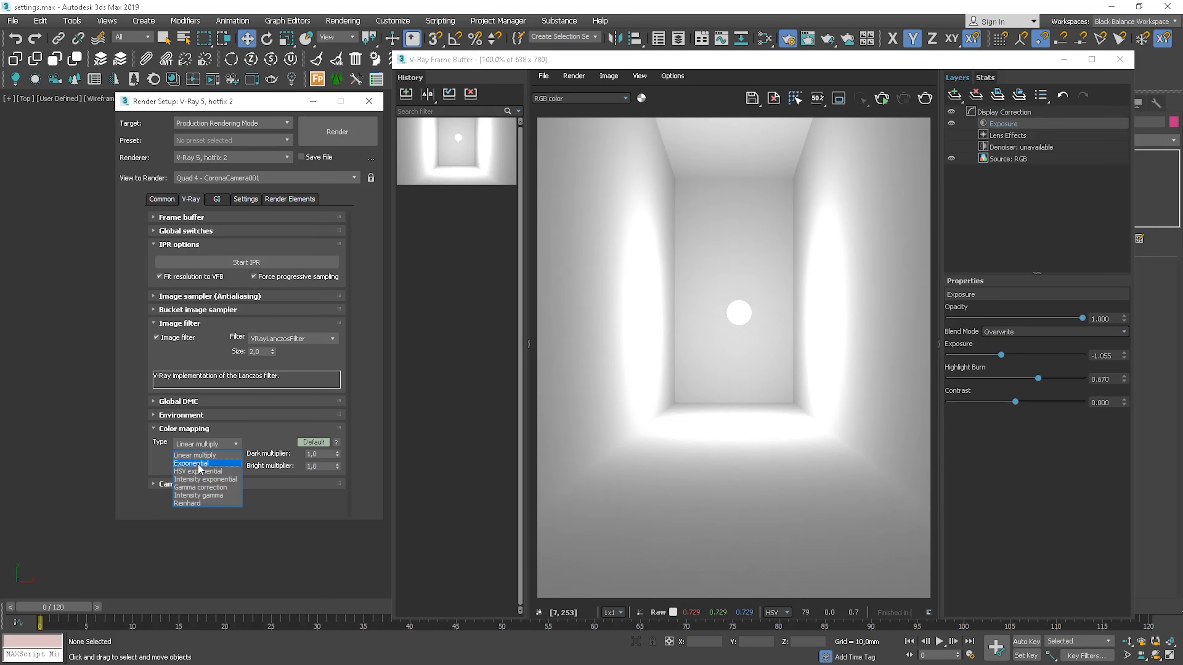
left_click(191, 462)
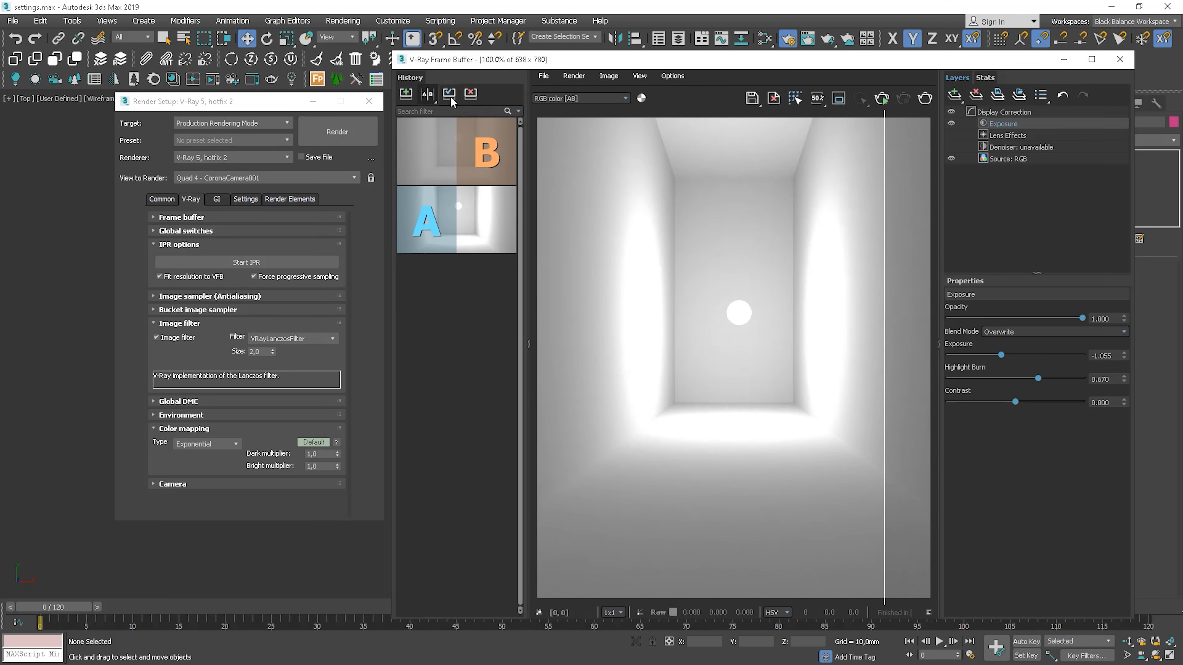
left_click(205, 444)
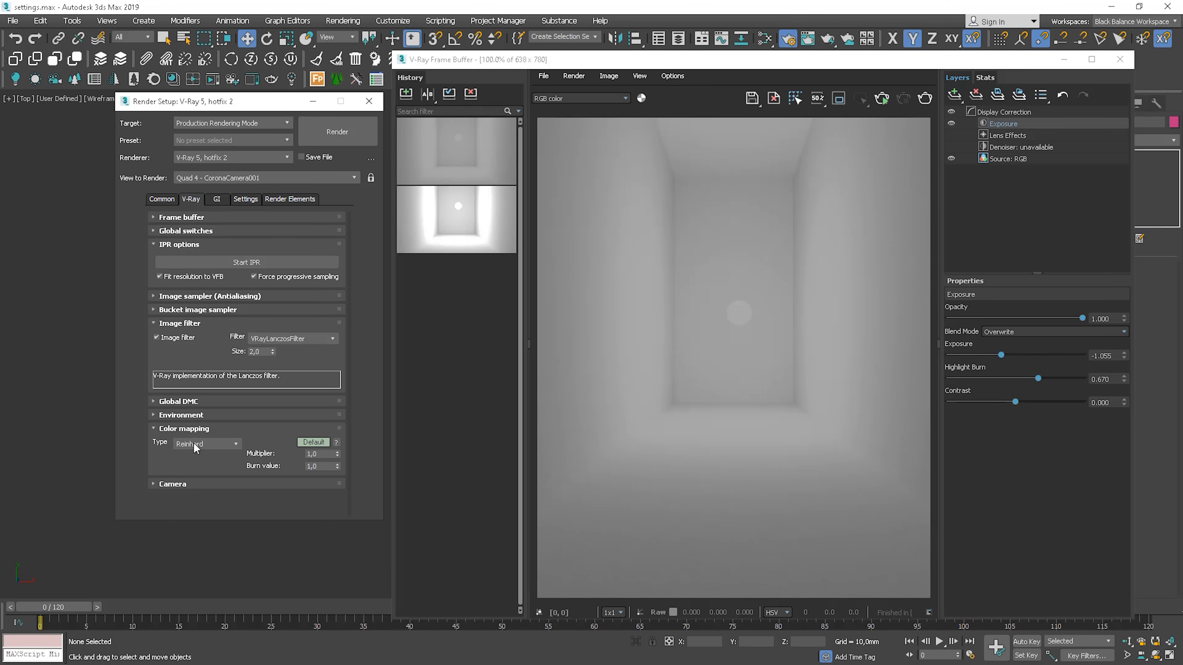
left_click(204, 443)
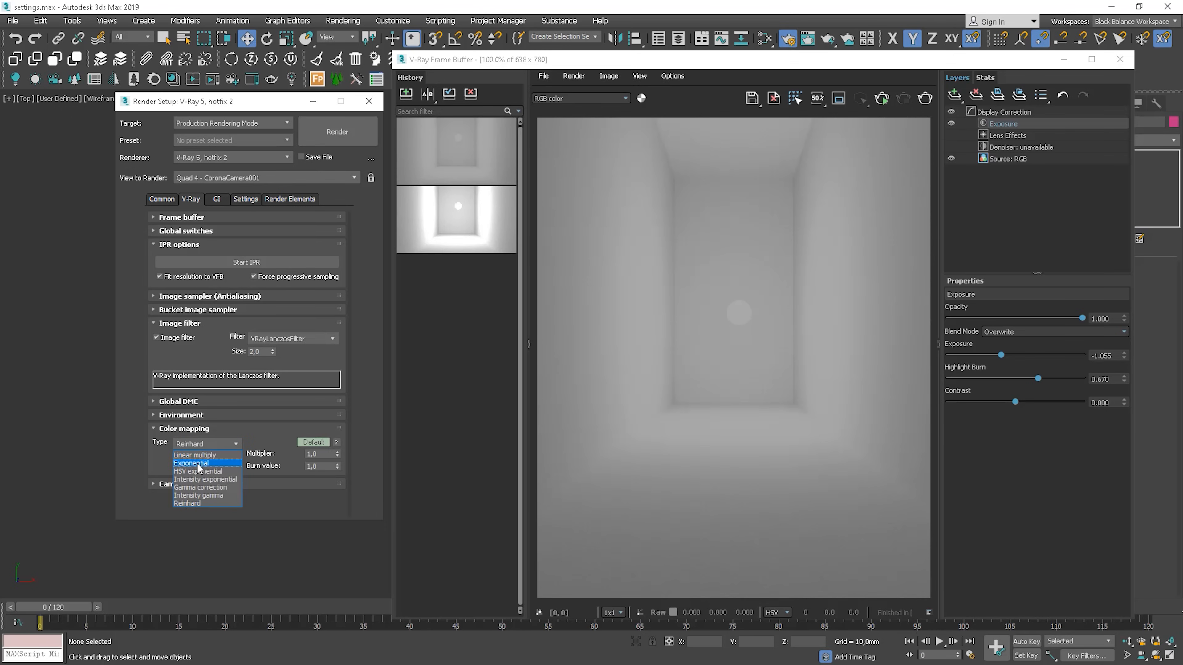
mouse_move(202, 455)
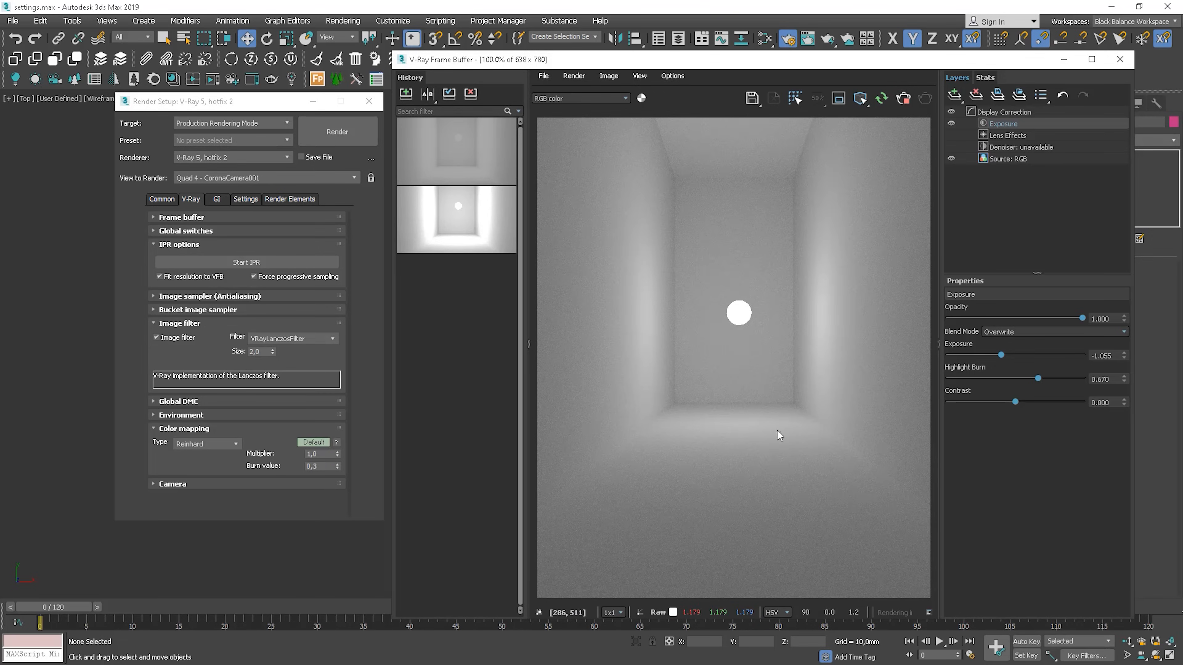
- Set the Reinhard burn value to 0.6 and close the frame buffer
left_click(405, 94)
type("0,6")
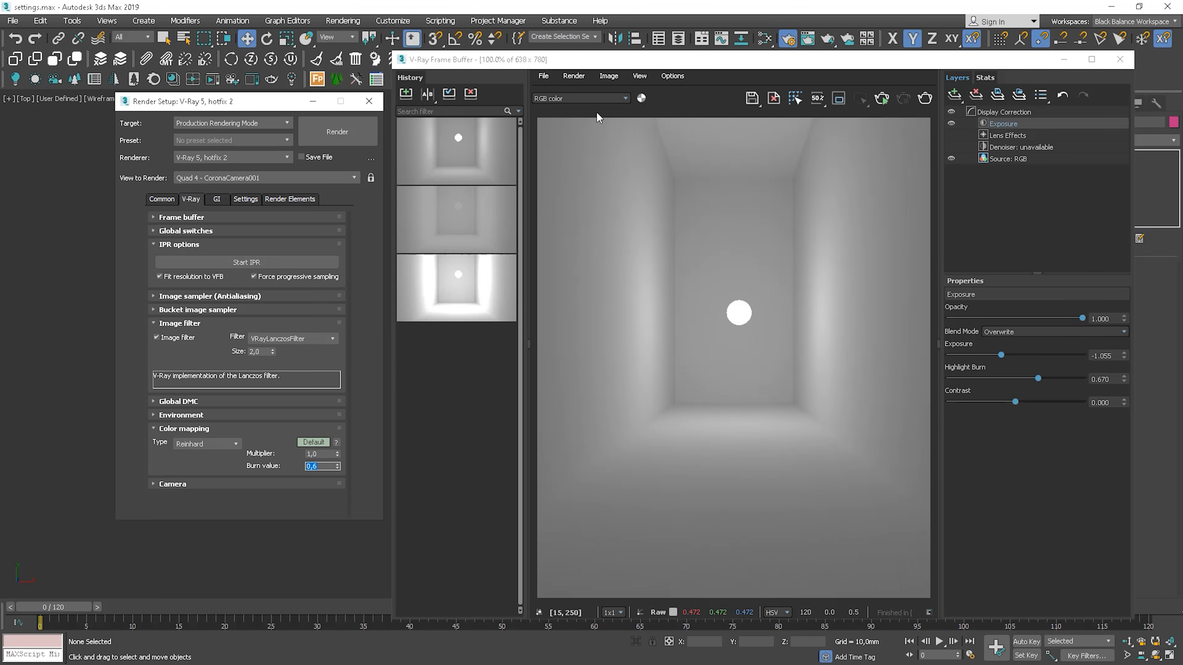
left_click(336, 140)
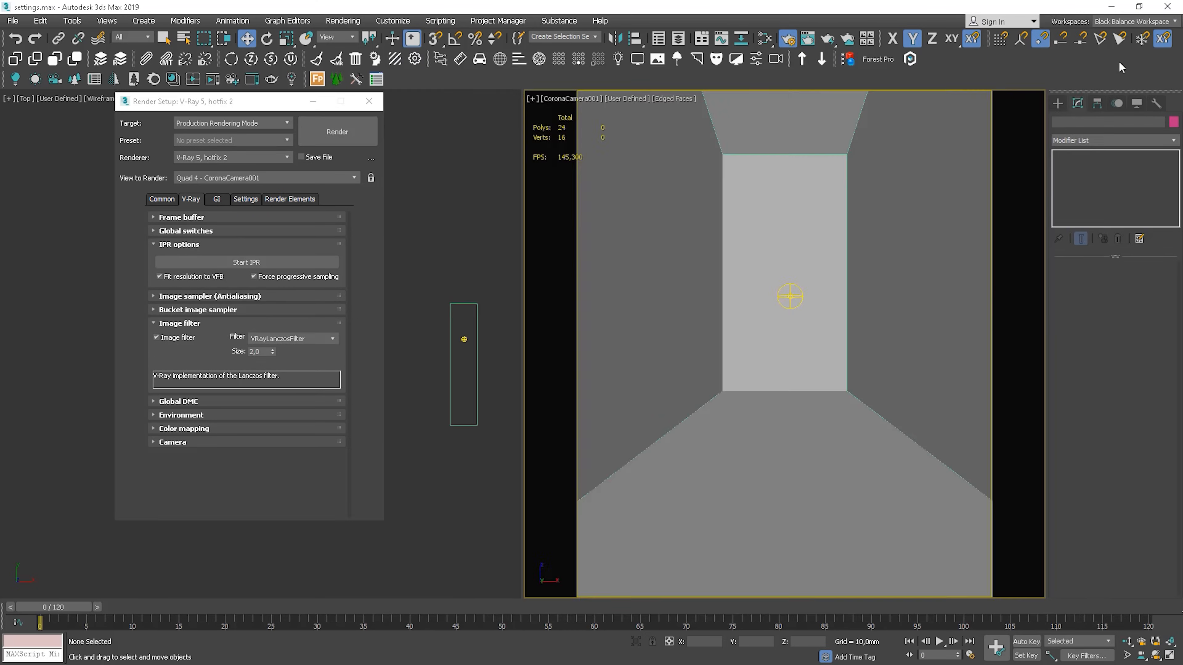
- Show the GI settings with Brute force primary and Light cache secondary, listing primary engines
left_click(217, 199)
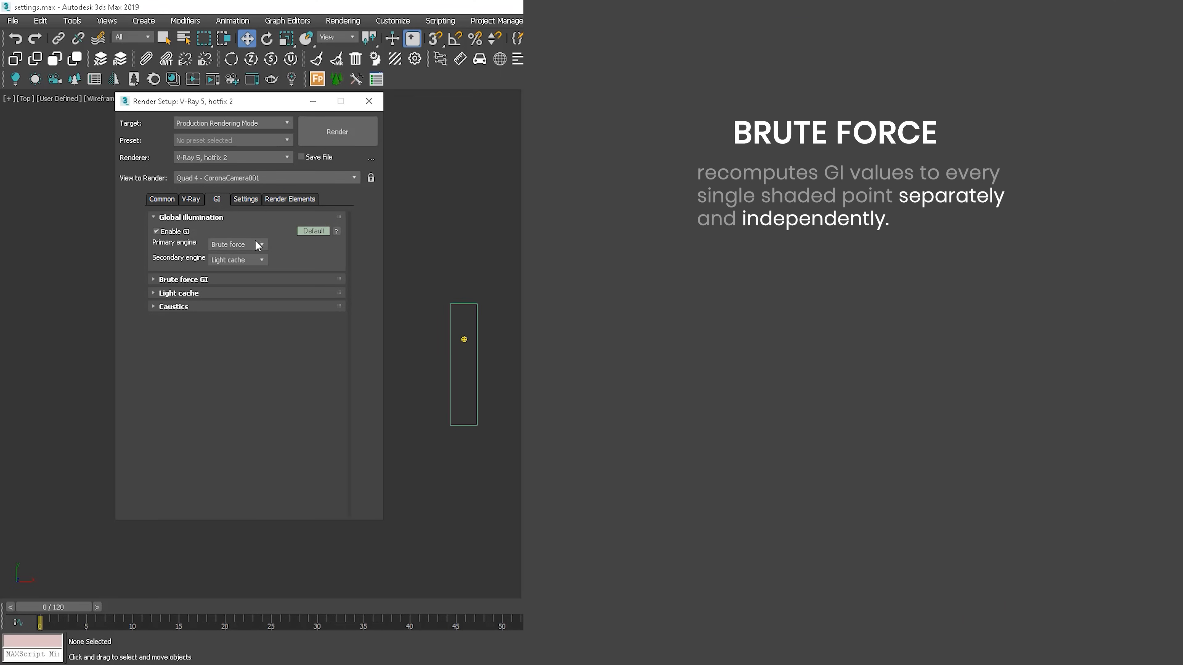
mouse_move(227, 246)
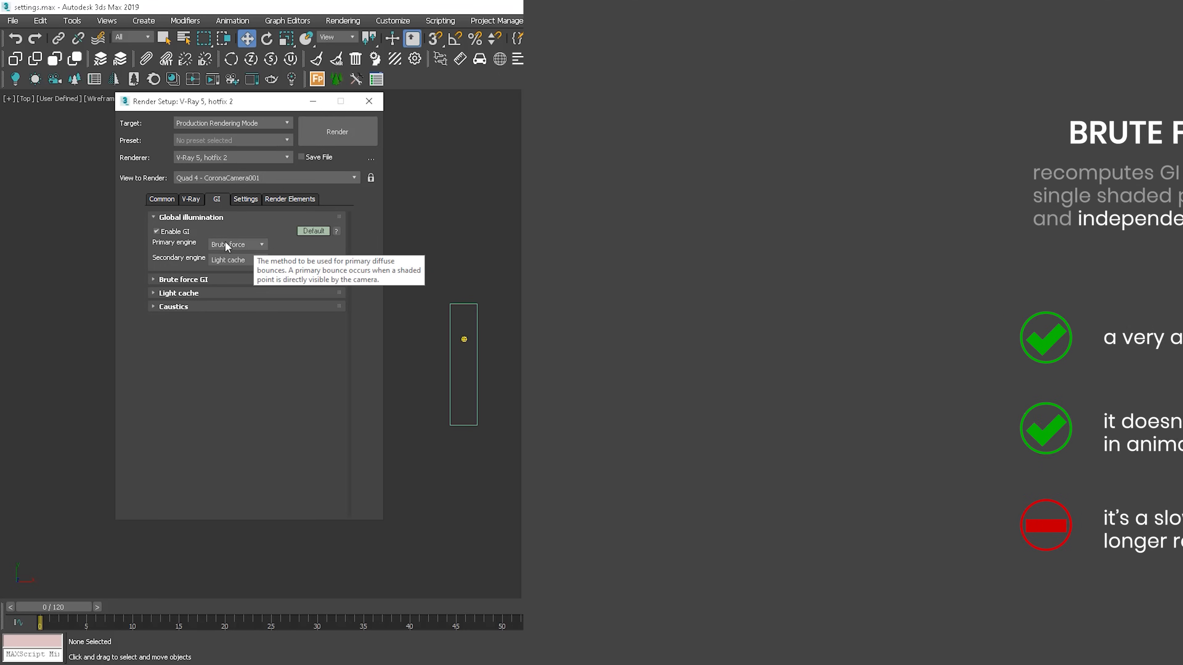
left_click(236, 258)
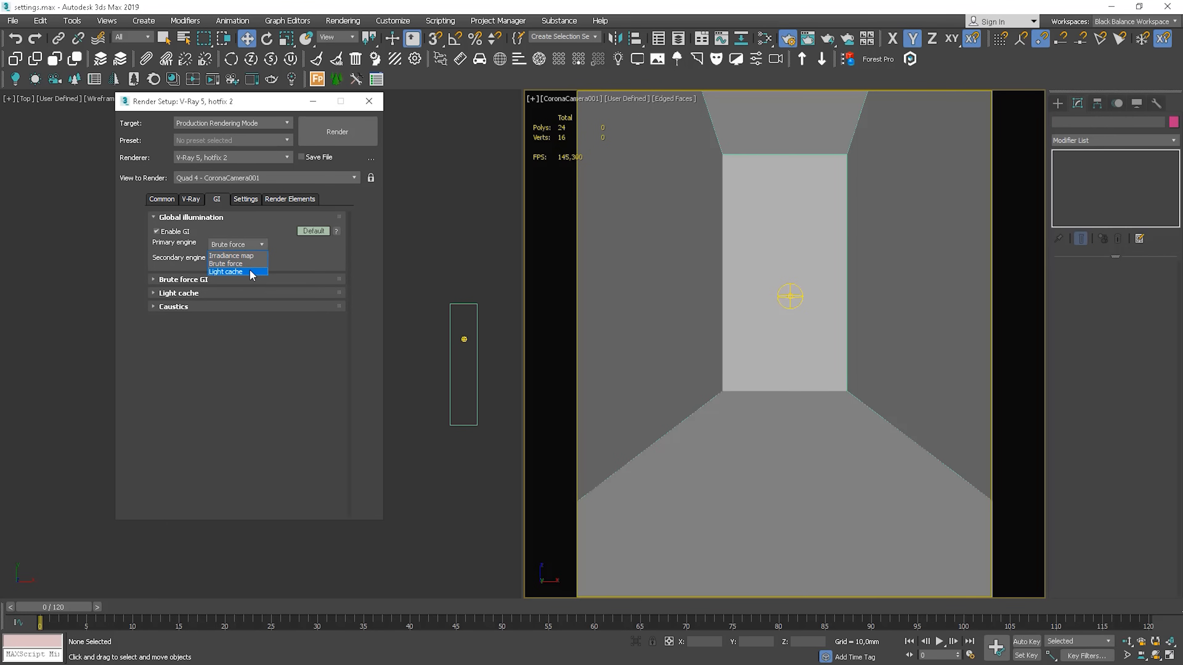
mouse_move(236, 256)
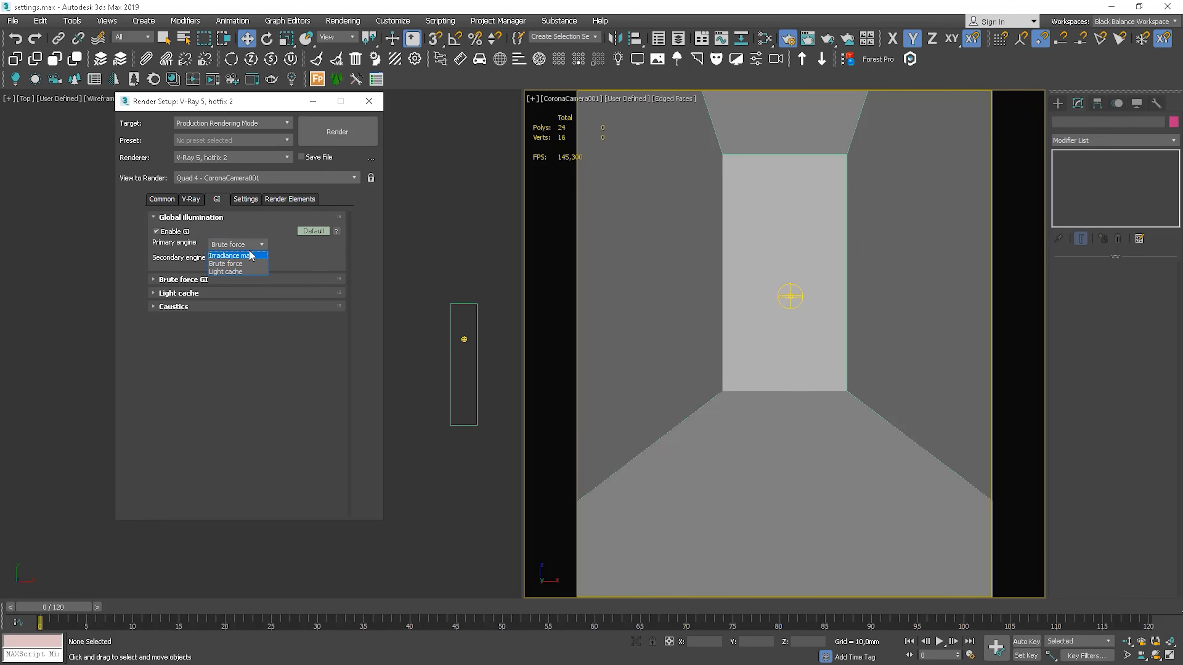
- Make Irradiance map the primary GI engine with the Medium preset, Light cache staying secondary
left_click(225, 269)
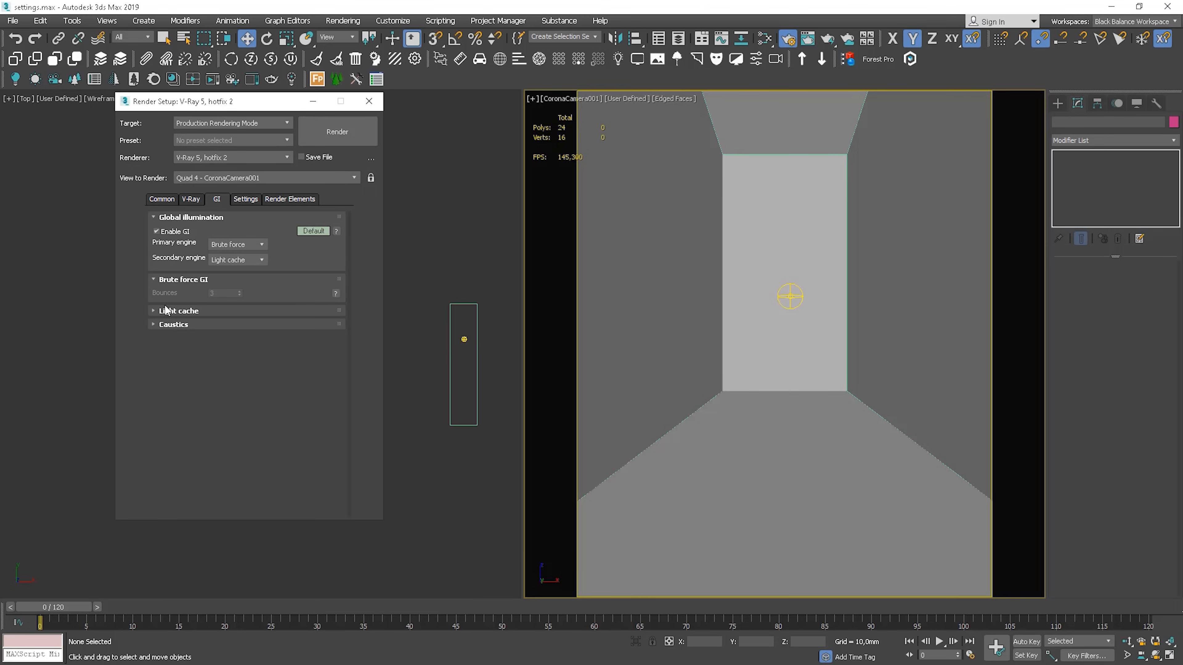
left_click(179, 309)
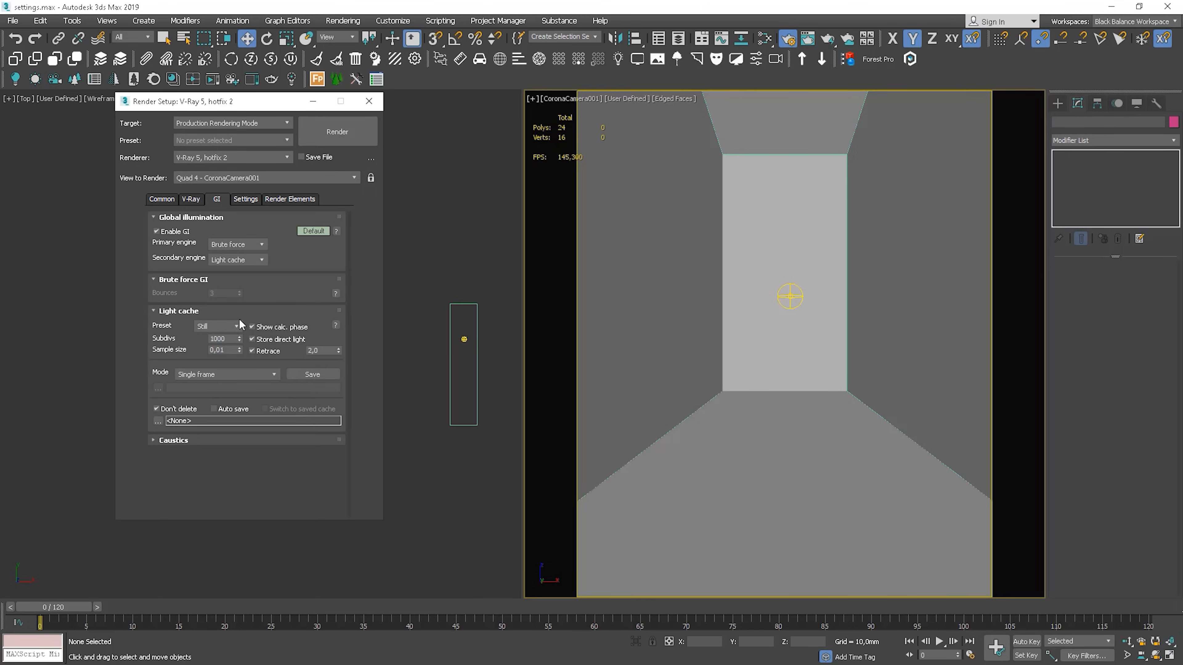
left_click(236, 244)
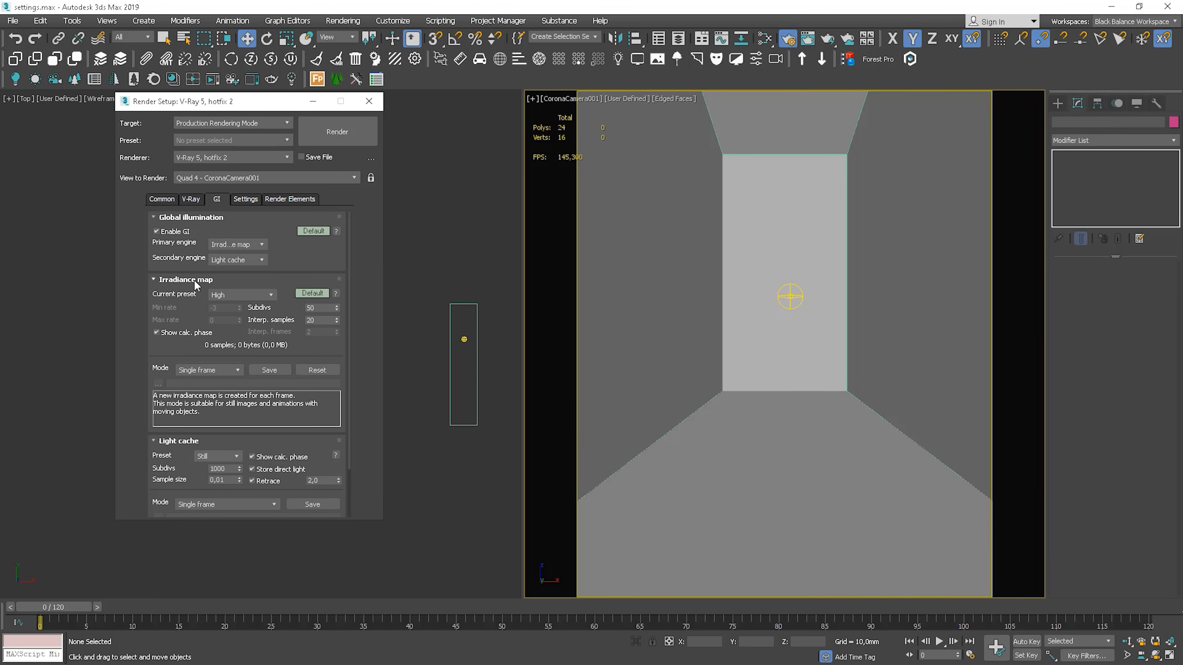
mouse_move(179, 345)
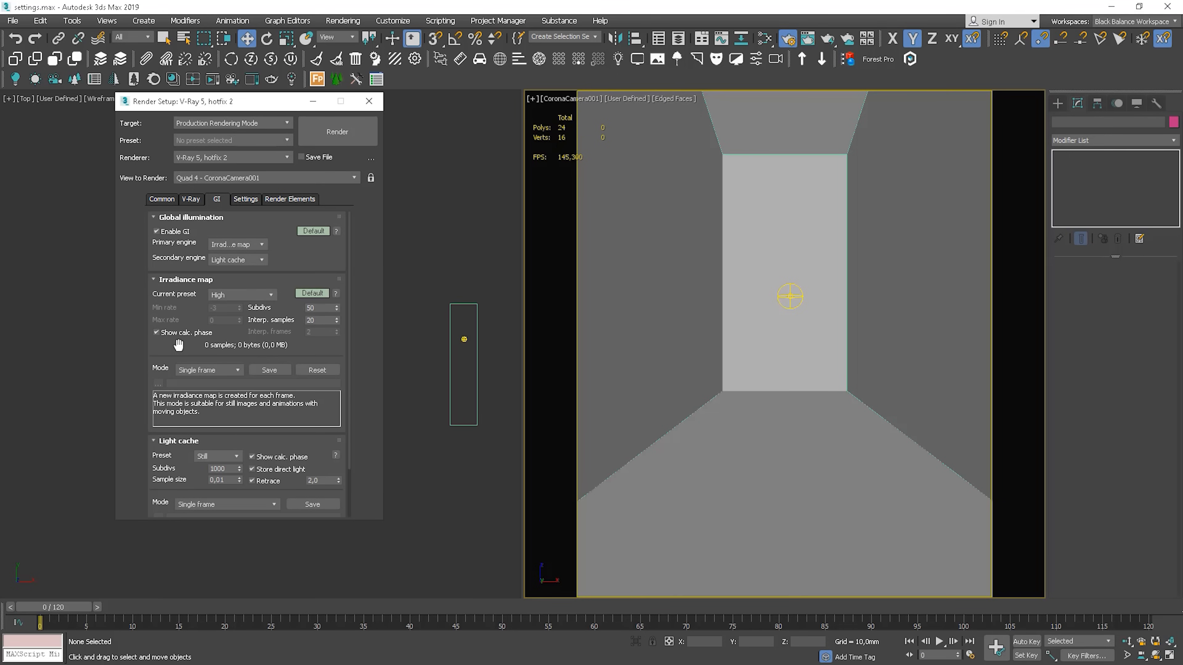
left_click(271, 294)
type("35")
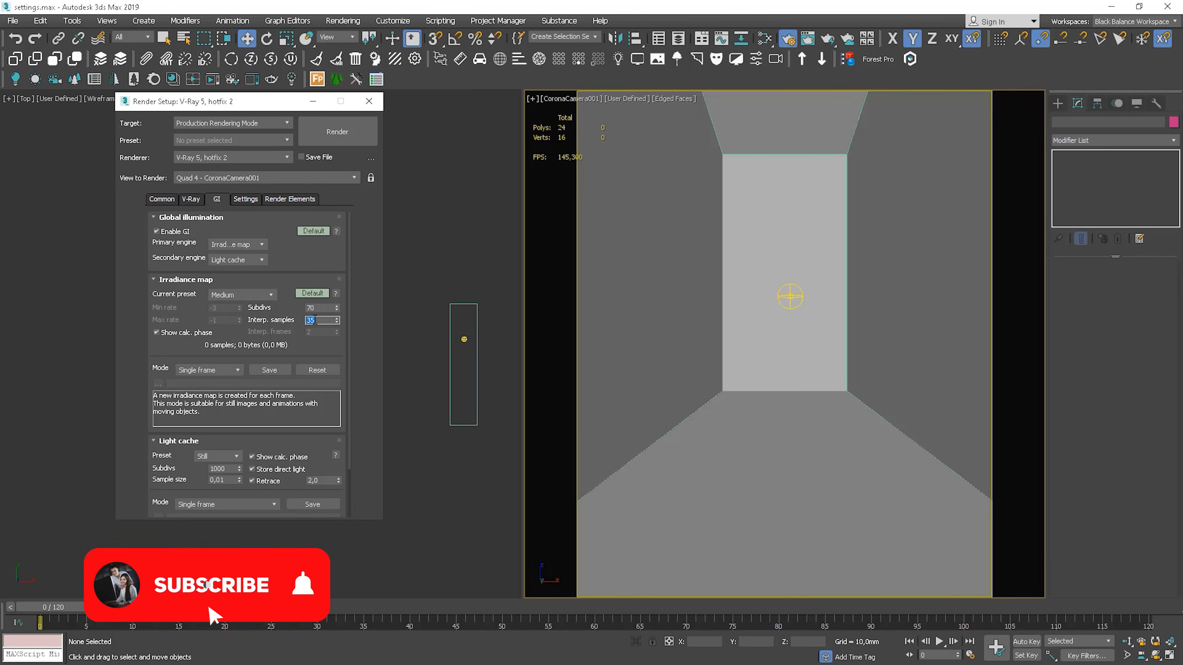
left_click(186, 279)
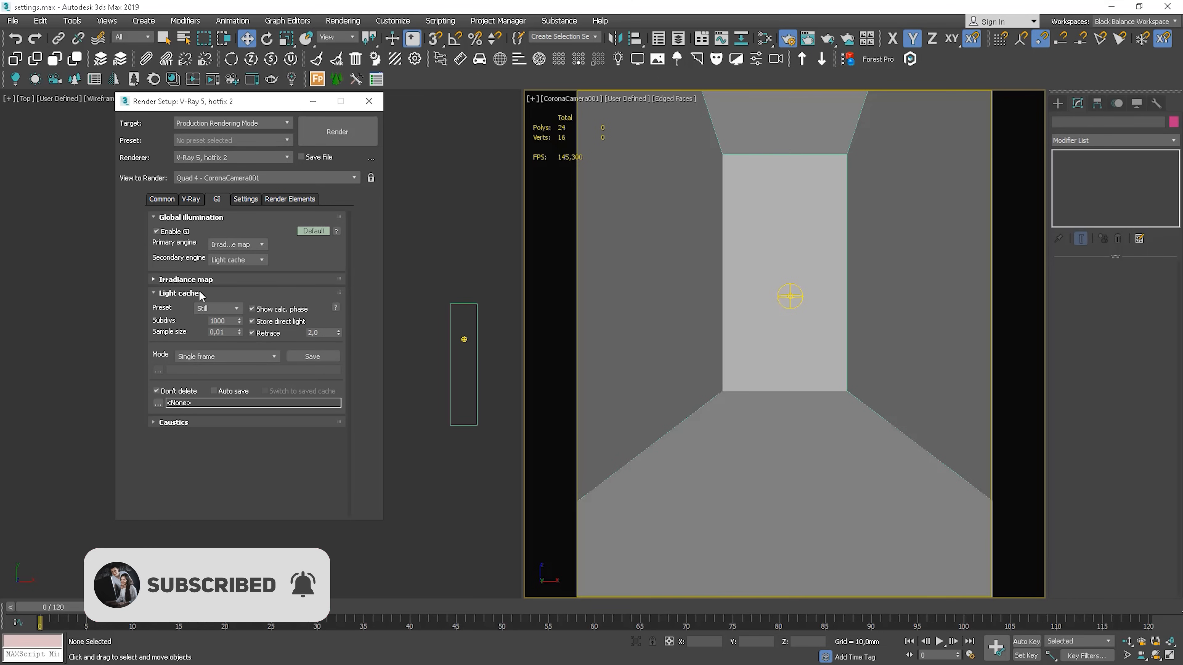